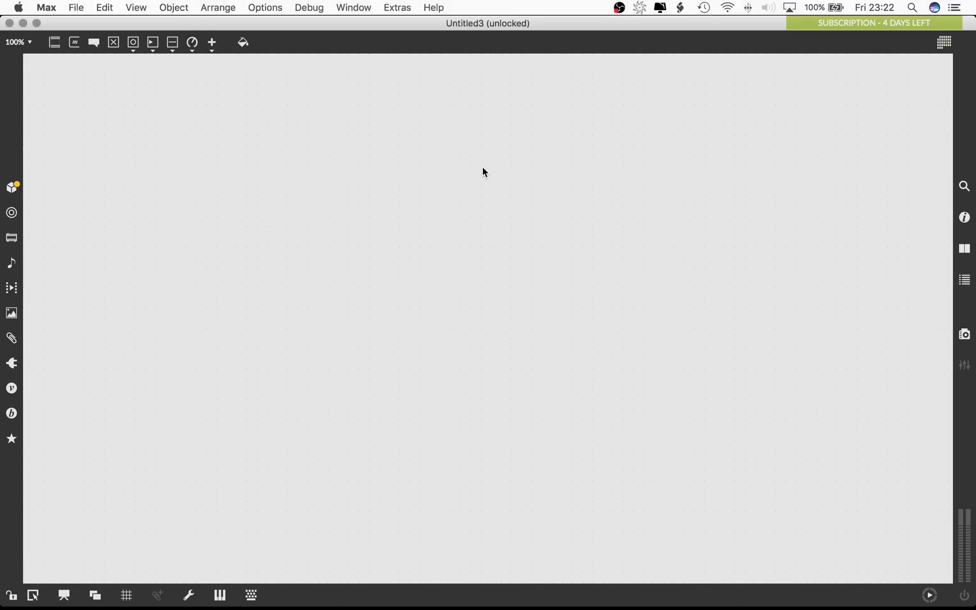
Enable the patch grid and place a comment titled SAMPLE SEQUENCER, correcting out the words BASED STEP
click(173, 8)
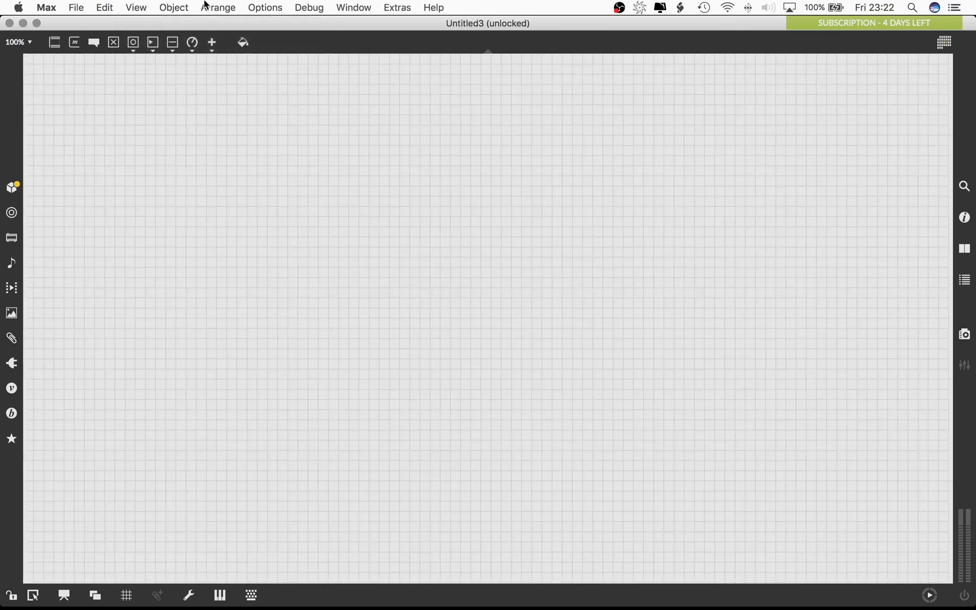
mouse_move(450, 176)
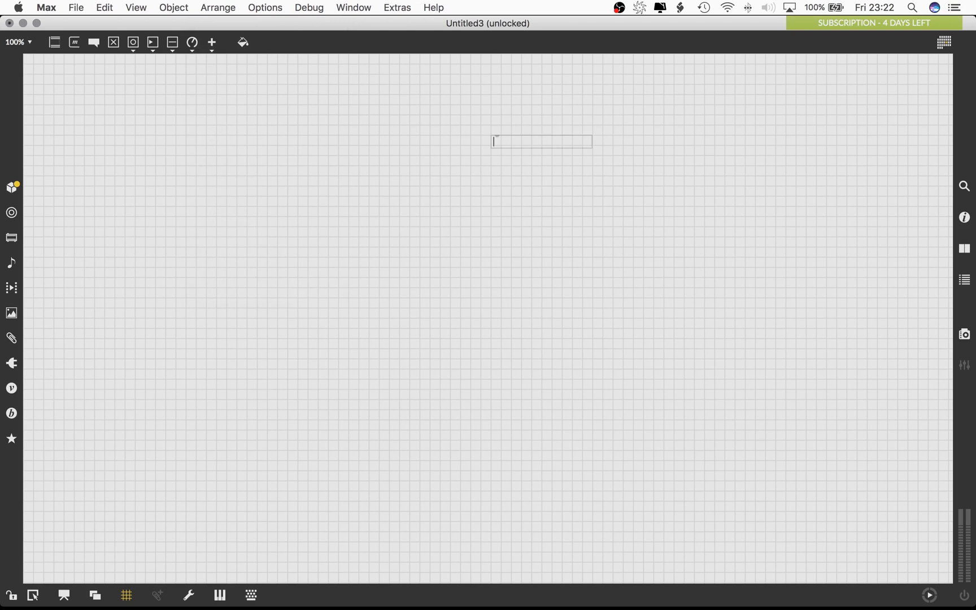
text(SAMPLE BAS)
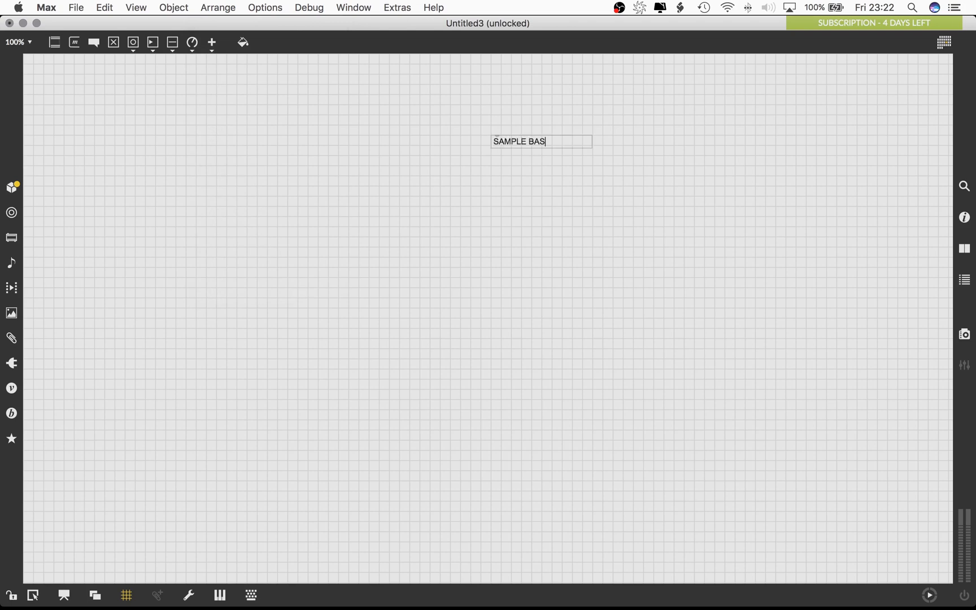
text(ED STEP)
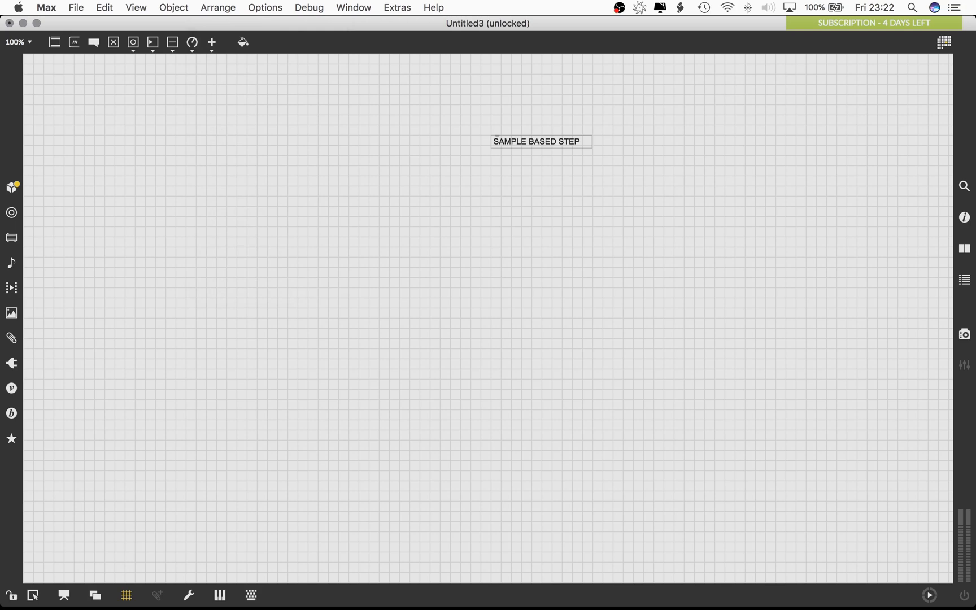
key(Backspace)
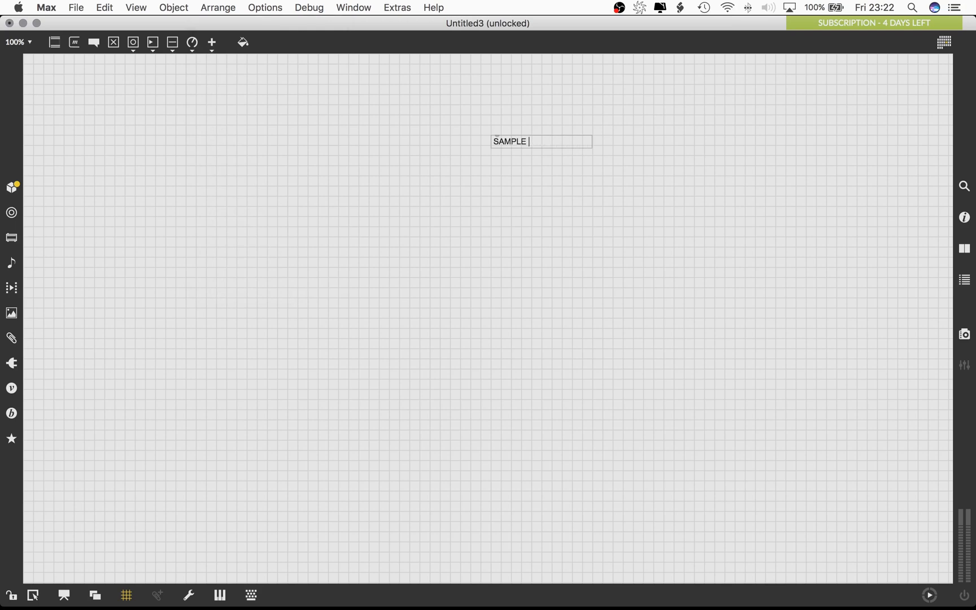
text(SEQUENCER)
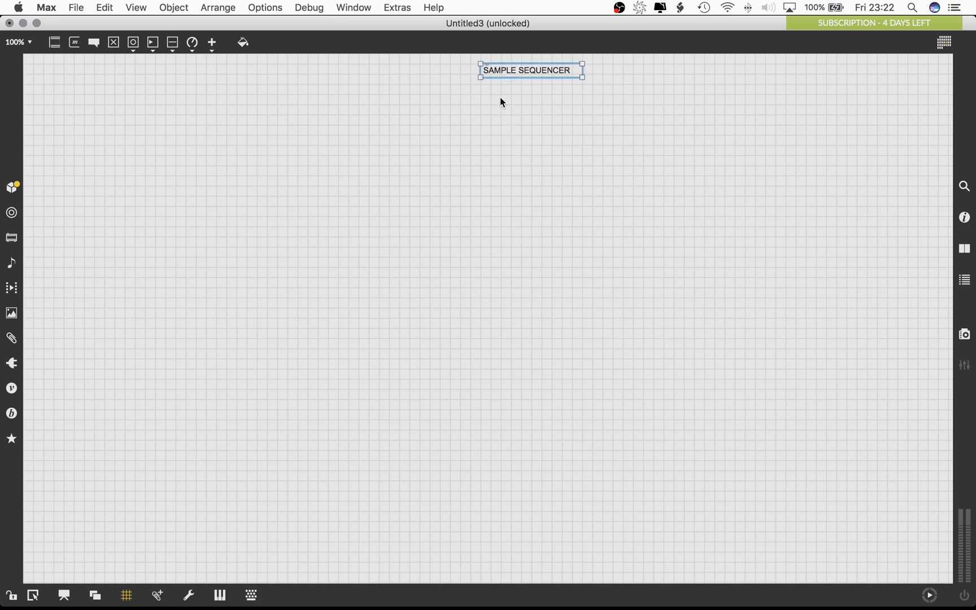
Add a METHOD OF LOADING SAMPLES comment under the title
text(M)
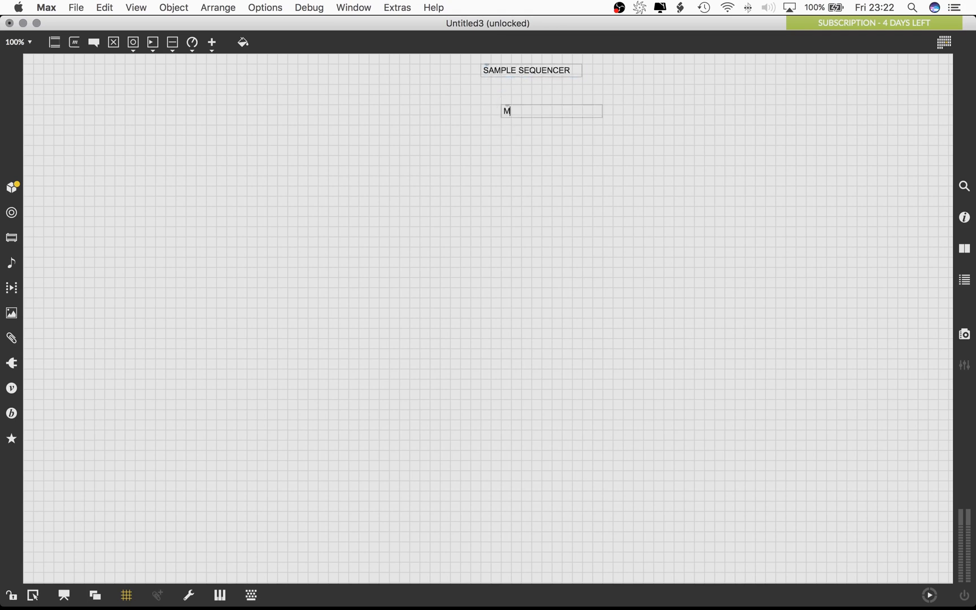
text(ETHOD)
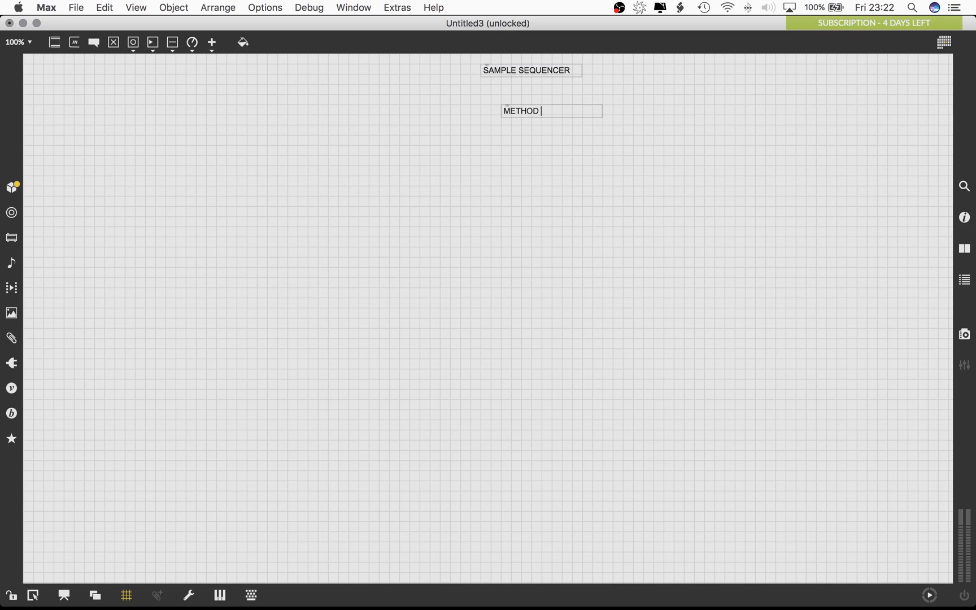
text(OF)
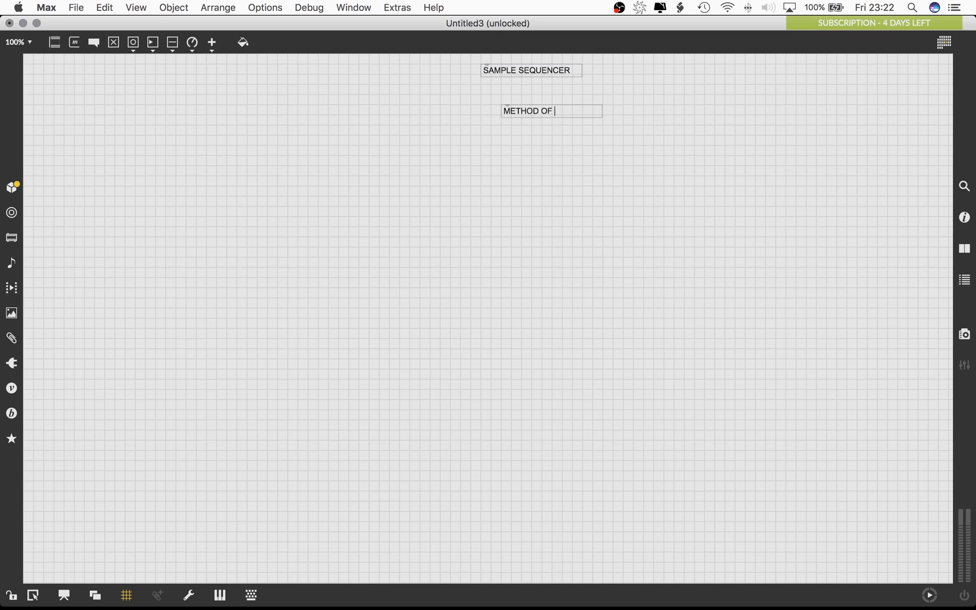
text(LOADING S)
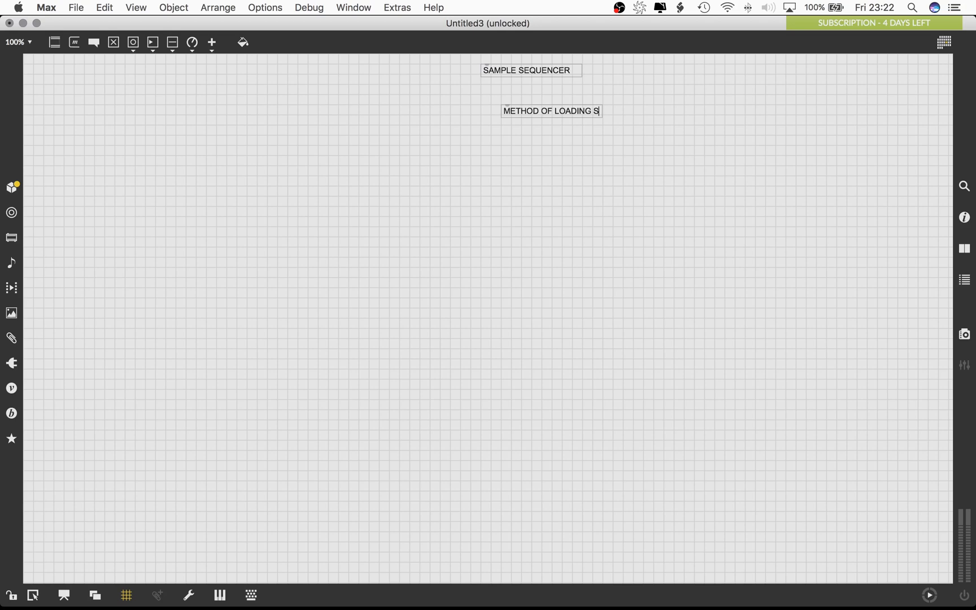
text(AMPLES)
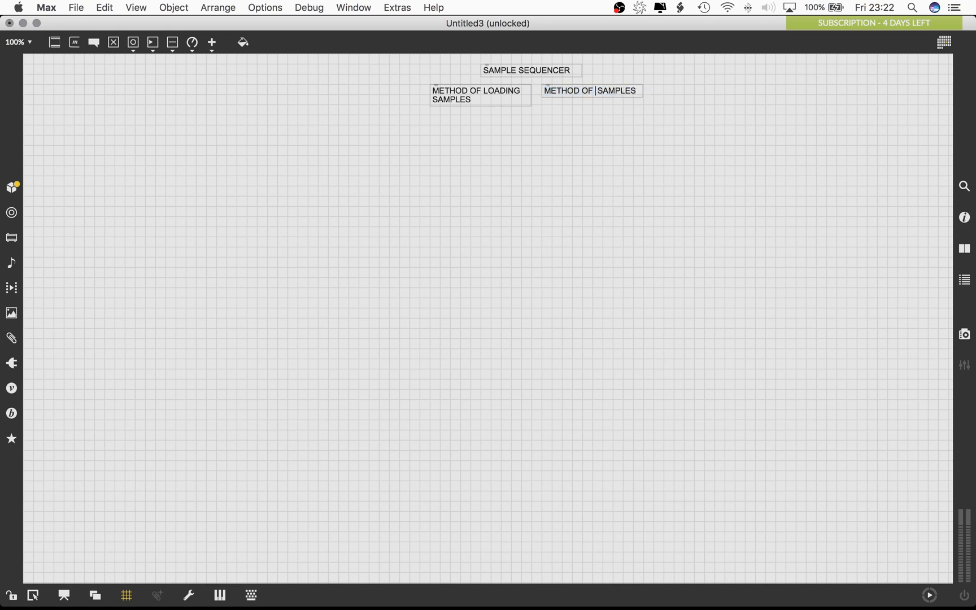
Add METHOD OF TRIGGERING SAMPLES and GAIN CONTROLS comments, then begin another note beside them
text(TRIGGERING)
text(C)
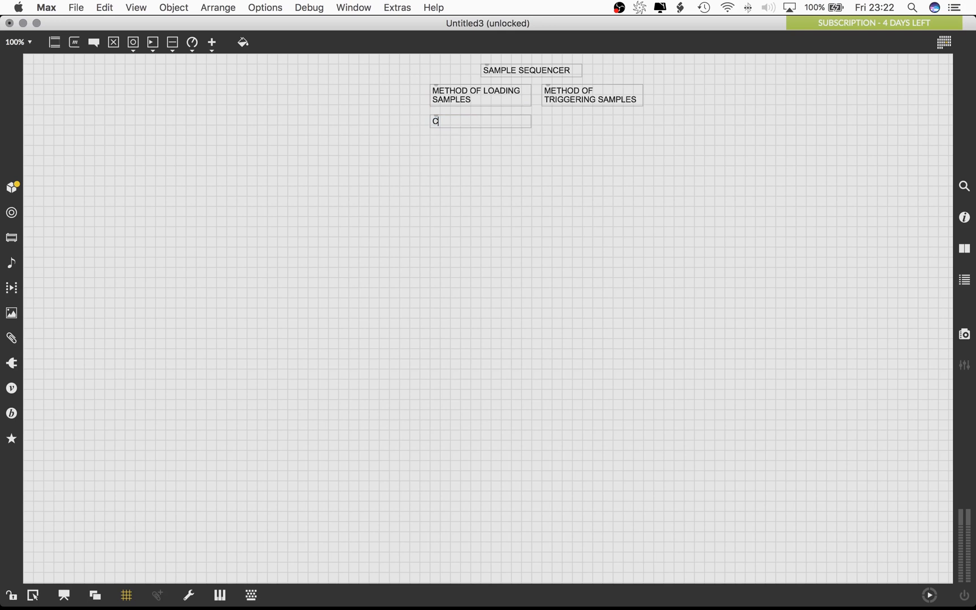
text(A)
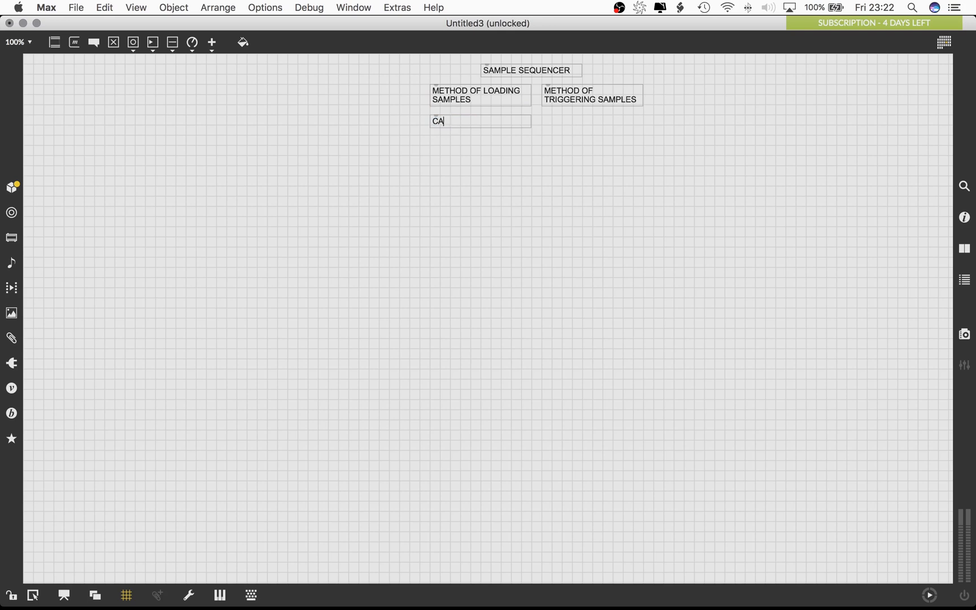
text(GAIN CO)
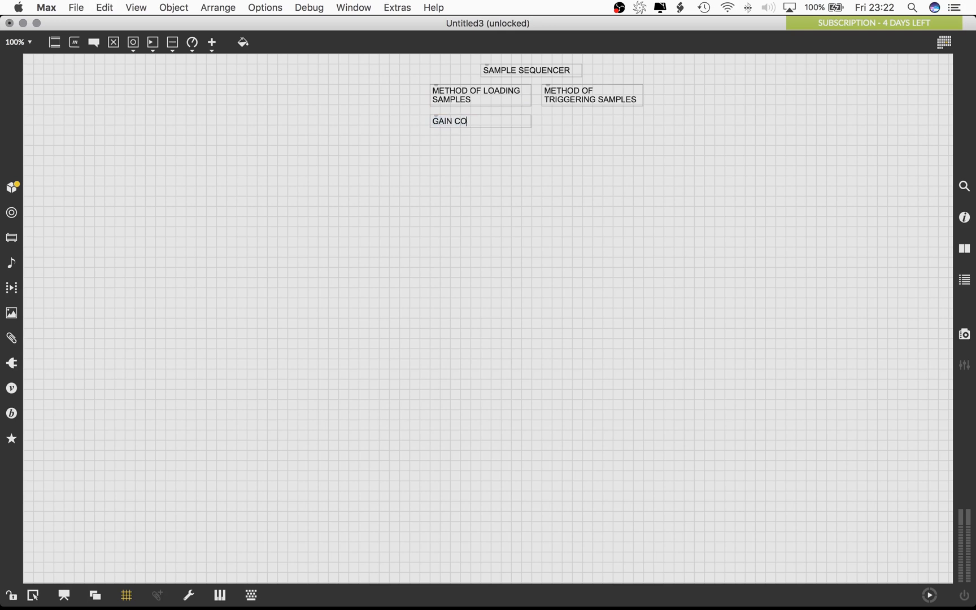
text(NTROLS)
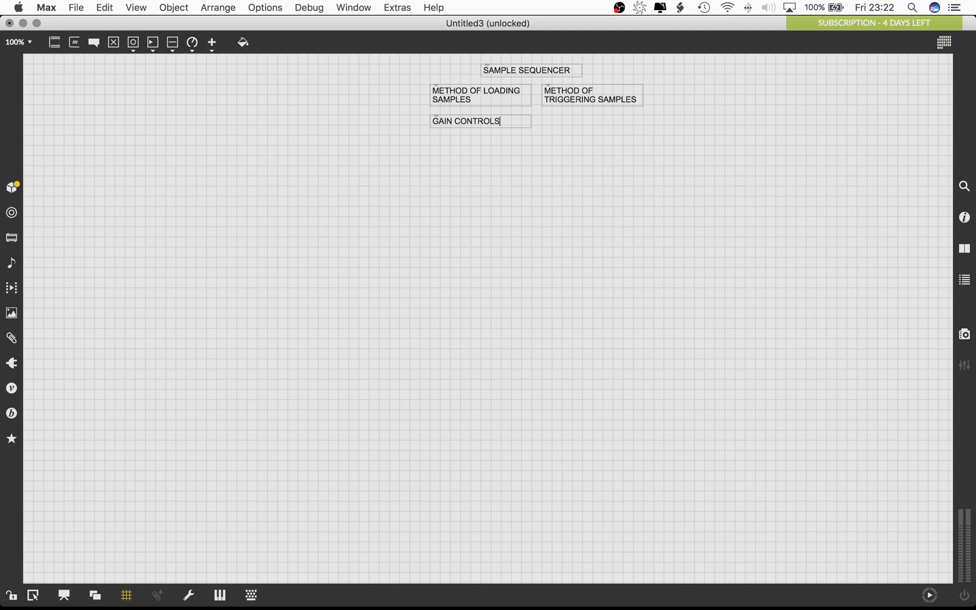
click(470, 146)
text(T)
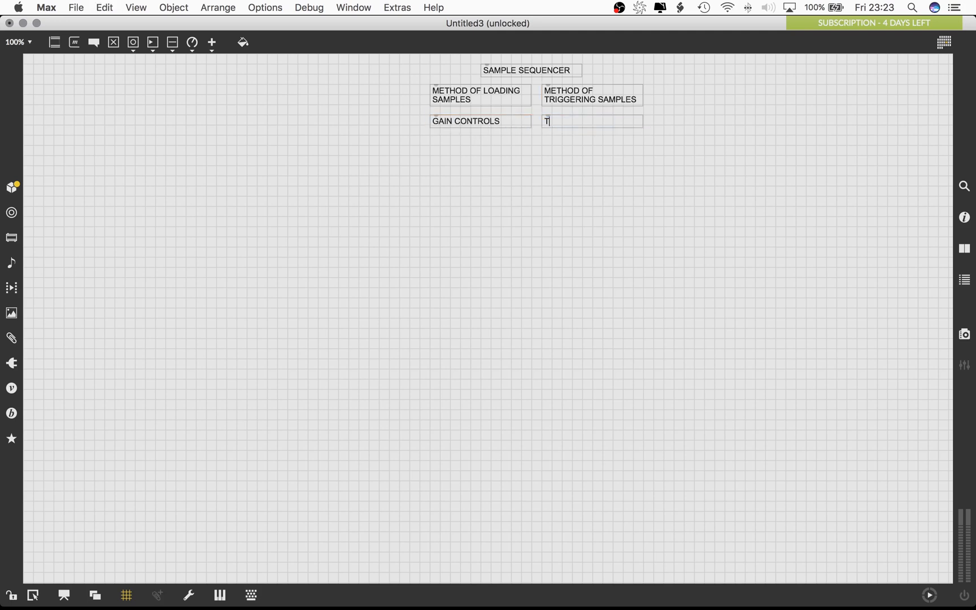
Add TRANSPORT and PATTERN AND STEP RANDOMISATION FEATURE comments
text(RANSPORT)
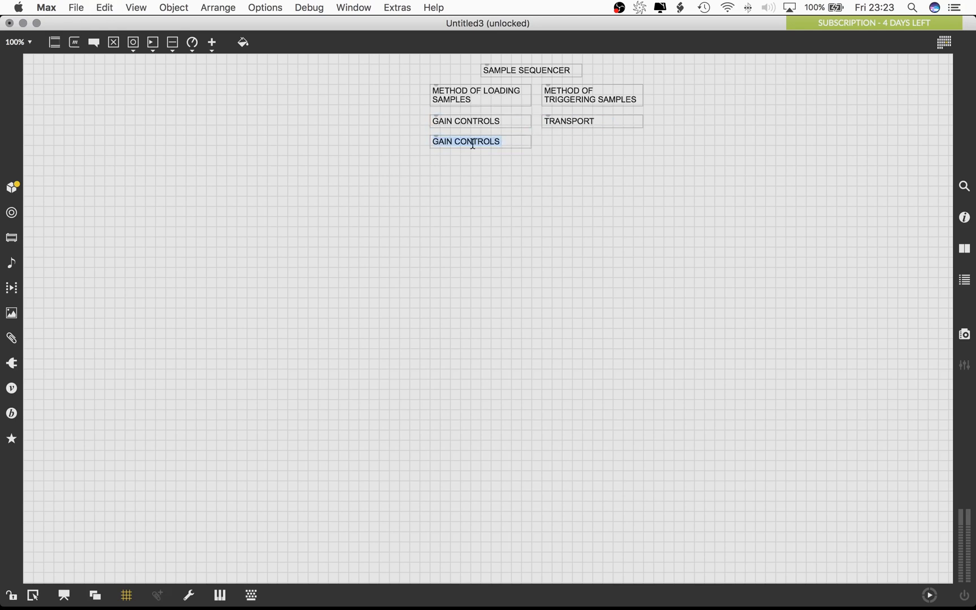
text(PATTERN)
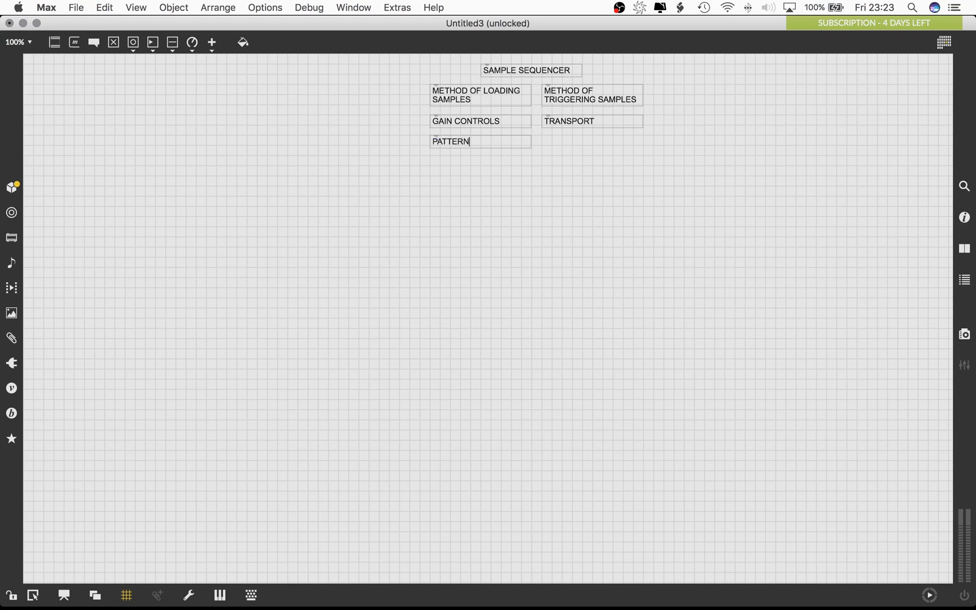
text(ADN)
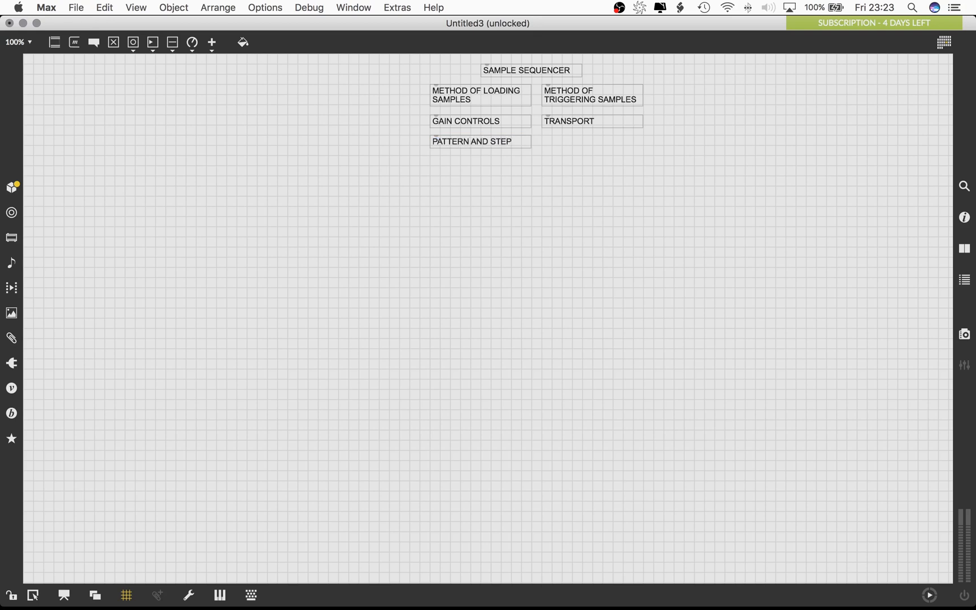
text(RANDOMSI)
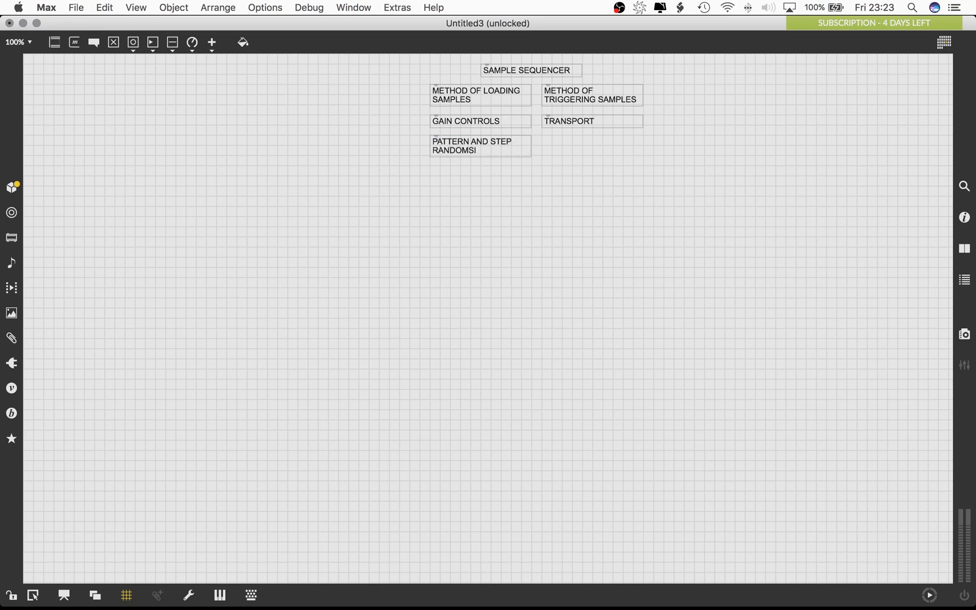
text(ISATION)
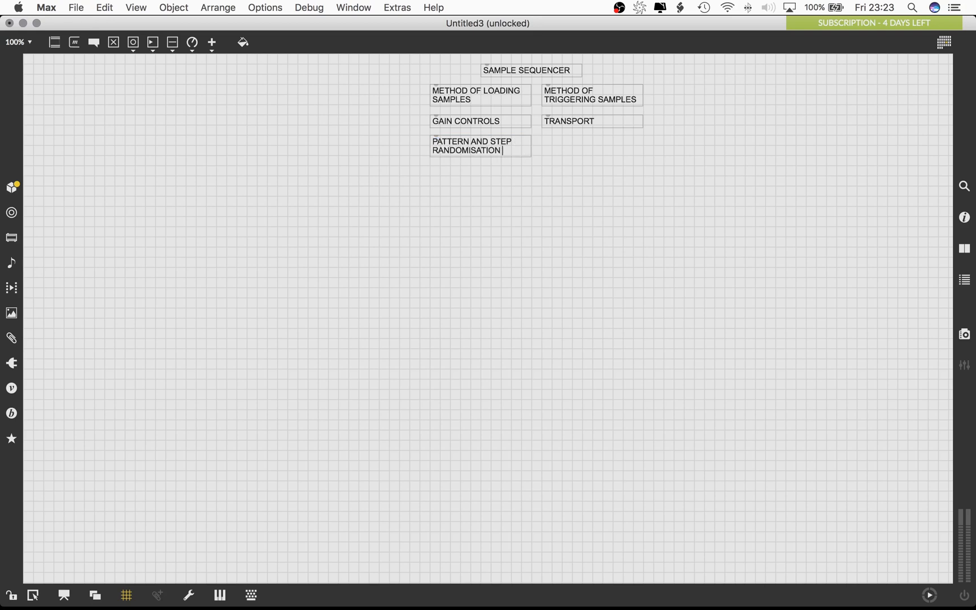
text(FEATURE)
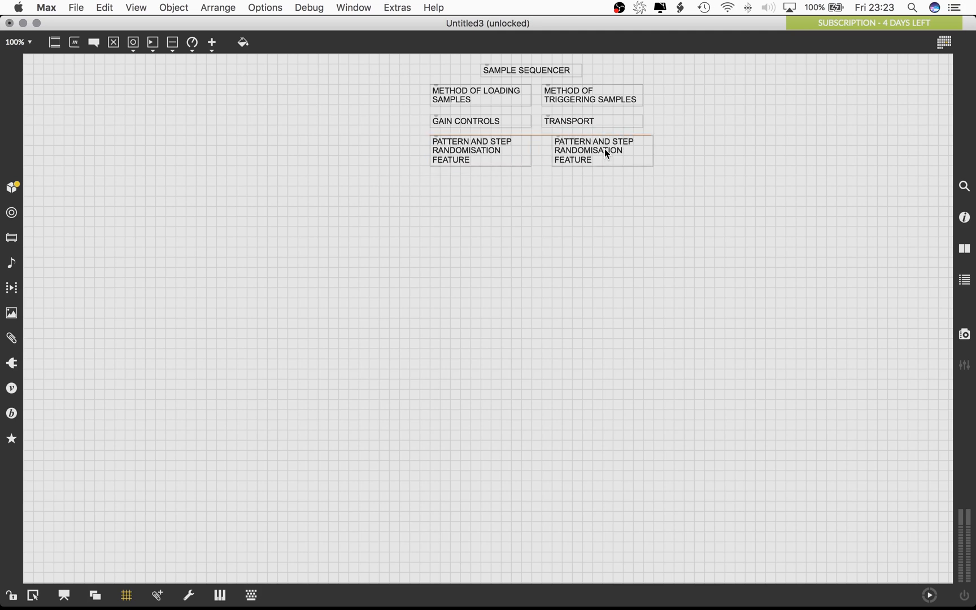
Add GRID FOR CREATING PATTERNS and OUTPUT comments in the second column
click(593, 150)
text(GRID FOR)
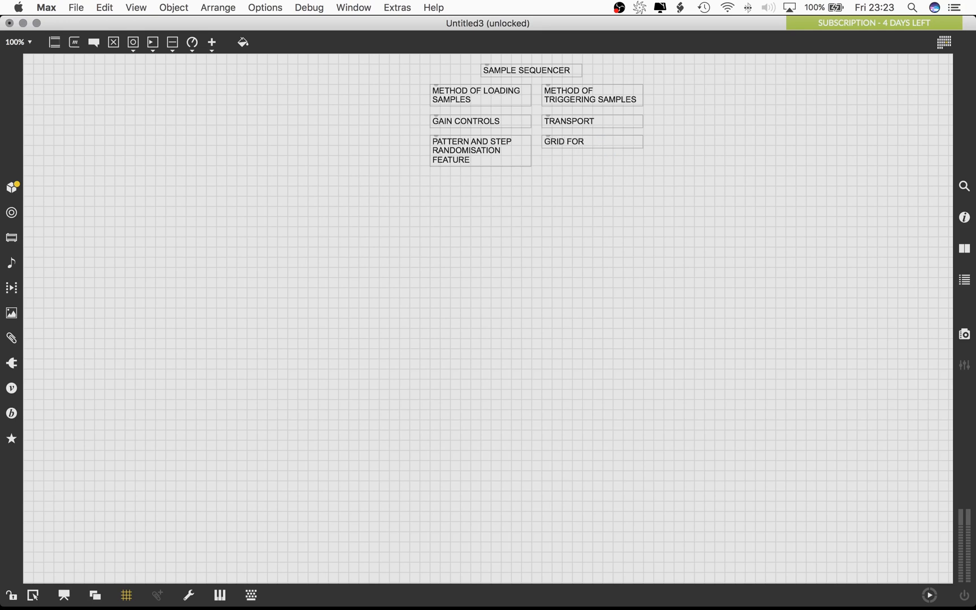
text(CREATING ADN)
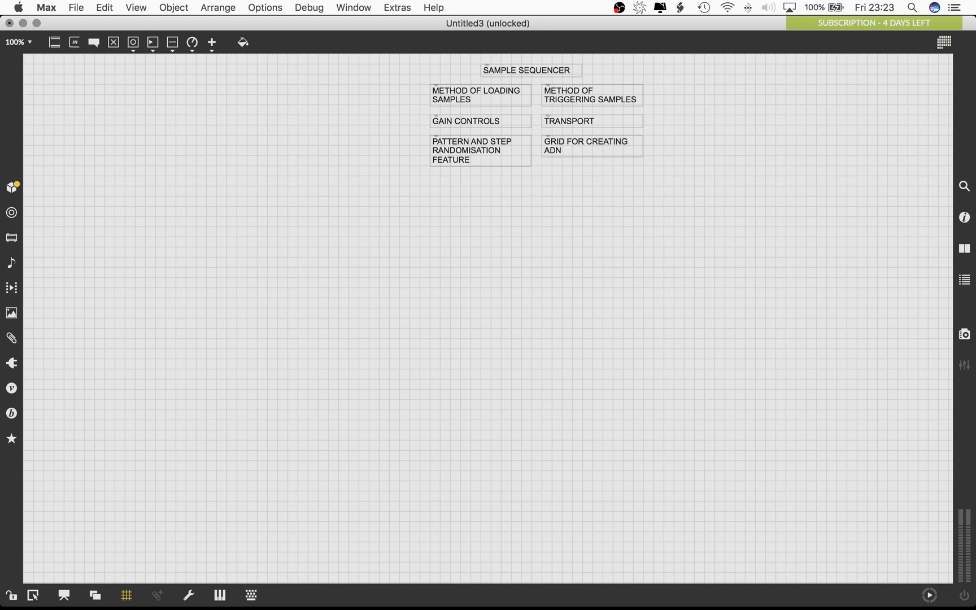
text(PATTER)
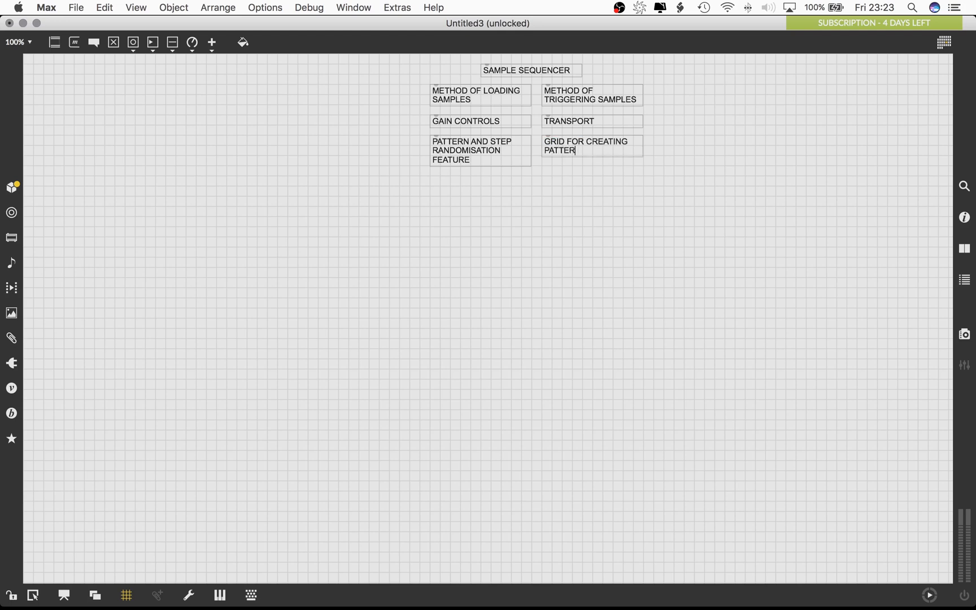
text(NS)
text(O)
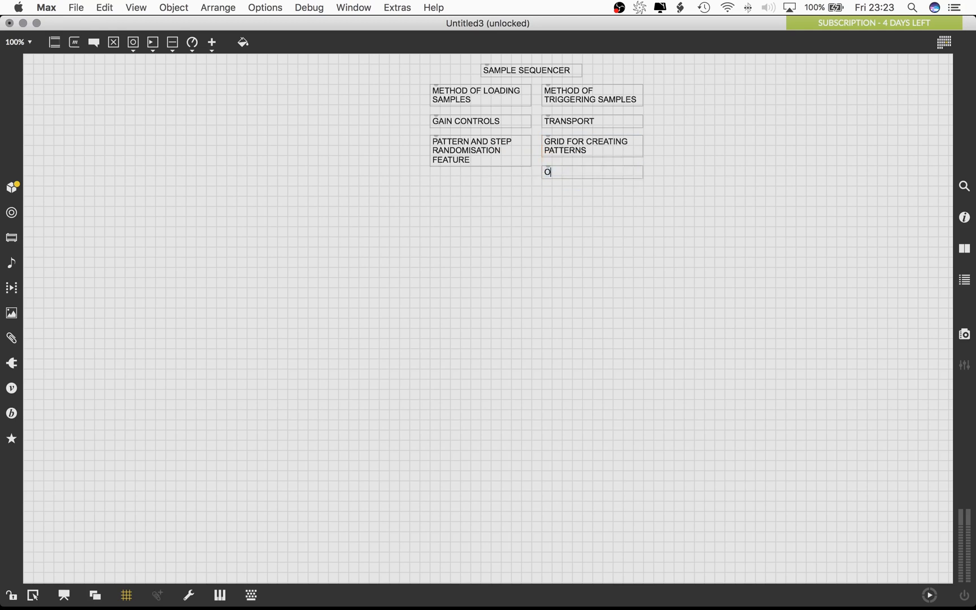
text(UTPUT)
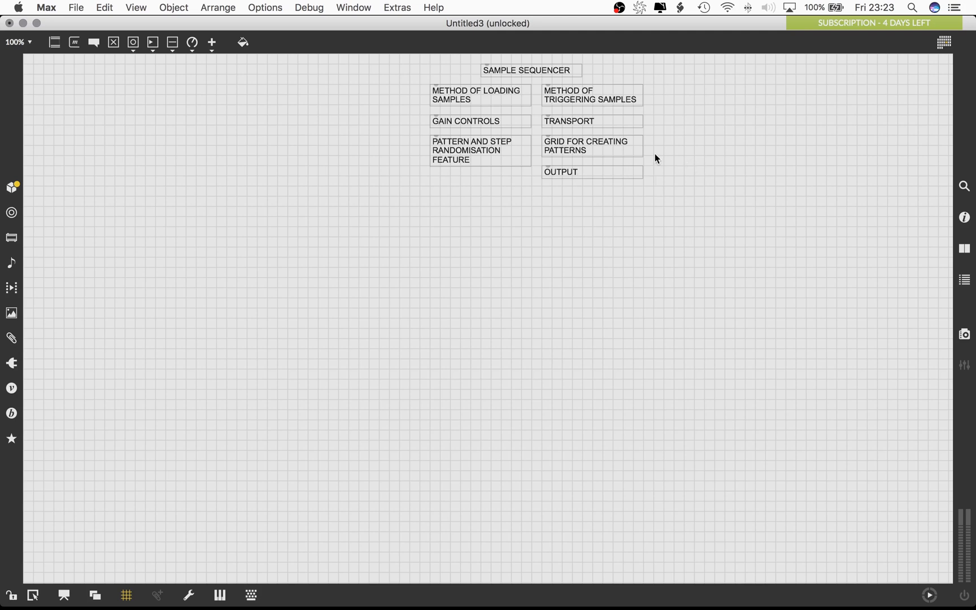
mouse_move(523, 141)
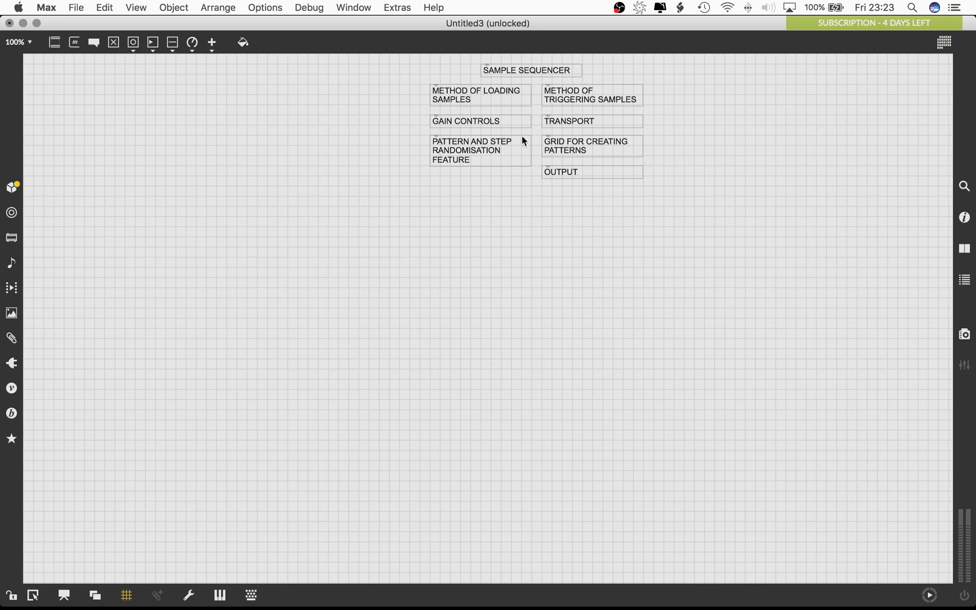
click(590, 171)
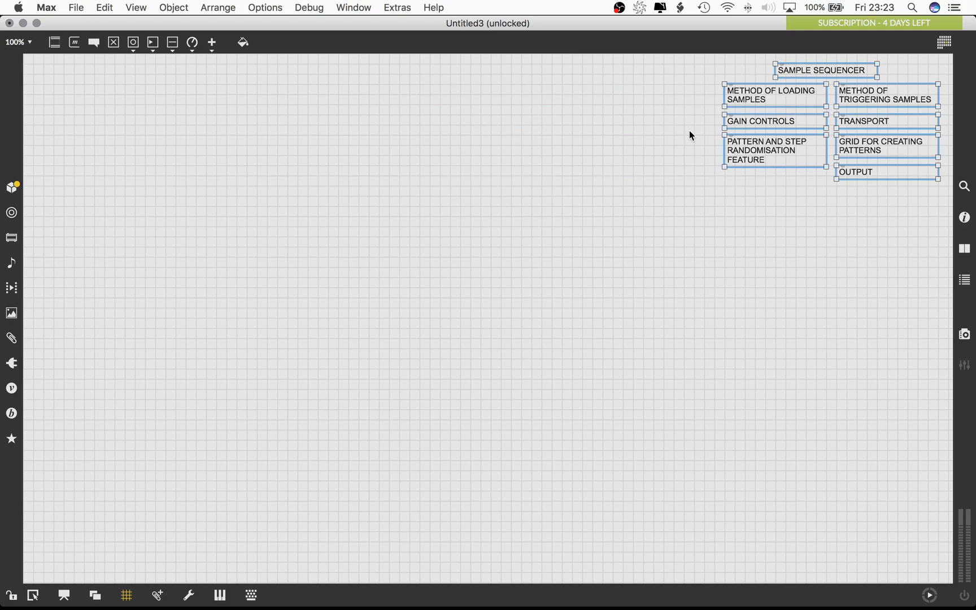
click(415, 138)
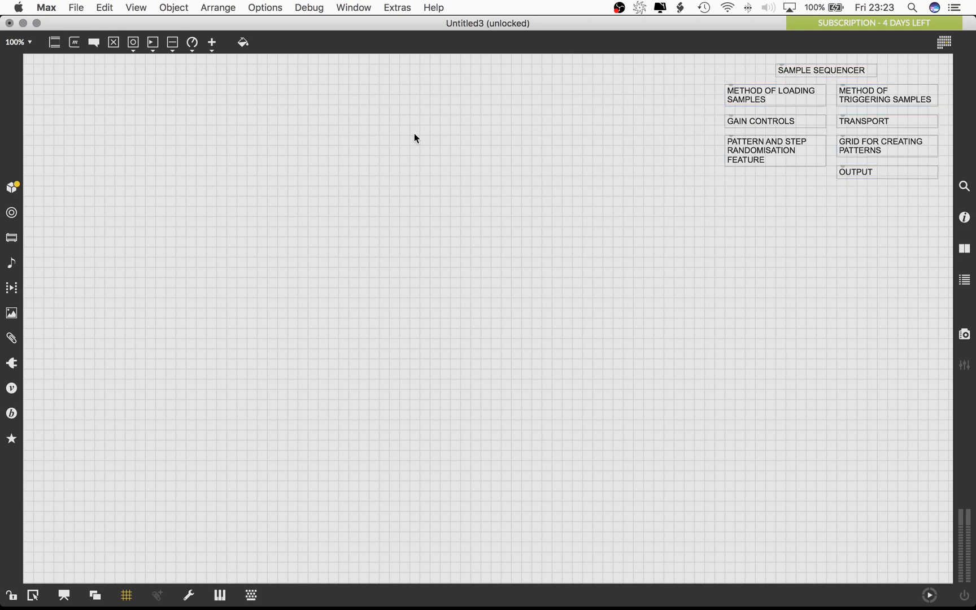
mouse_move(349, 132)
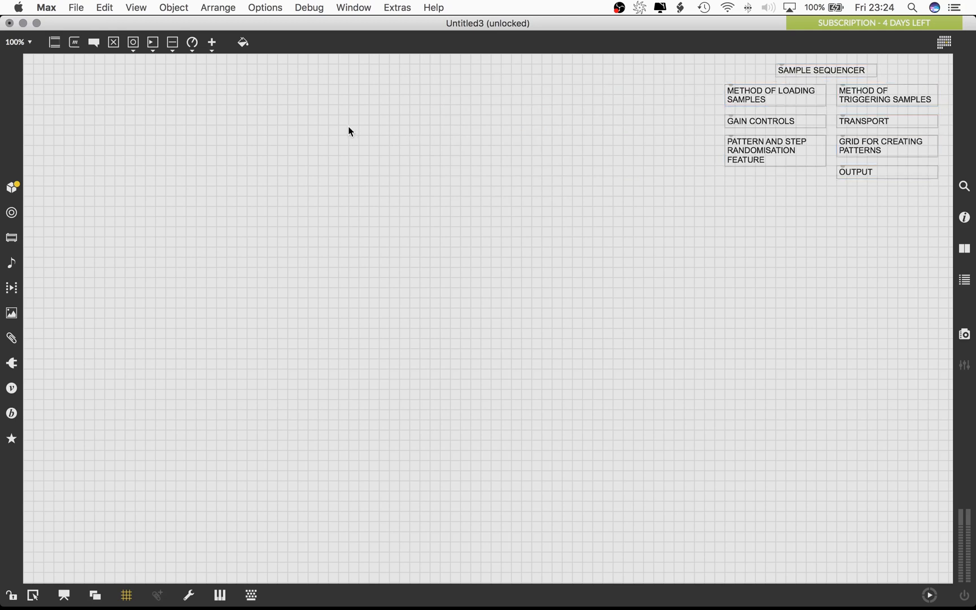
mouse_move(387, 230)
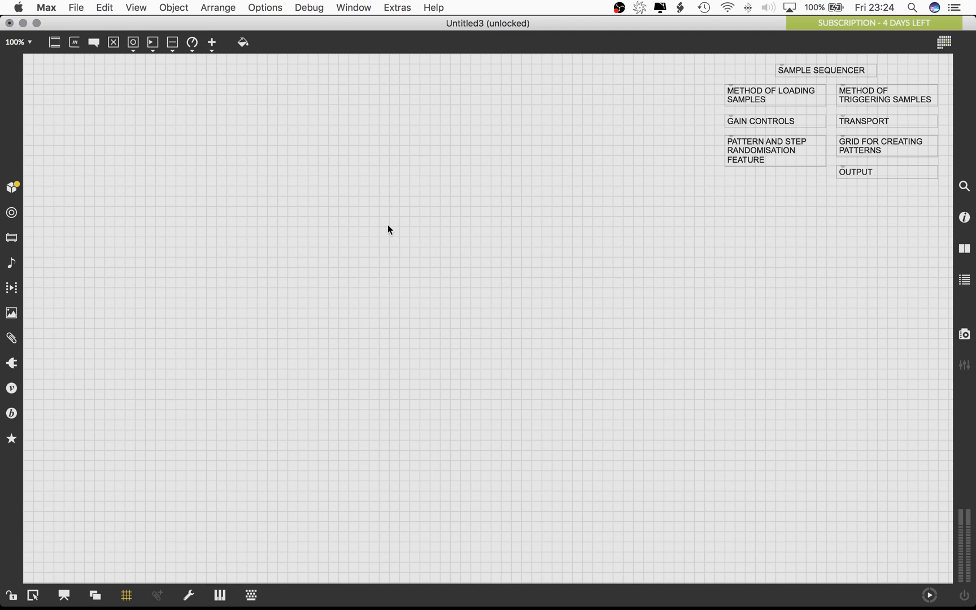
mouse_move(382, 223)
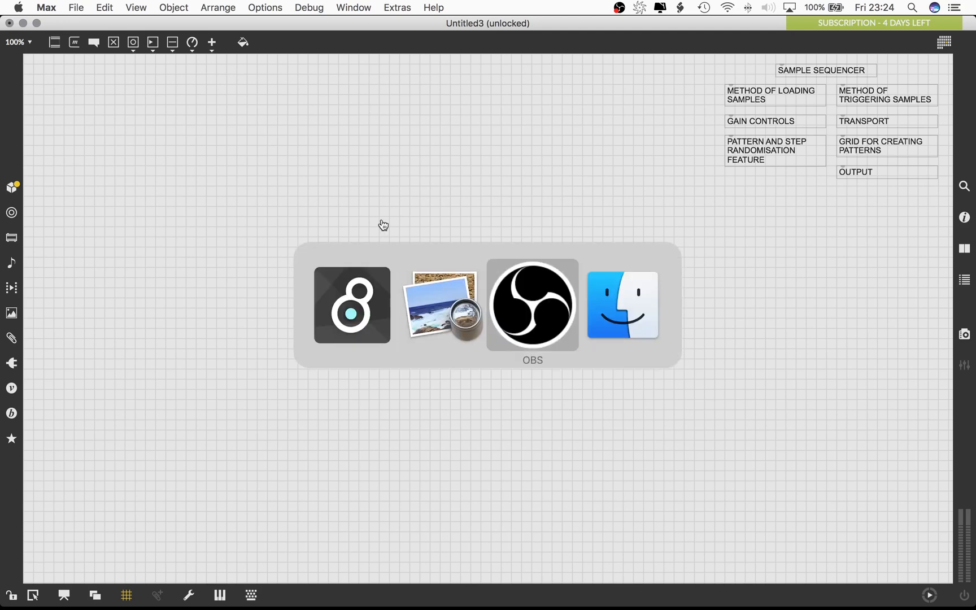
In Finder, browse Desktop > INOCON PATCH > AUDIO to reach the sample files
click(621, 304)
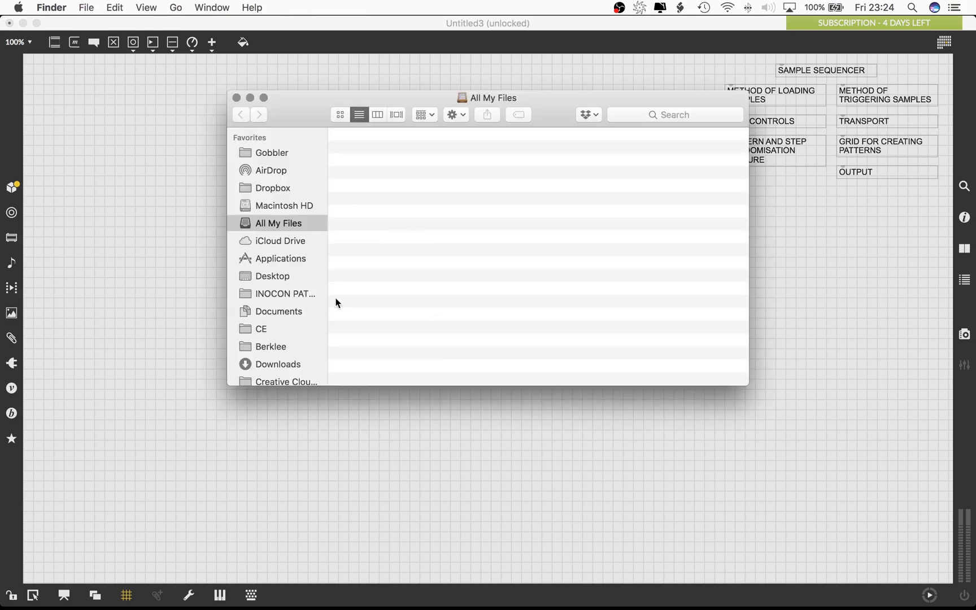
click(273, 276)
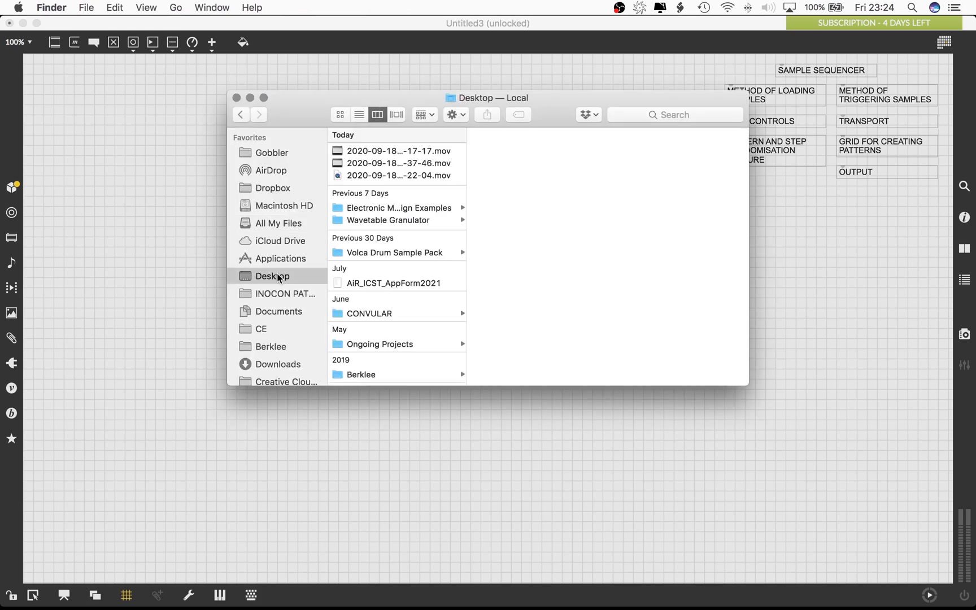
mouse_move(295, 288)
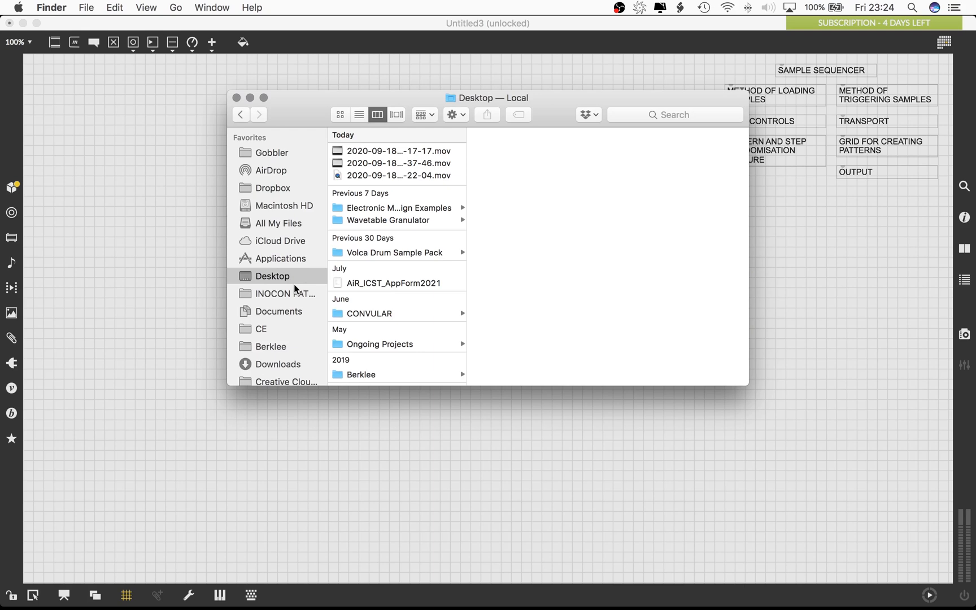
click(285, 294)
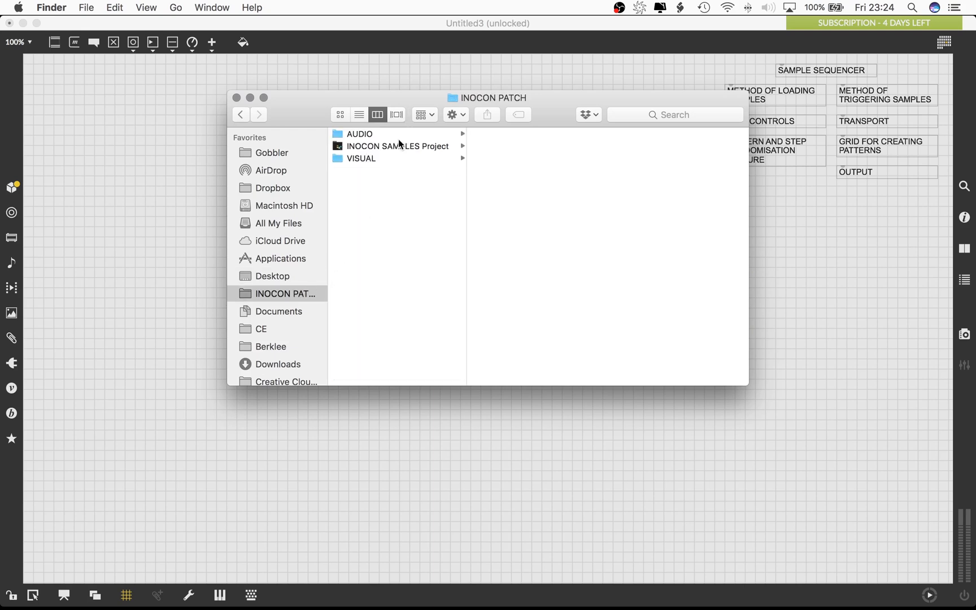
click(358, 133)
text(a)
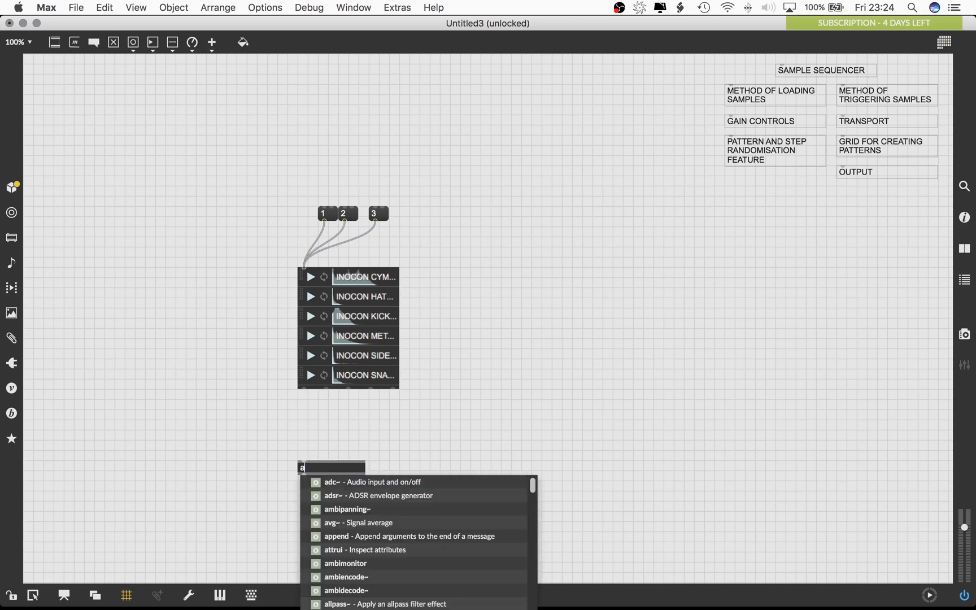
Create a live.gain~ slider fed by the playlist and start a dac~ output object below it
text(gain~)
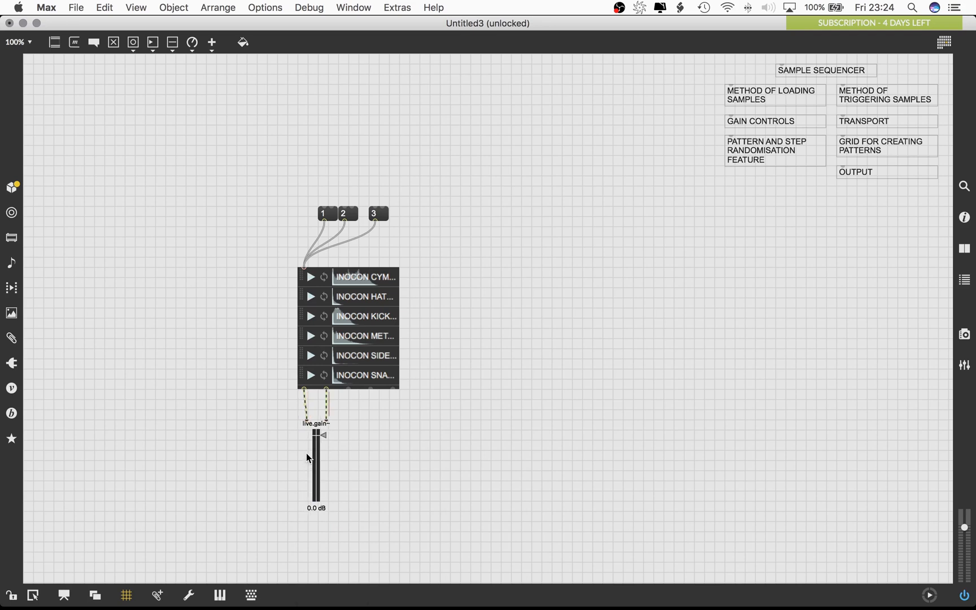
click(315, 454)
text(da)
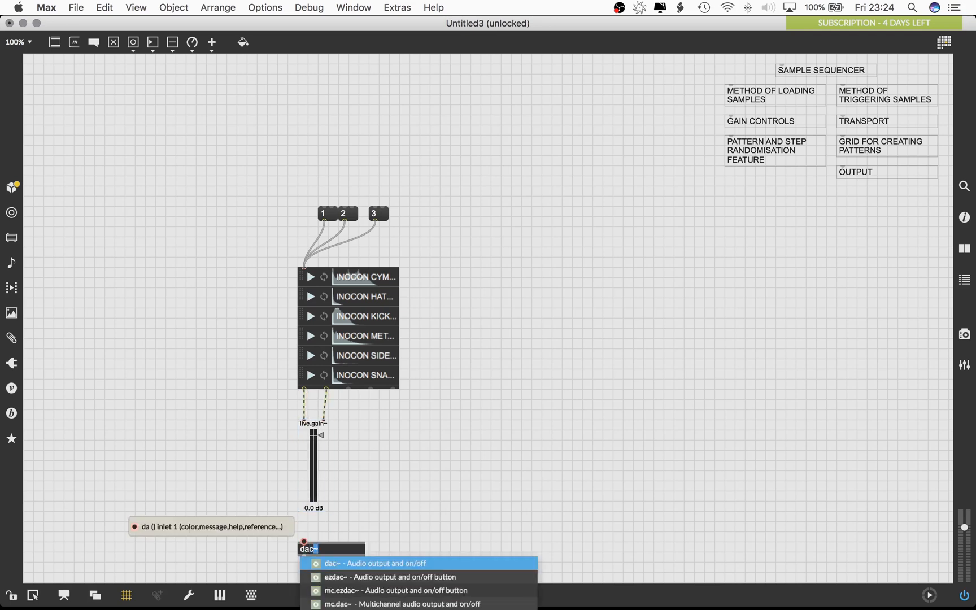
mouse_move(393, 550)
text(~ 1 2 3 4)
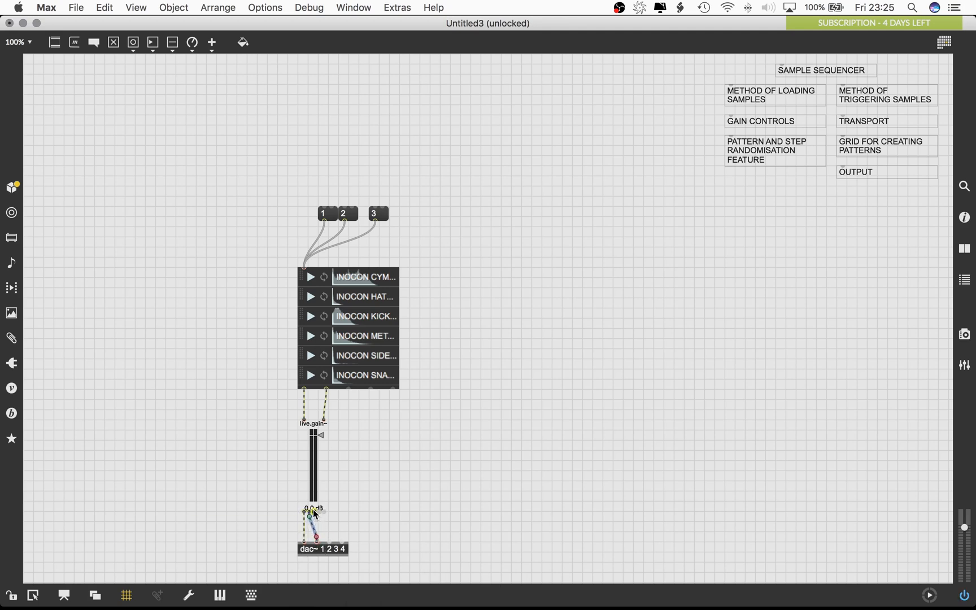
mouse_move(331, 547)
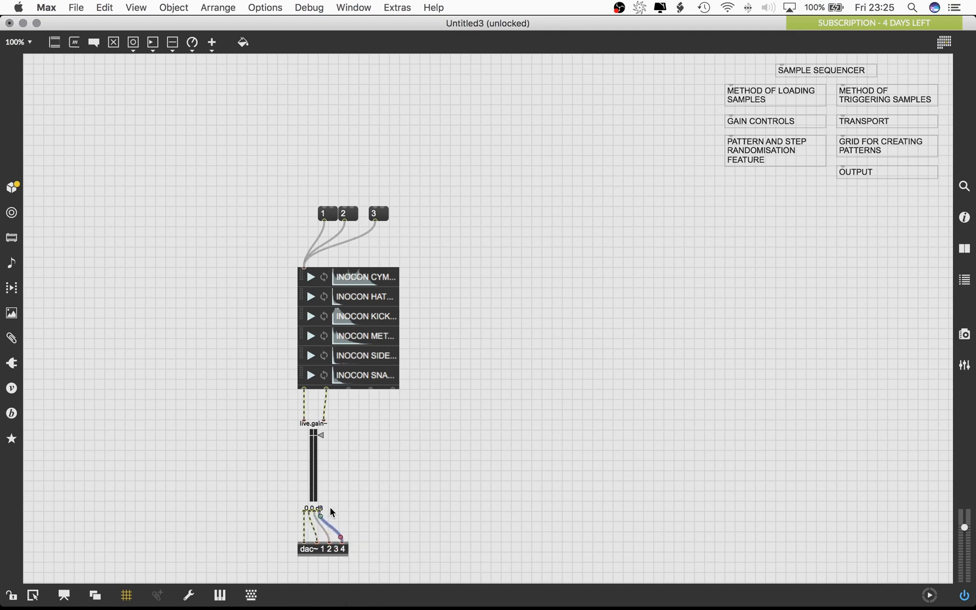
mouse_move(324, 527)
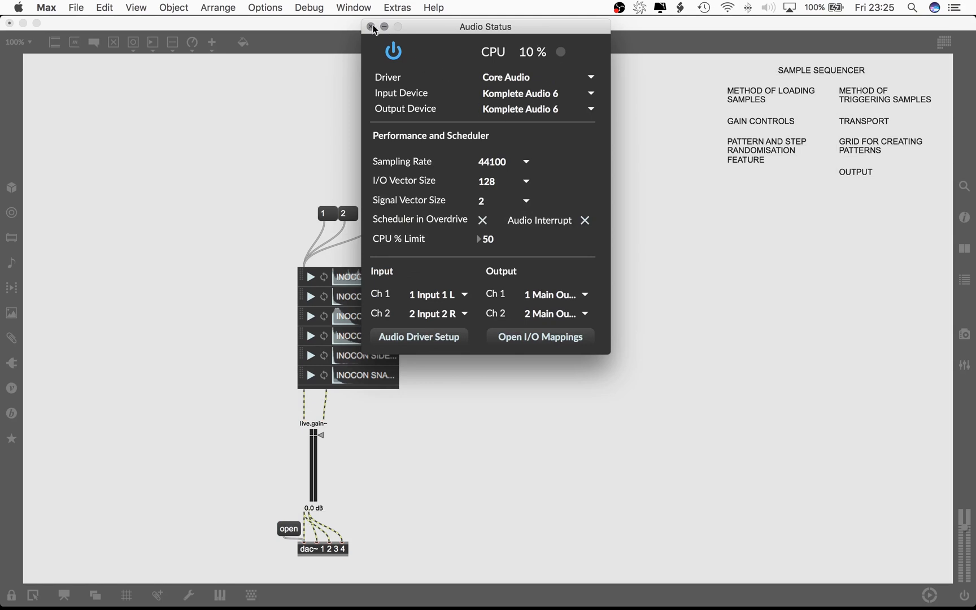
Close the Audio Status window and add an ezdac~ audio on/off button
click(371, 26)
text(ez)
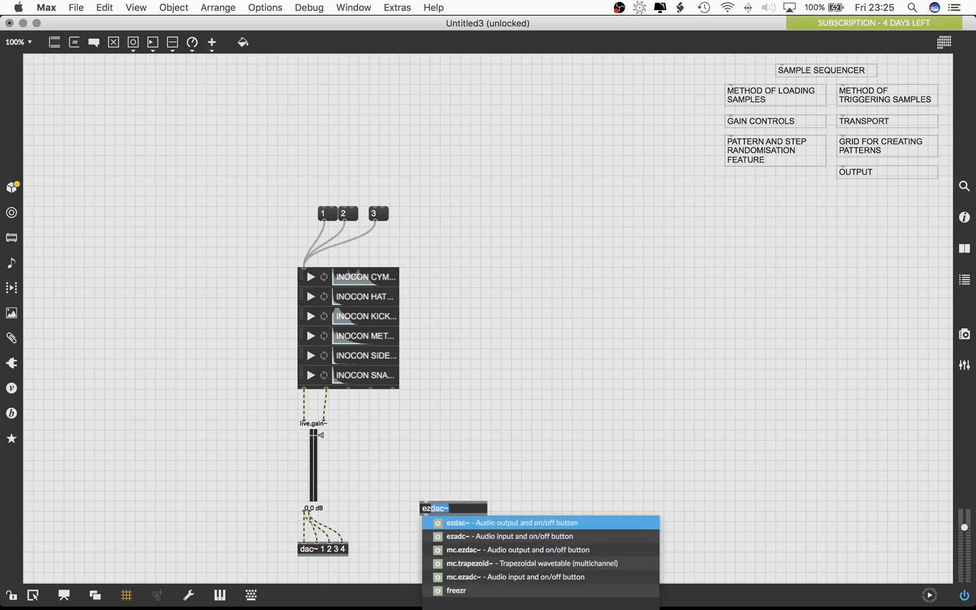
click(516, 521)
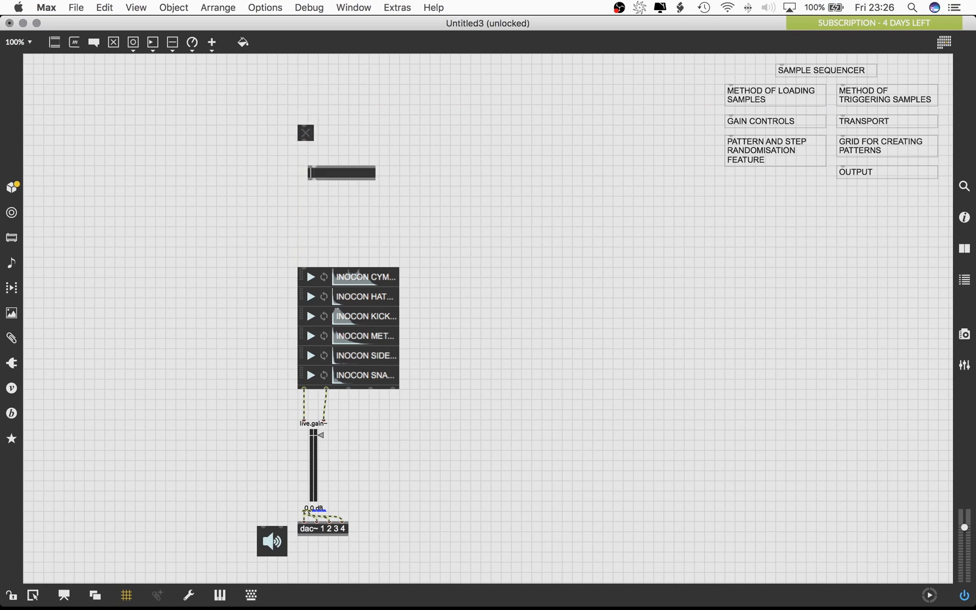
Create metro 100 driving random 6 and + 1 into the playlist so each tick plays a random sample
text(metro)
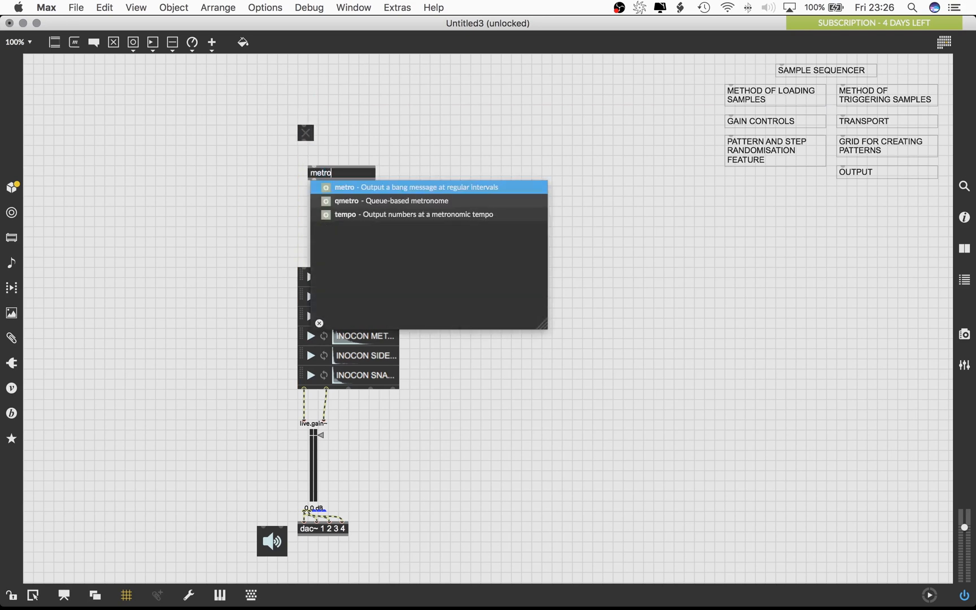
text(100)
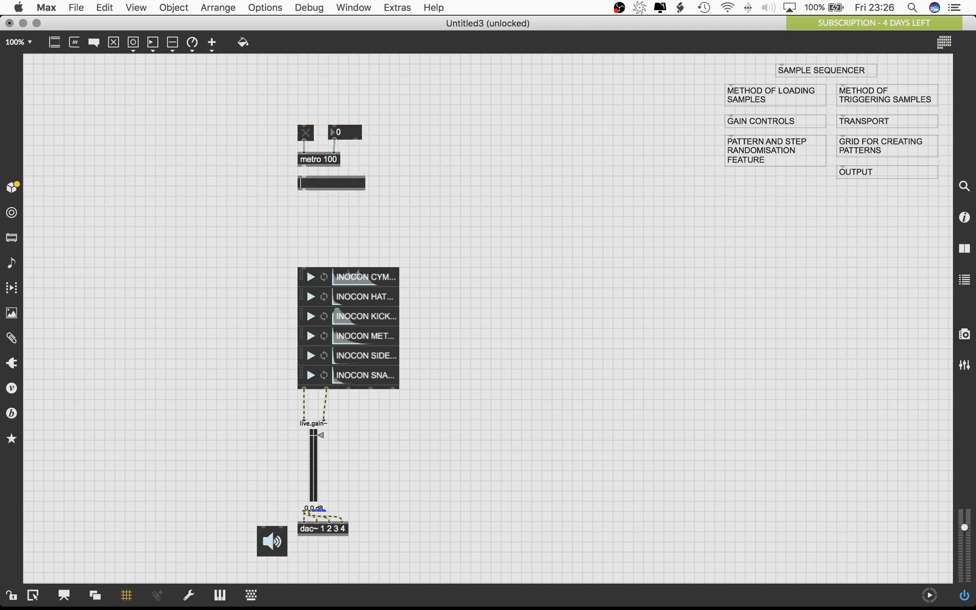
text(random 6)
text(+ 1)
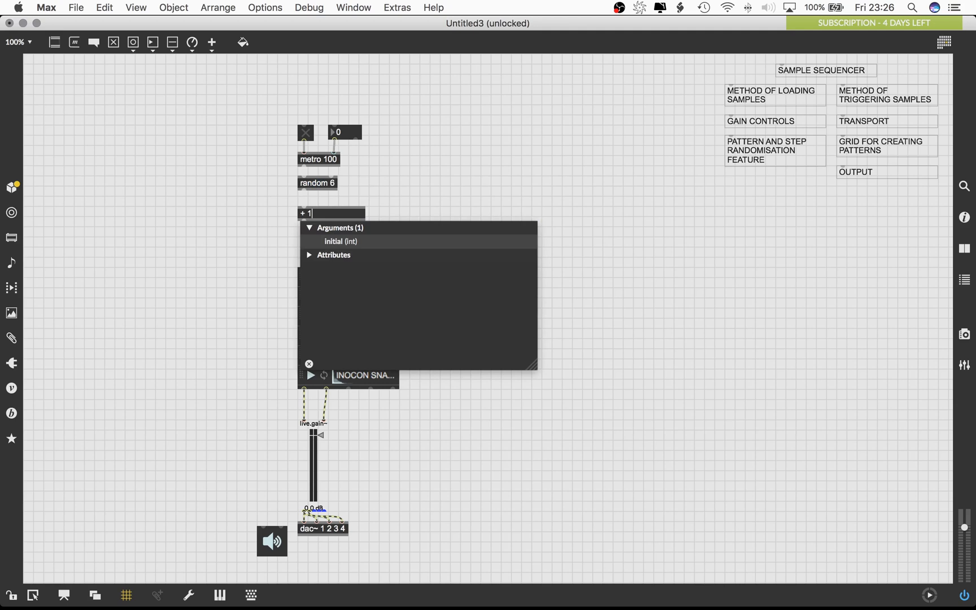
click(307, 212)
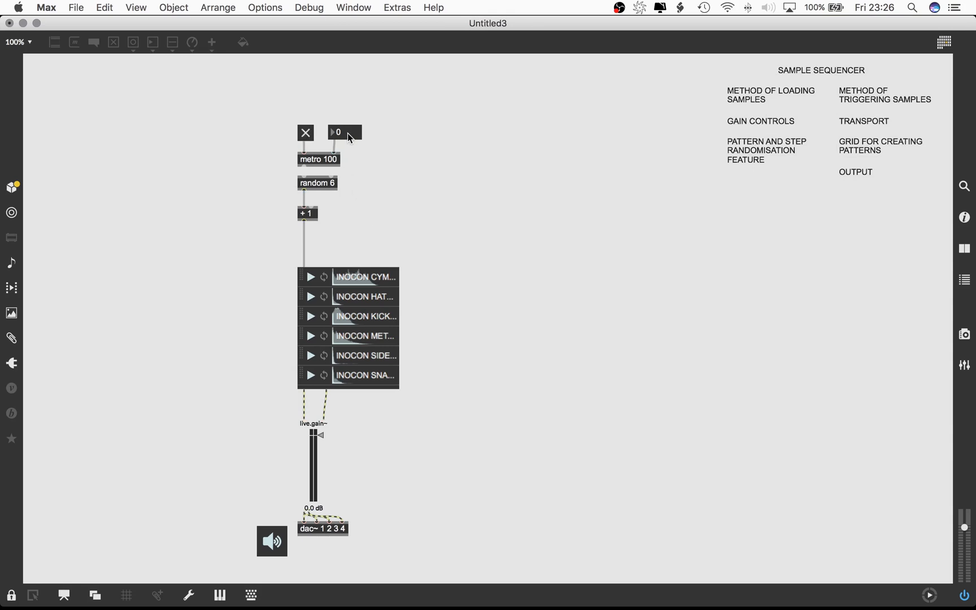
mouse_move(265, 151)
text(100)
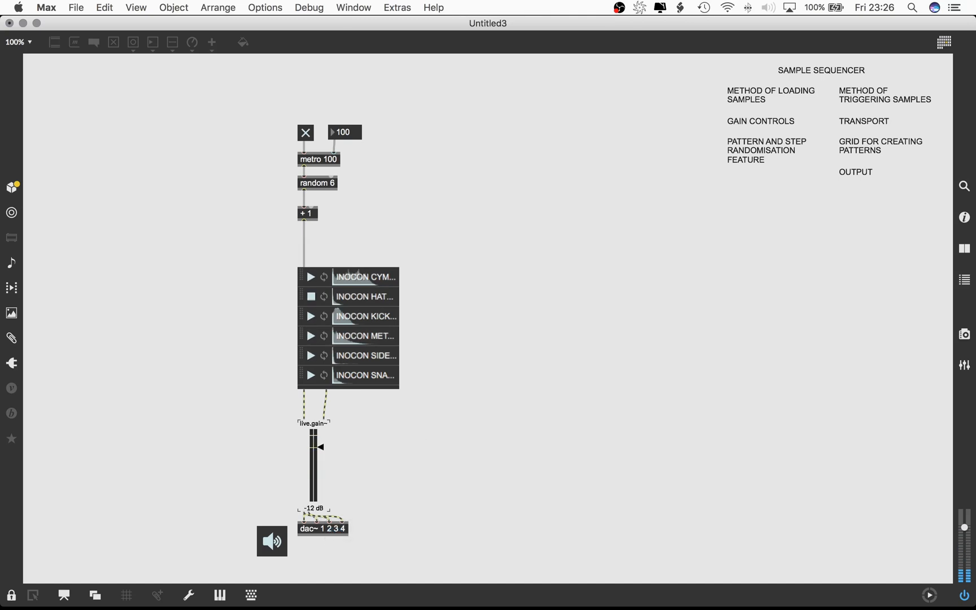
click(310, 355)
text(key)
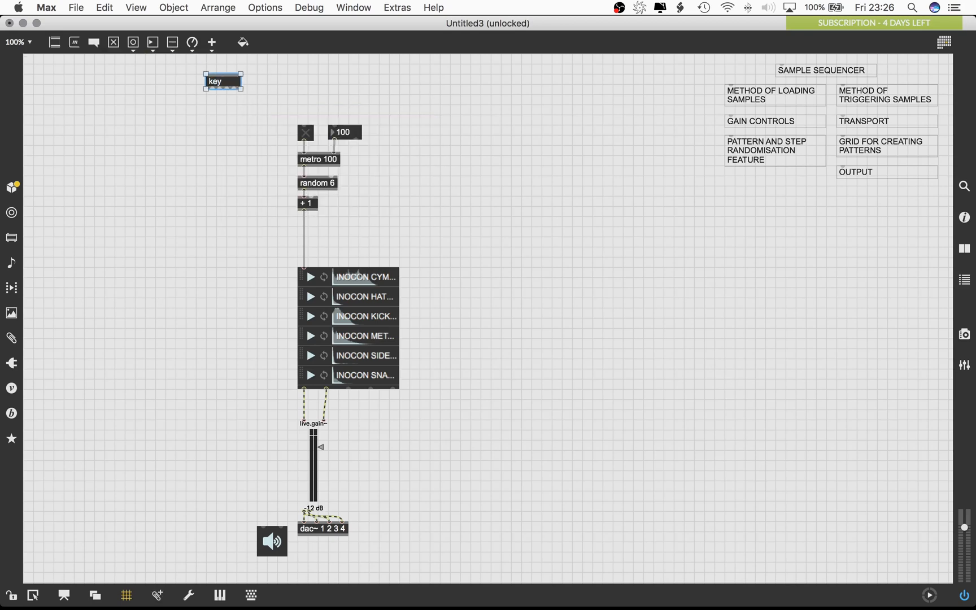
Wire key through sel 32 to the metro toggle and move random 6 and + 1 aside
text(sel 32)
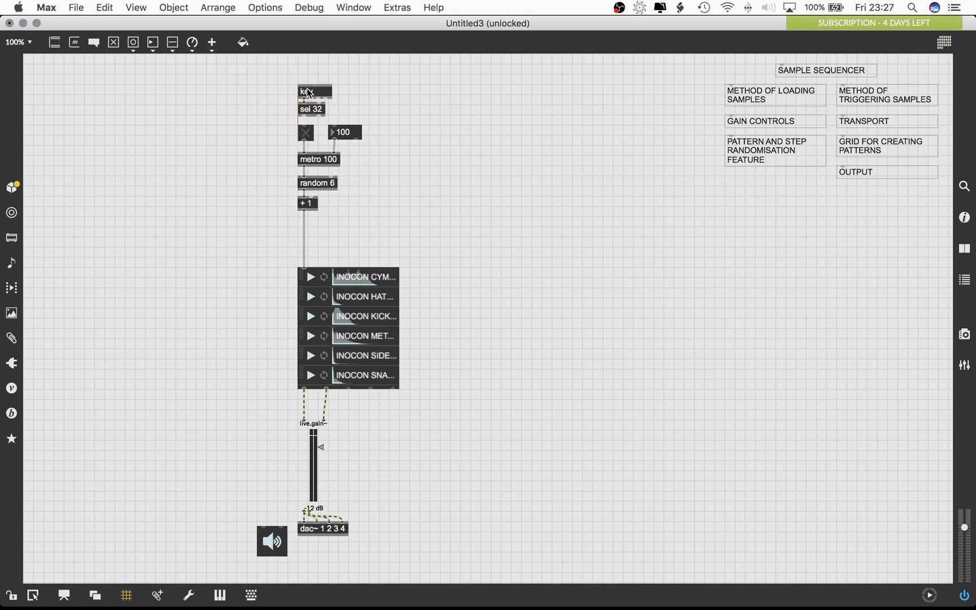
click(304, 131)
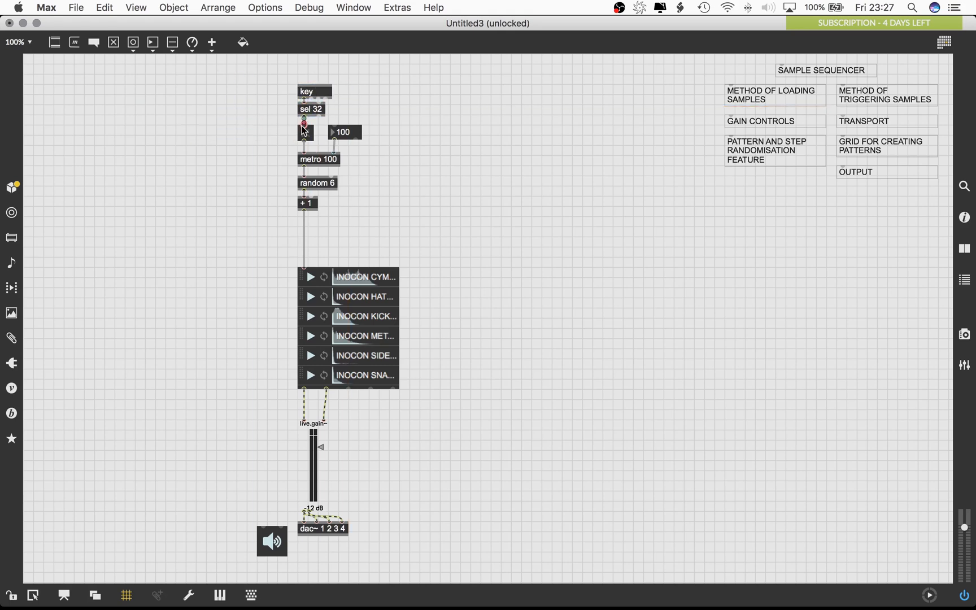
click(303, 131)
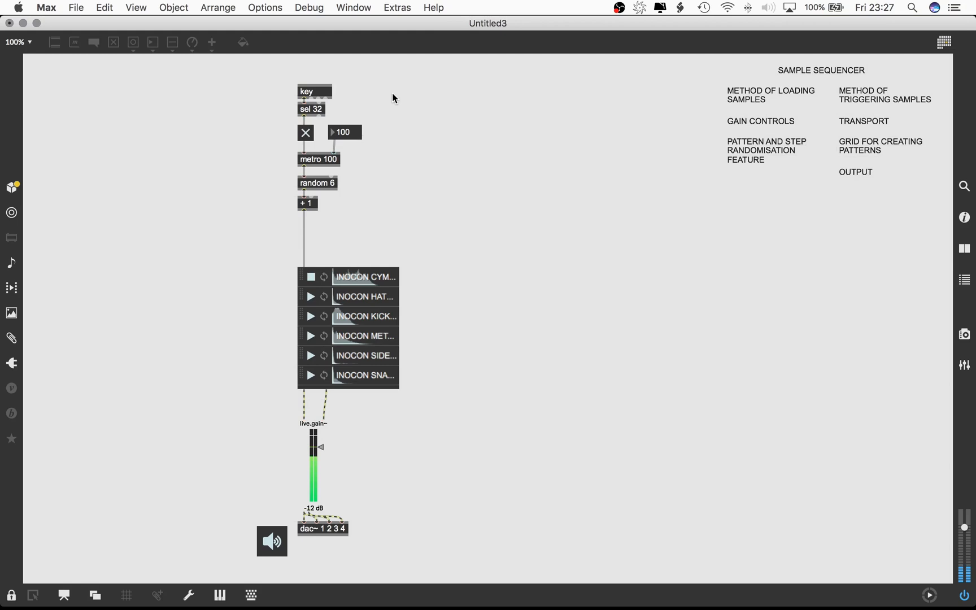
click(311, 316)
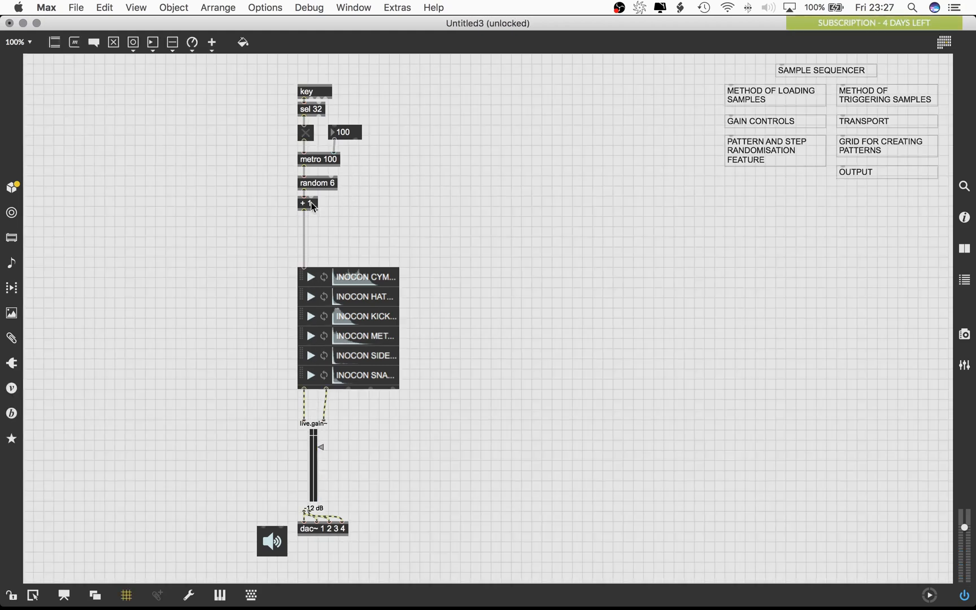
click(318, 182)
text(counter)
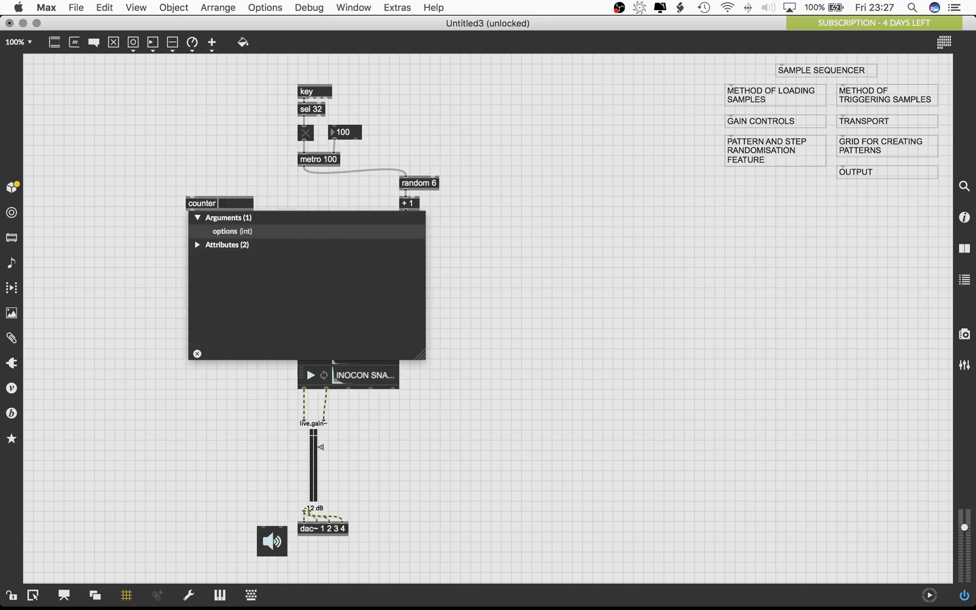
Create counter 1 6 under the metro and delete the + 1 connection into the sample players
text(1 6)
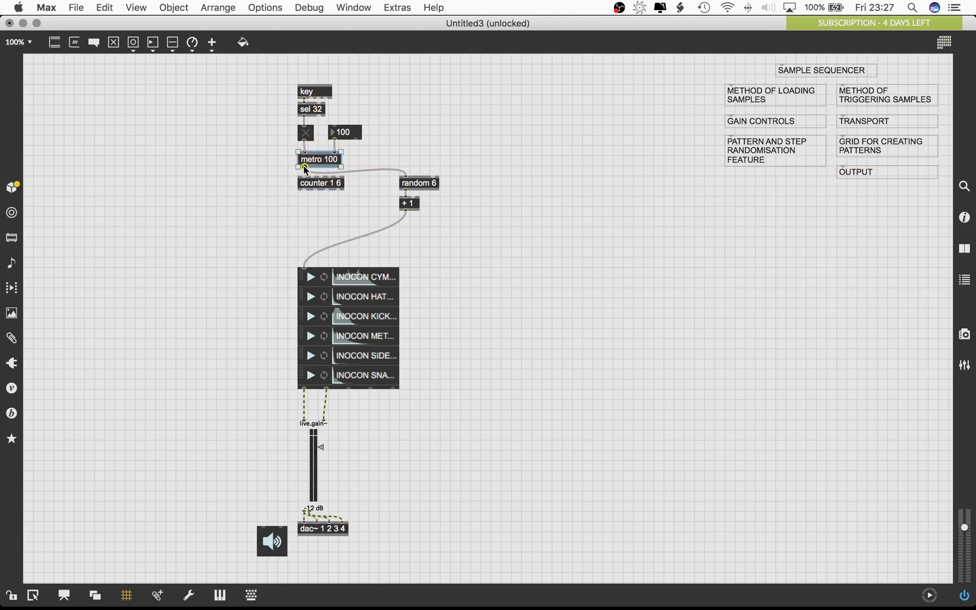
mouse_move(305, 268)
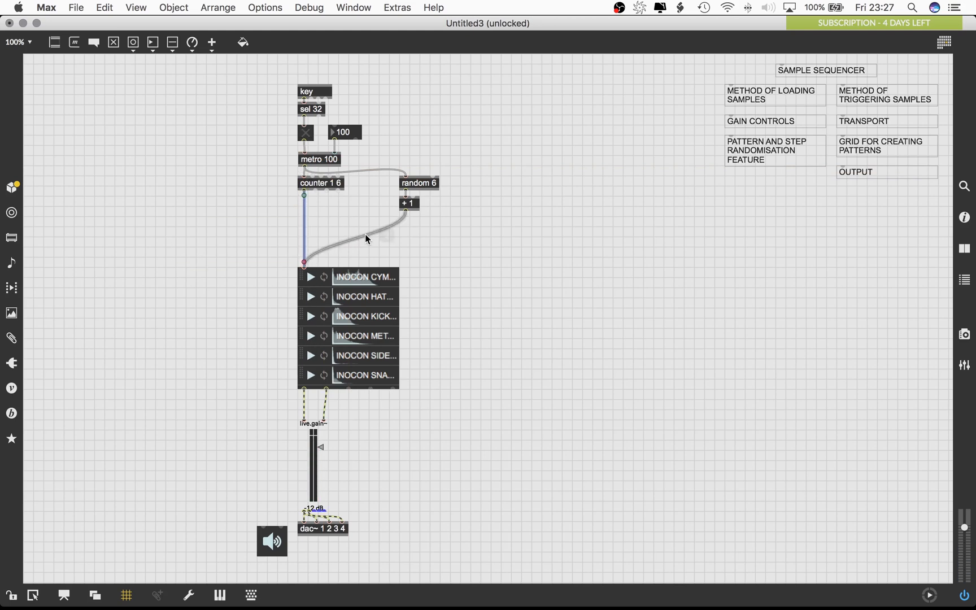
click(310, 375)
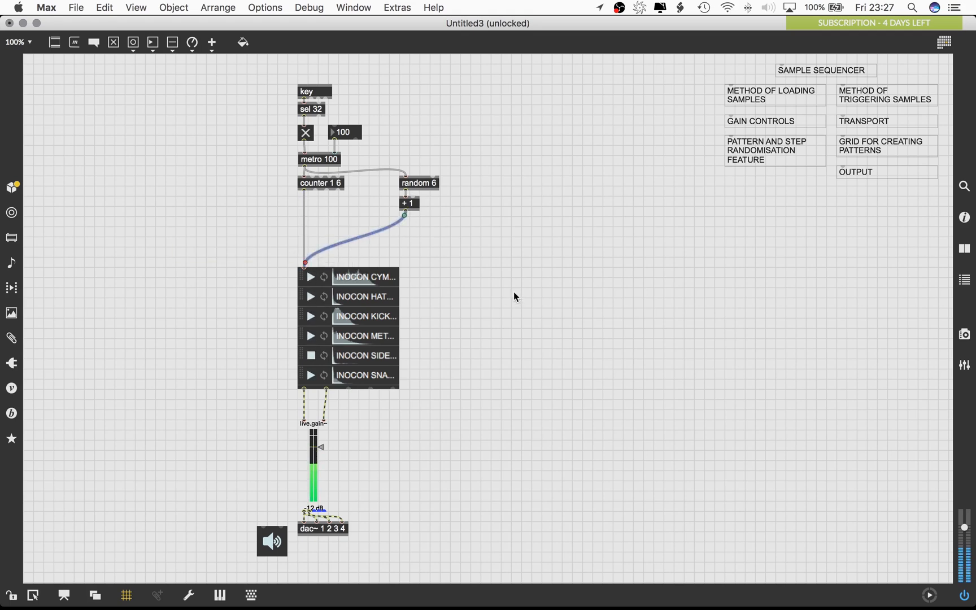
click(311, 277)
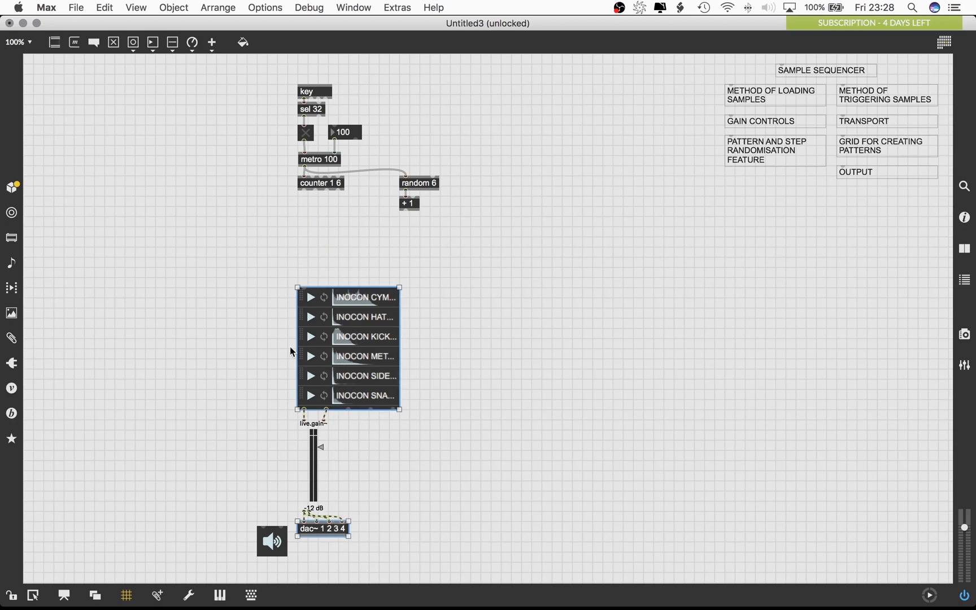
mouse_move(375, 528)
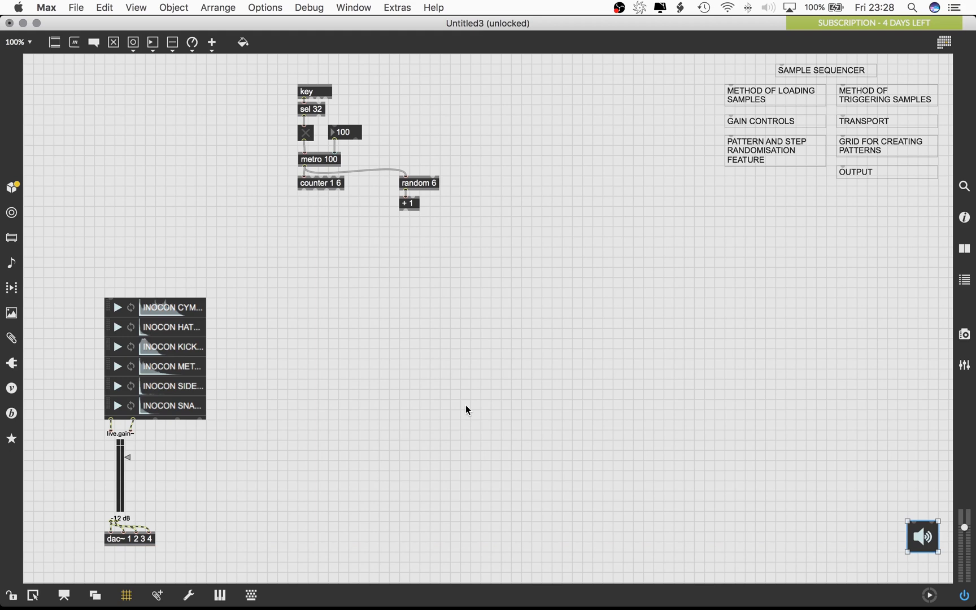
Move the ezdac~ switch beside the dac~ output and shift the key/metro/counter group right
click(923, 536)
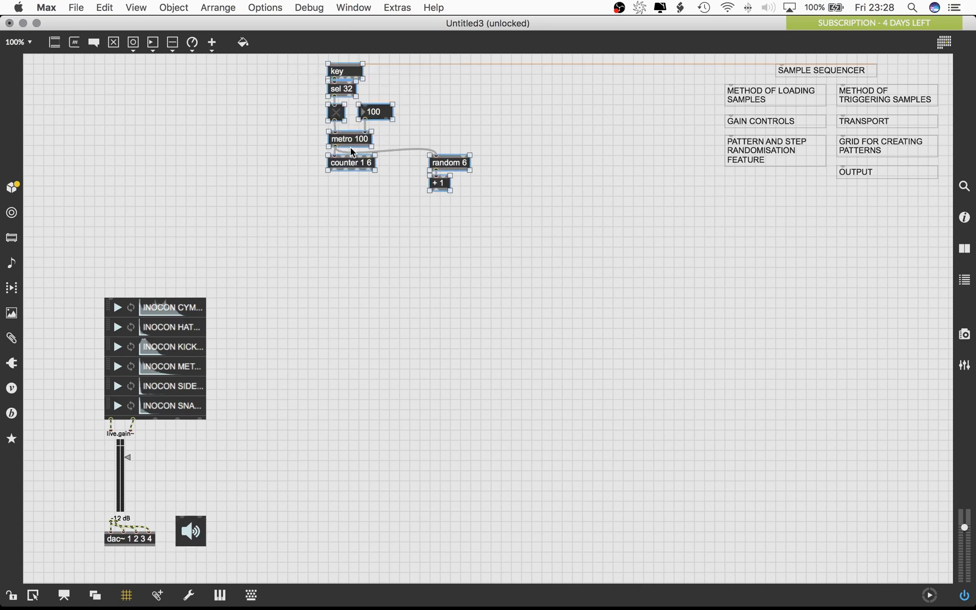
click(730, 367)
text(1)
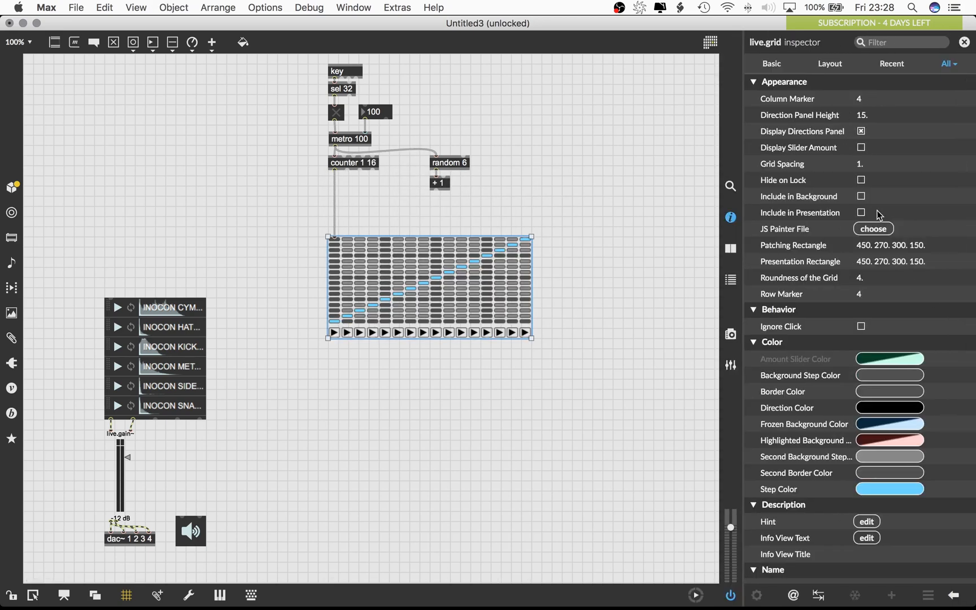
mouse_move(864, 298)
text(0)
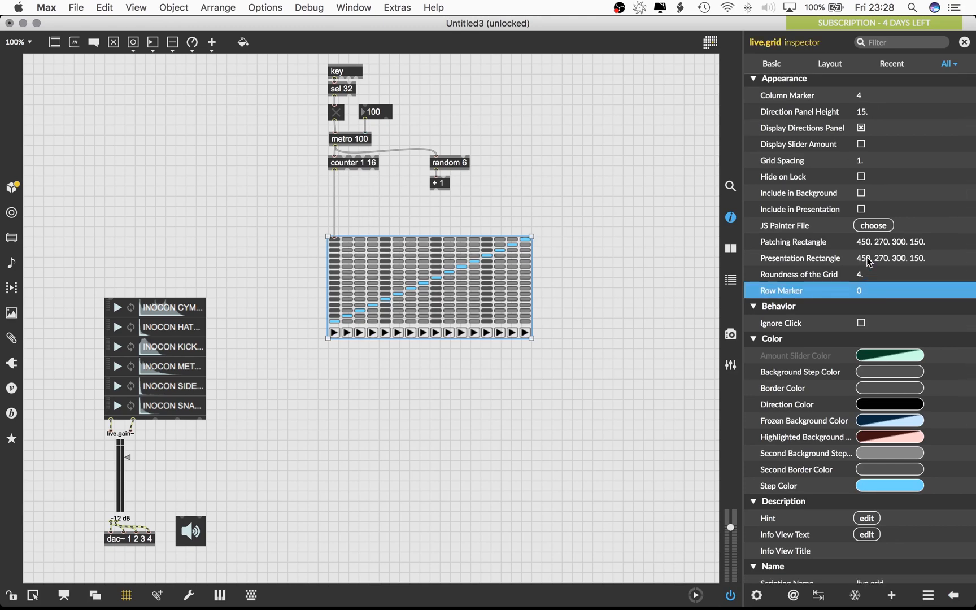
Enable Matrix Mode on the live.grid in the Inspector for the six-row, 16-step grid
scroll(down, 3)
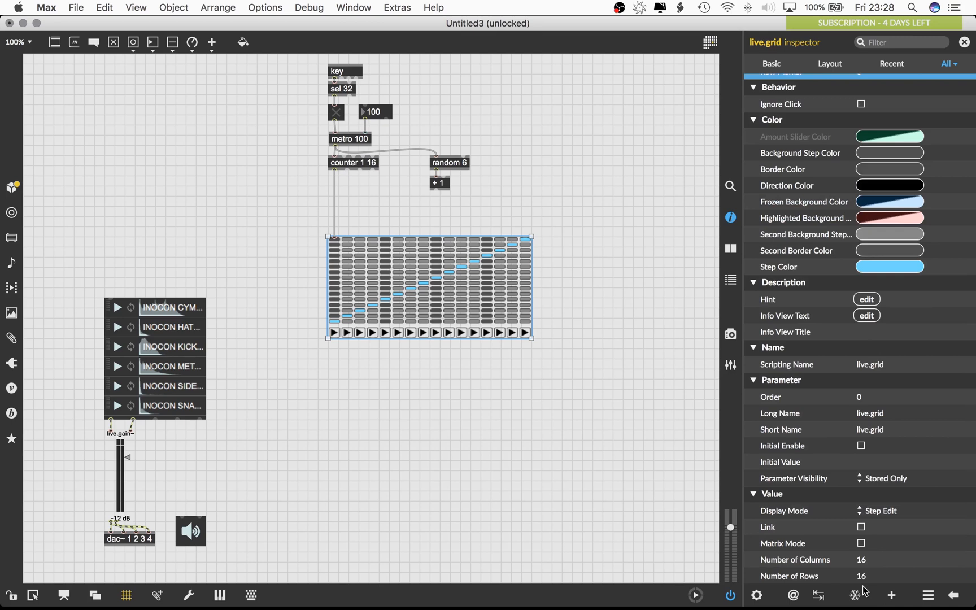
mouse_move(864, 578)
text(4)
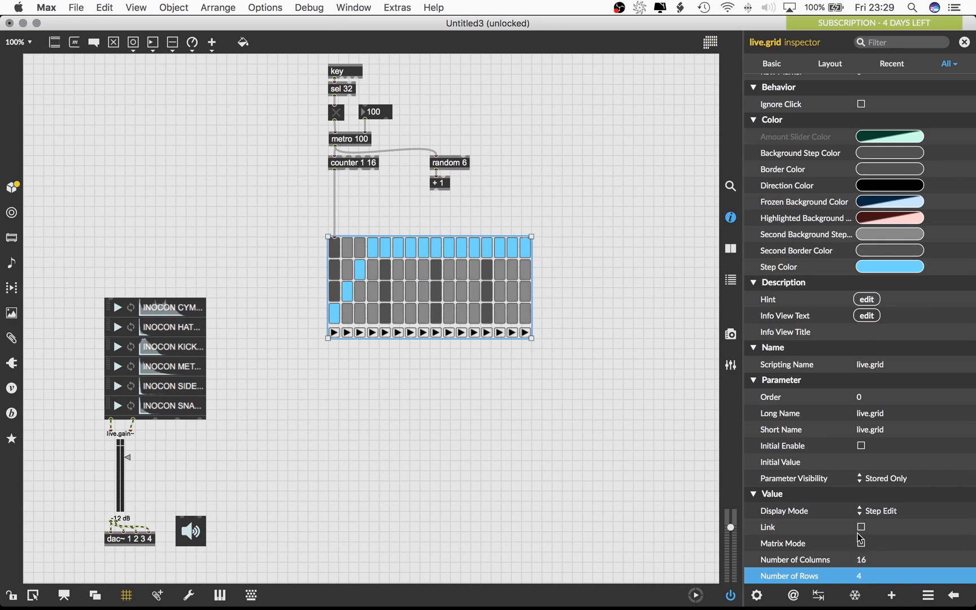
click(861, 543)
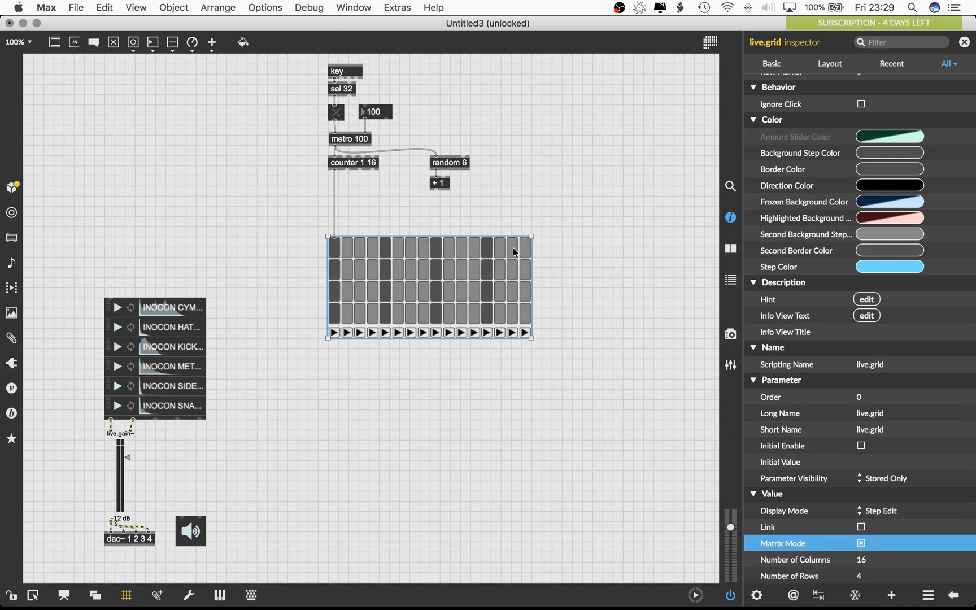
scroll(up, 3)
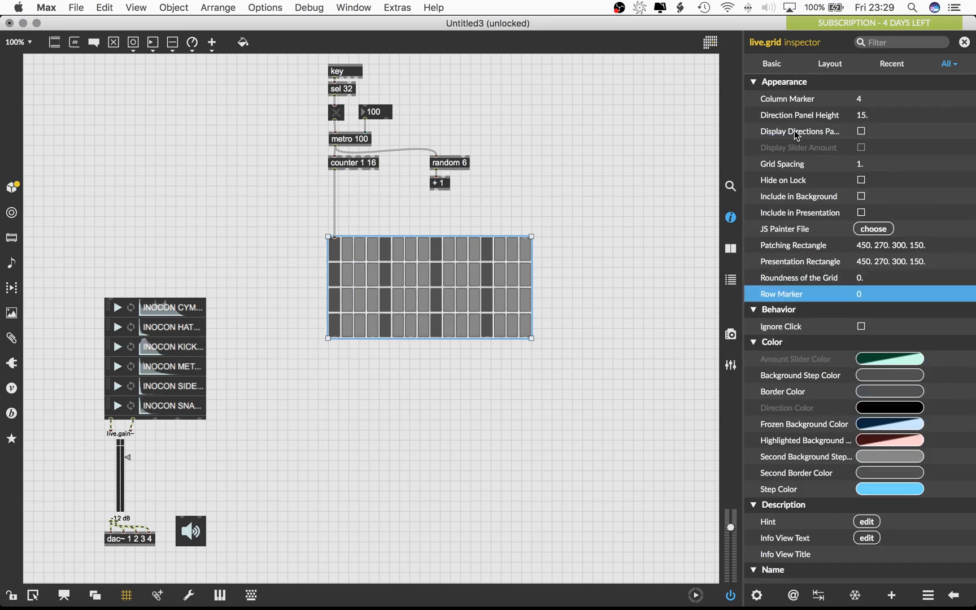
scroll(down, 3)
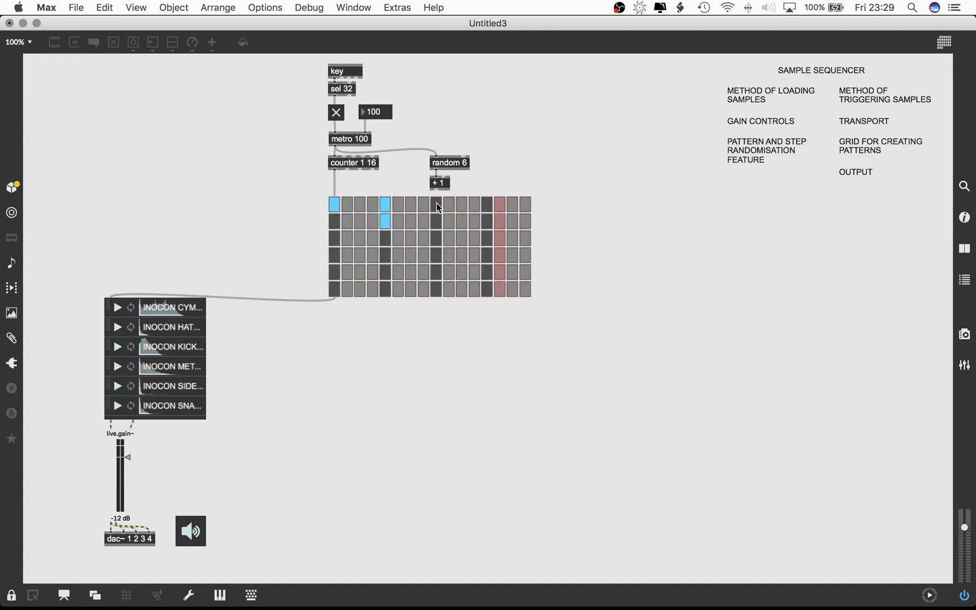
Create a 'clear' message box that resets the live.grid pattern
click(498, 222)
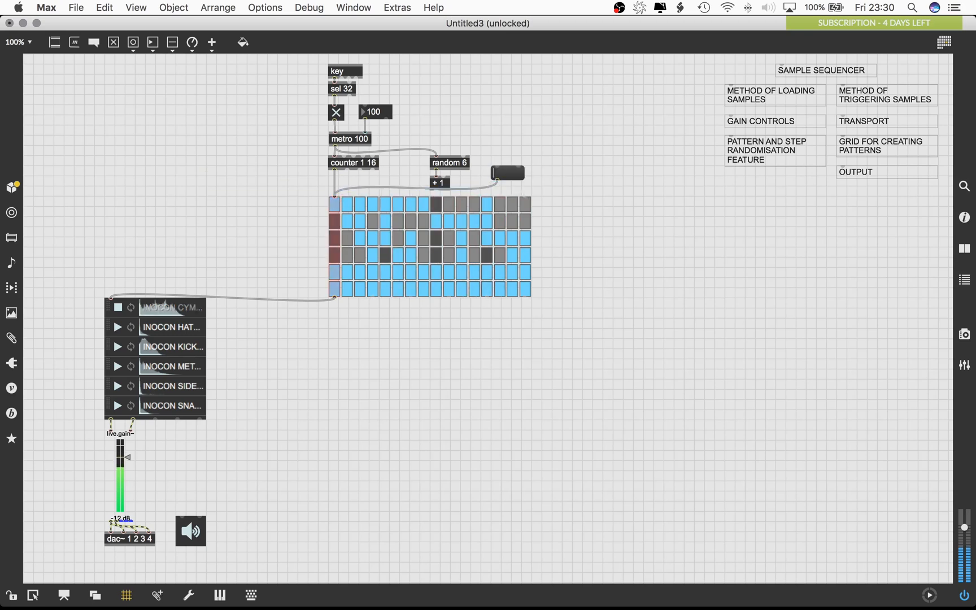
click(507, 173)
text(clear)
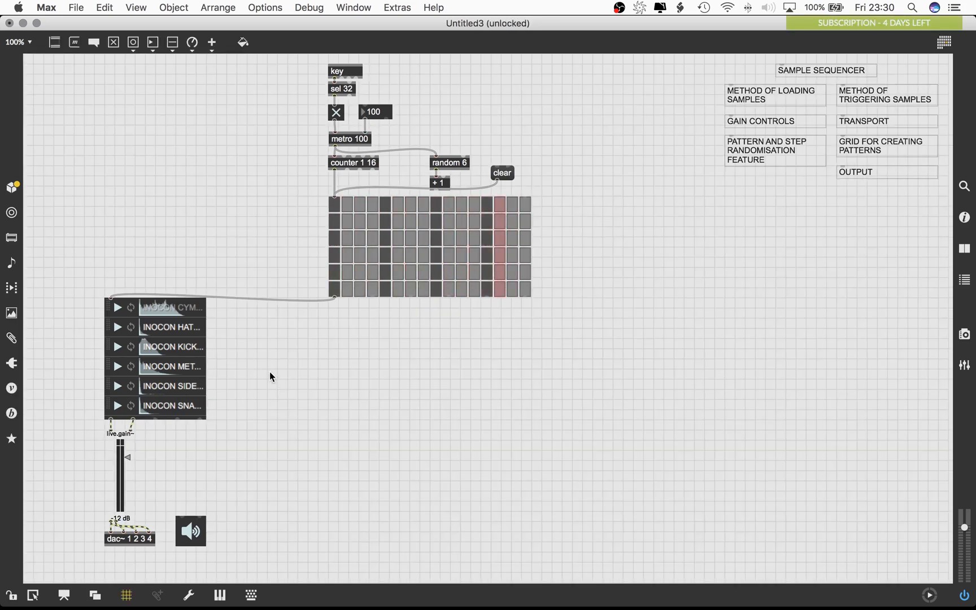
click(162, 339)
text(sel)
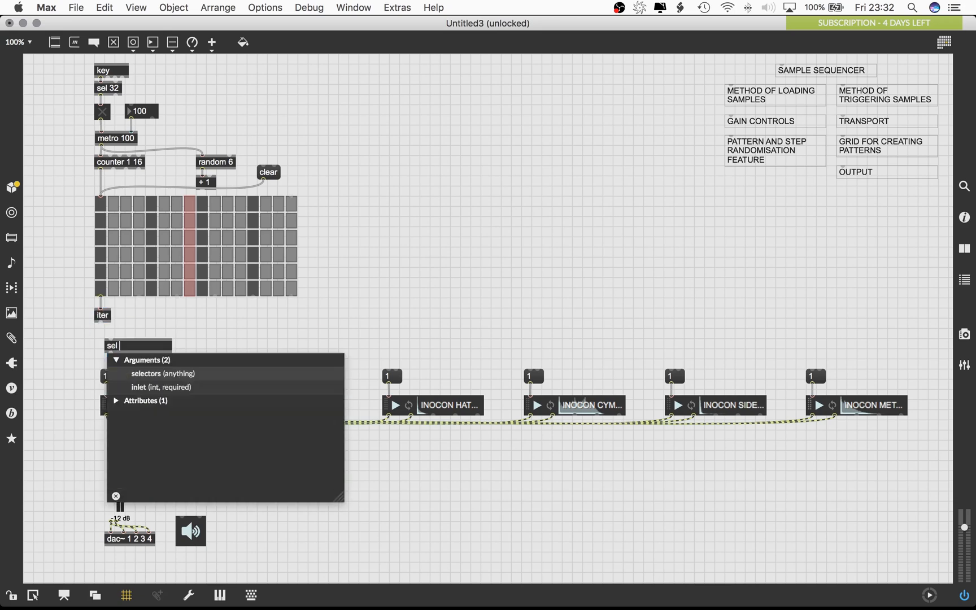
Complete the sel object with arguments 6 5 4 3 2 1 to route to the six players
text(6 5 4)
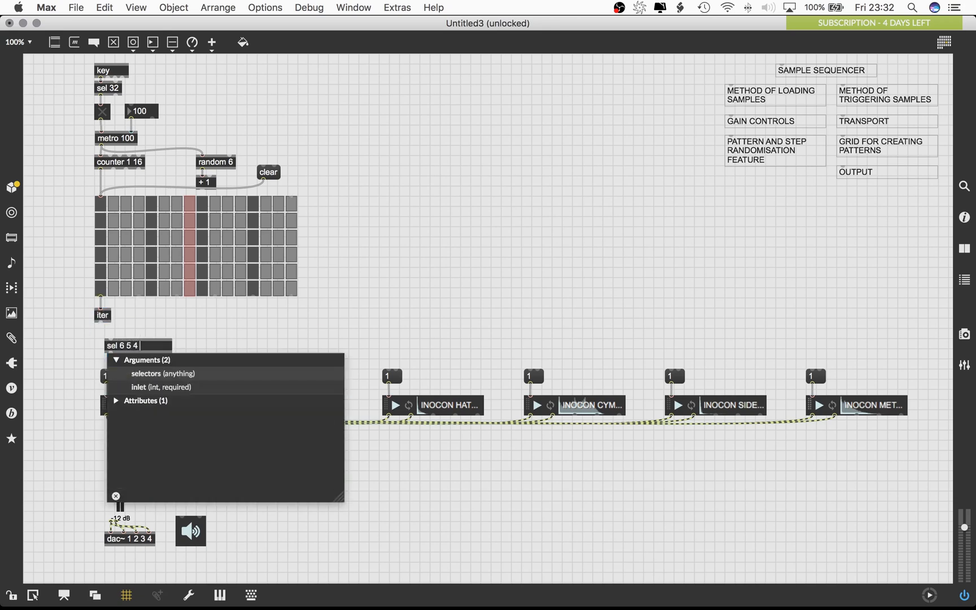
text(3 2 1)
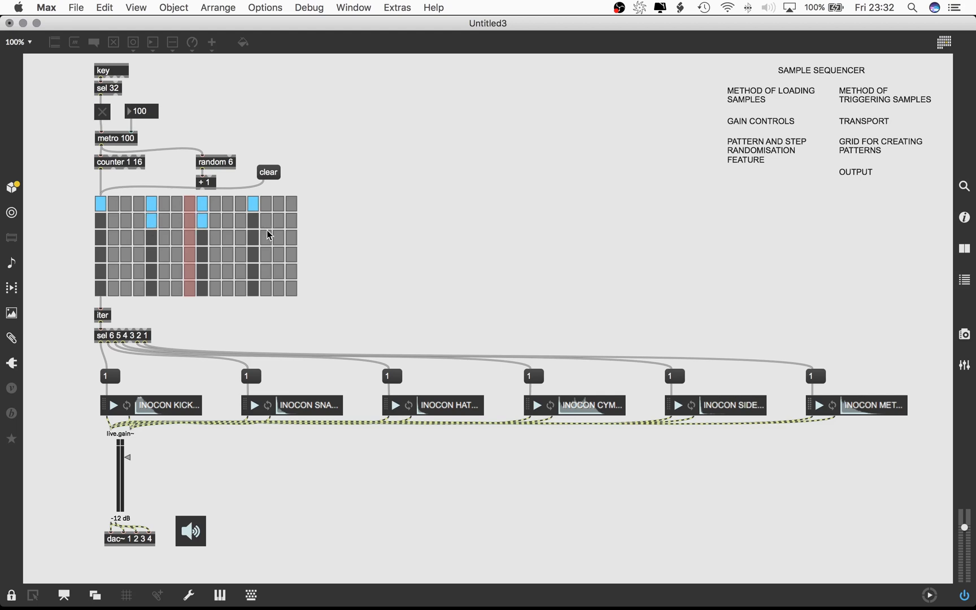
Toggle grid steps to program a beat and raise the tempo to 150
click(125, 237)
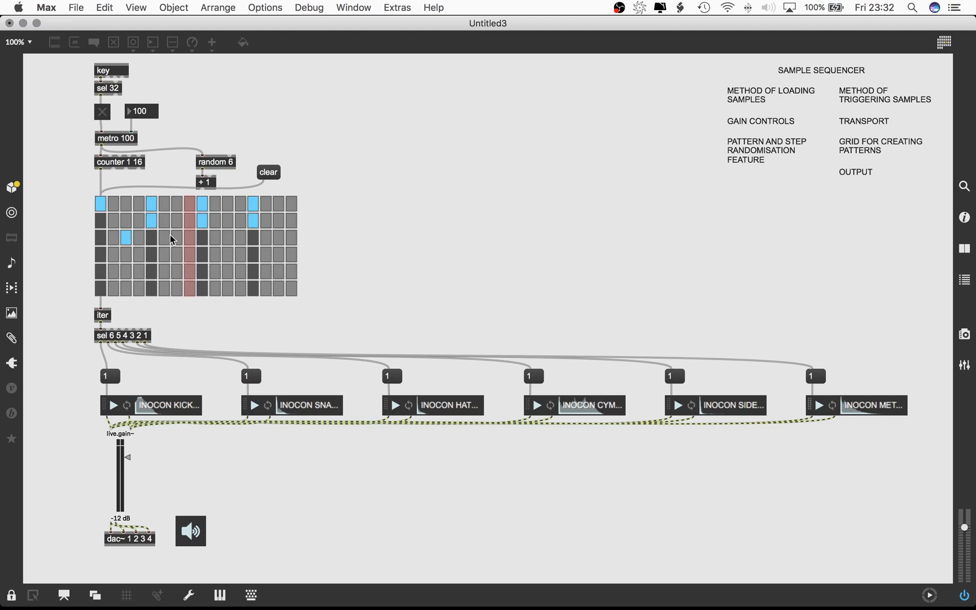
click(101, 110)
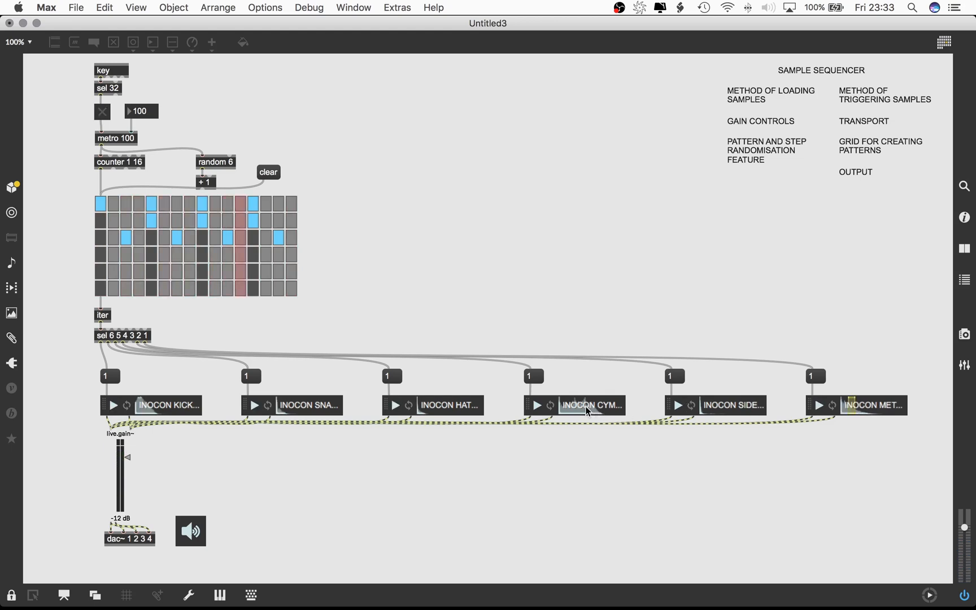
click(102, 111)
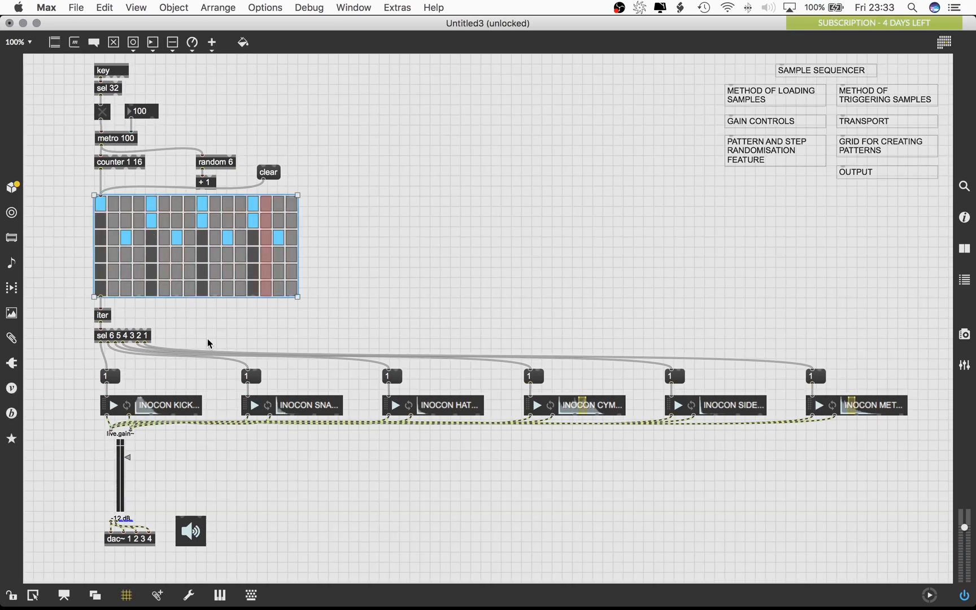
mouse_move(434, 230)
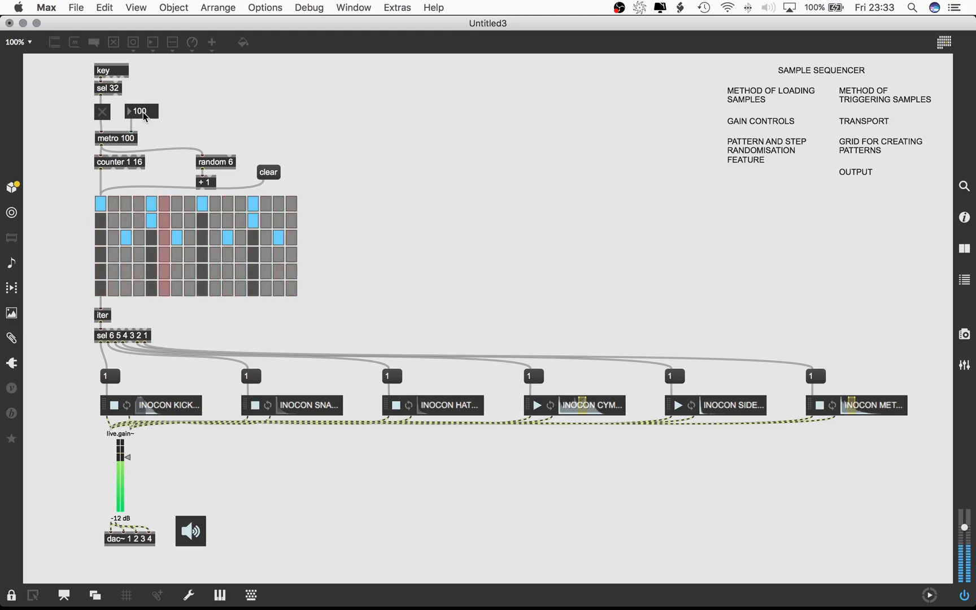
drag(141, 112, 142, 99)
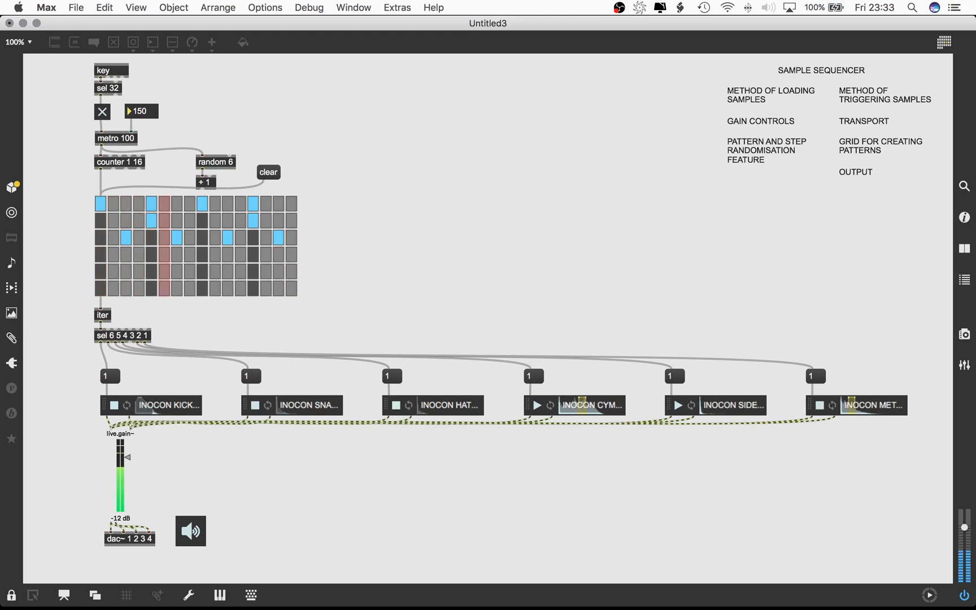
click(10, 596)
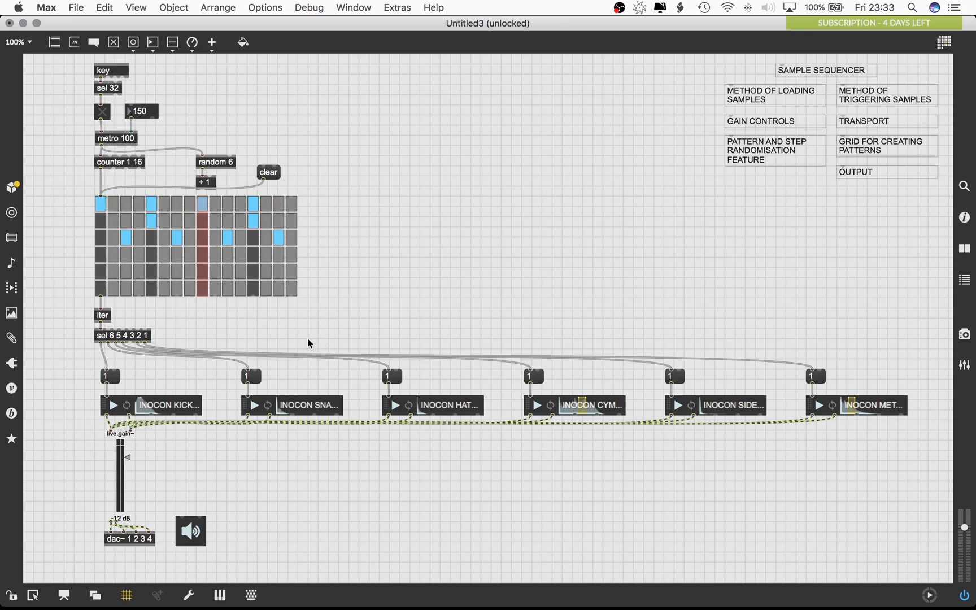
Encapsulate the routing objects into a subpatcher named triggersytem
click(102, 315)
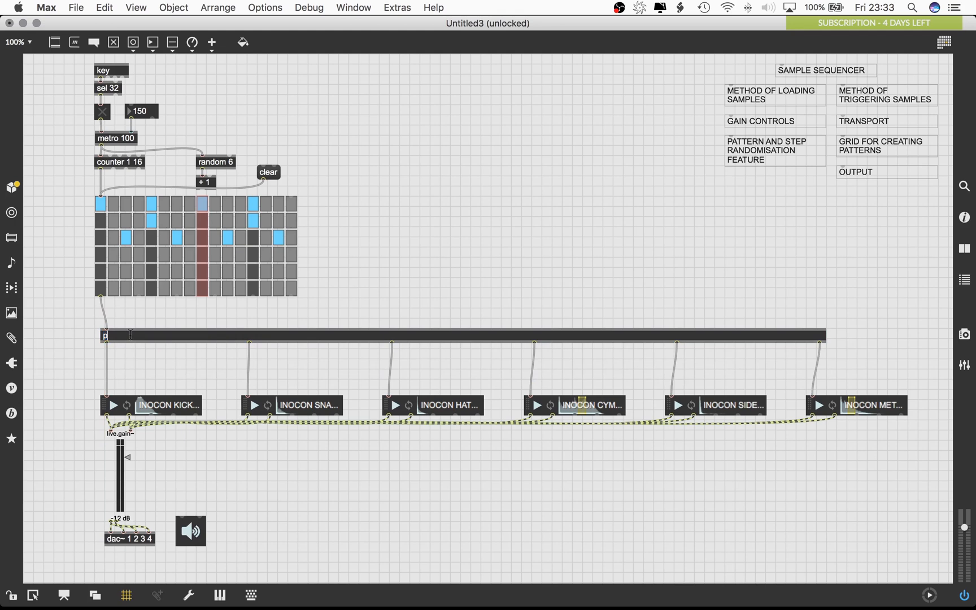
text(triggersytem)
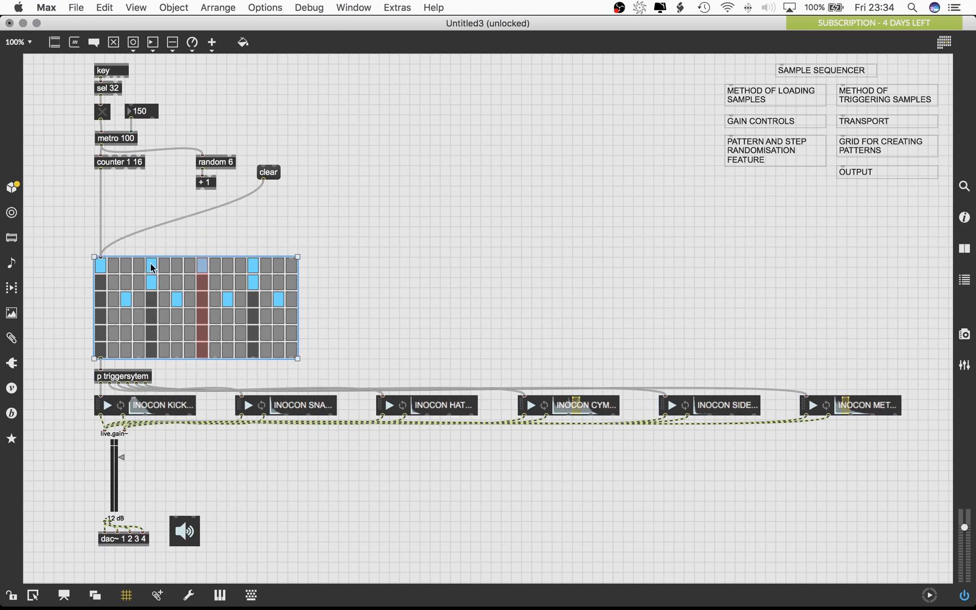
mouse_move(140, 199)
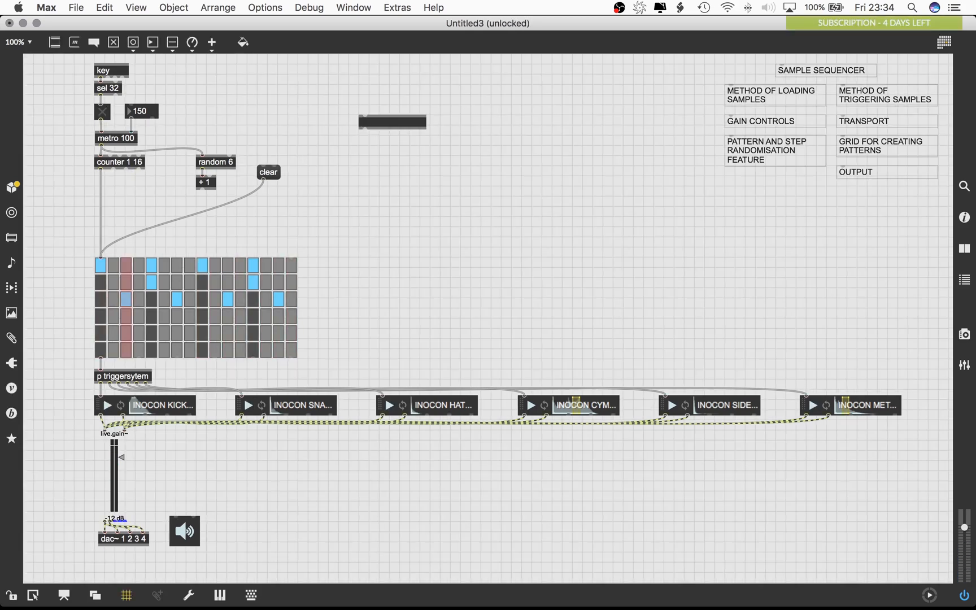
click(391, 122)
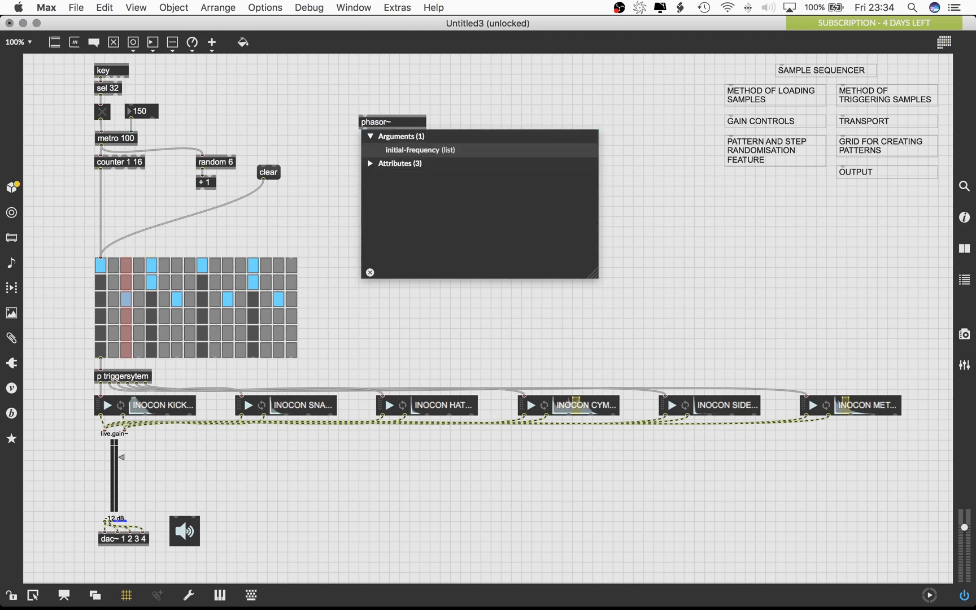
text(16n @lock 1)
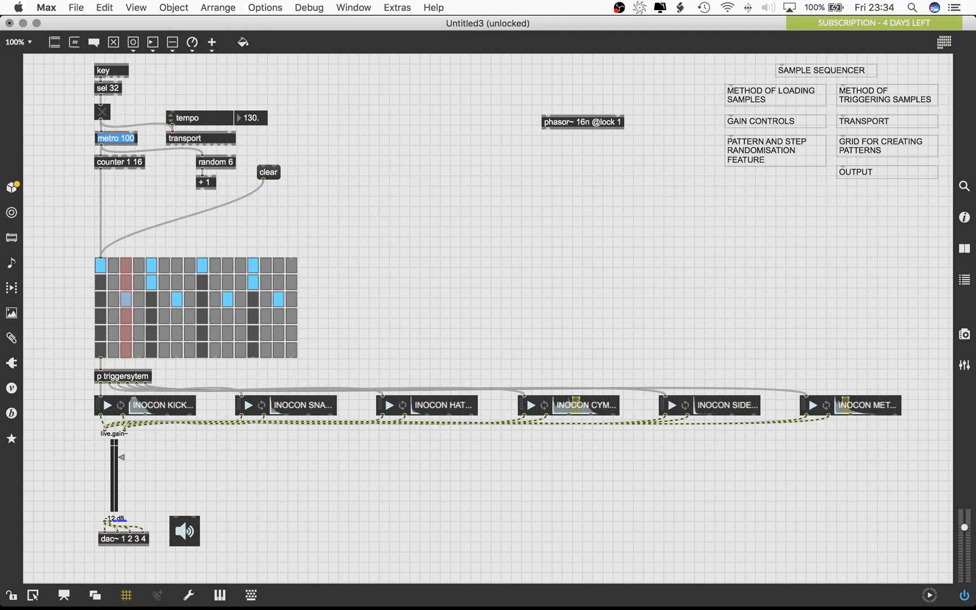
click(115, 138)
text(6n @)
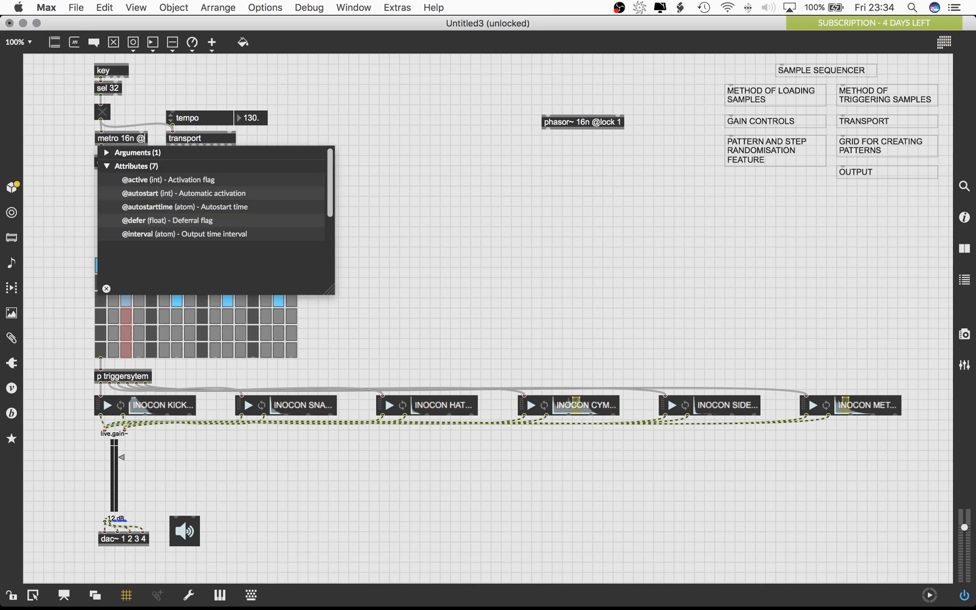
click(167, 179)
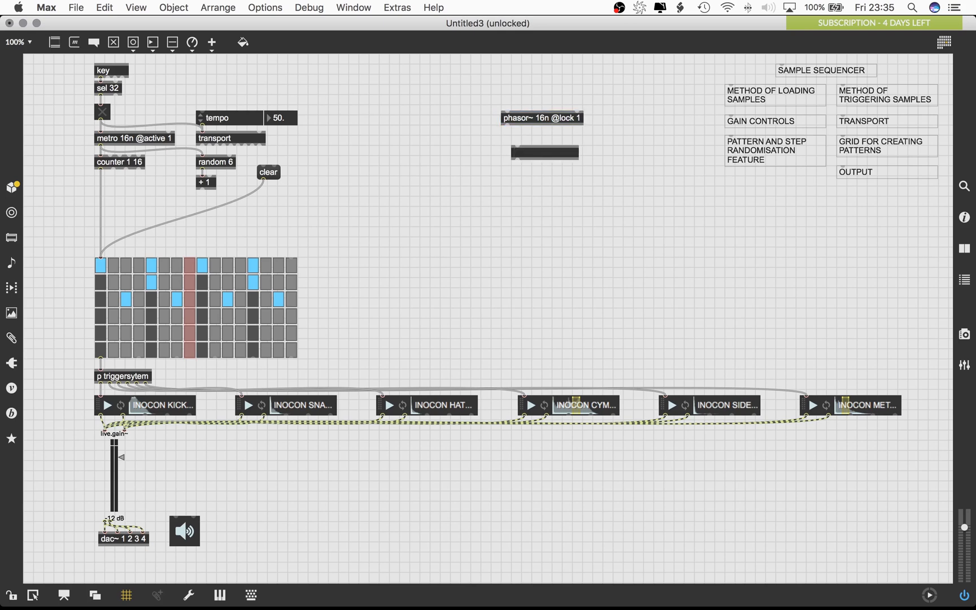
Add delta~ and <~ -0.5 objects beneath the phasor~
text(delta)
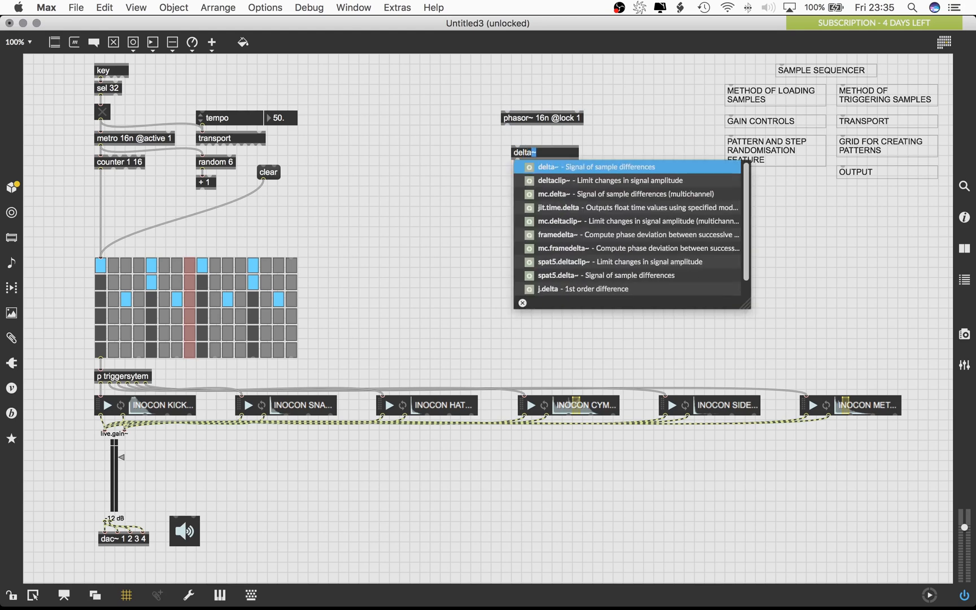
click(524, 152)
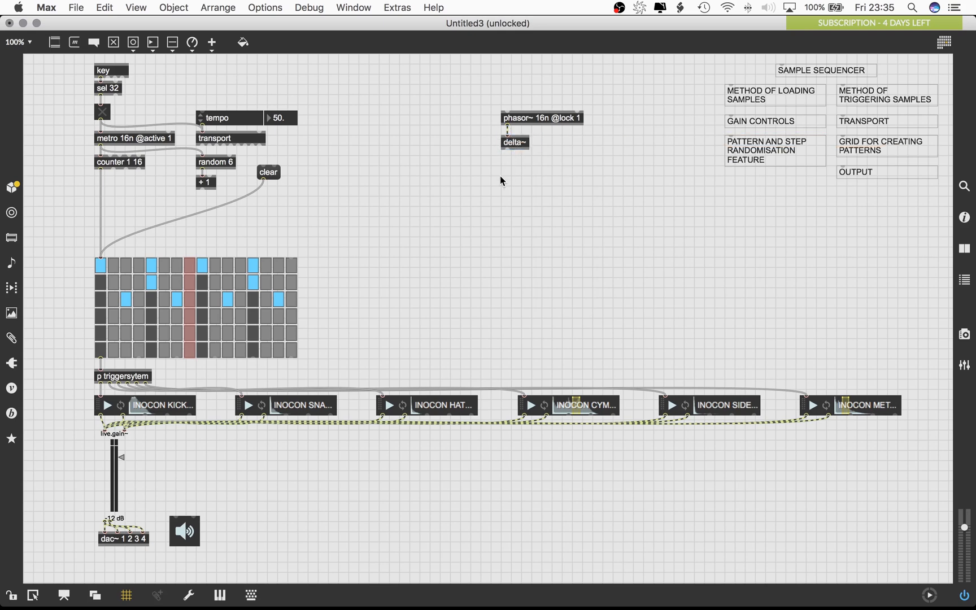
text(<~)
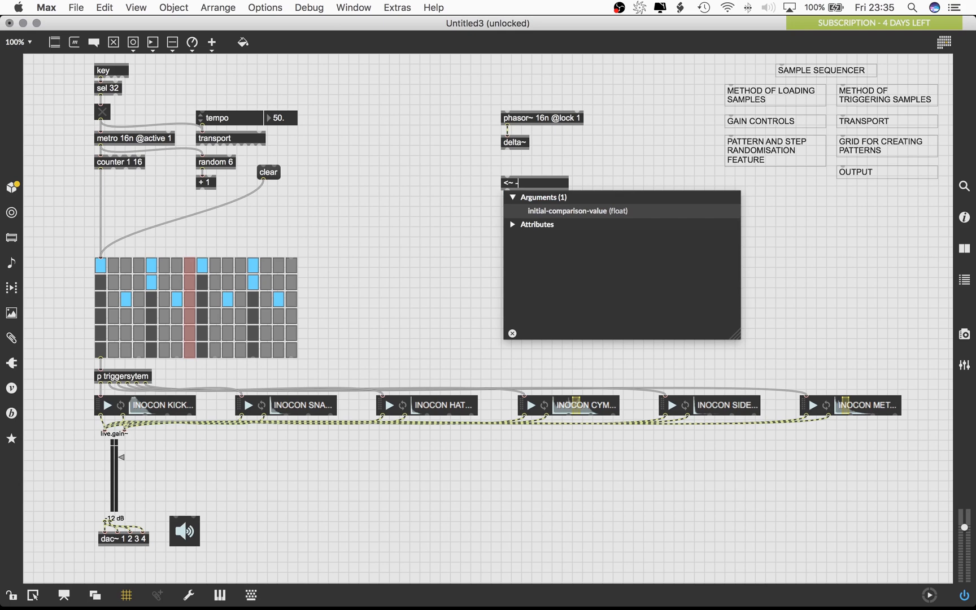
text(-0.5)
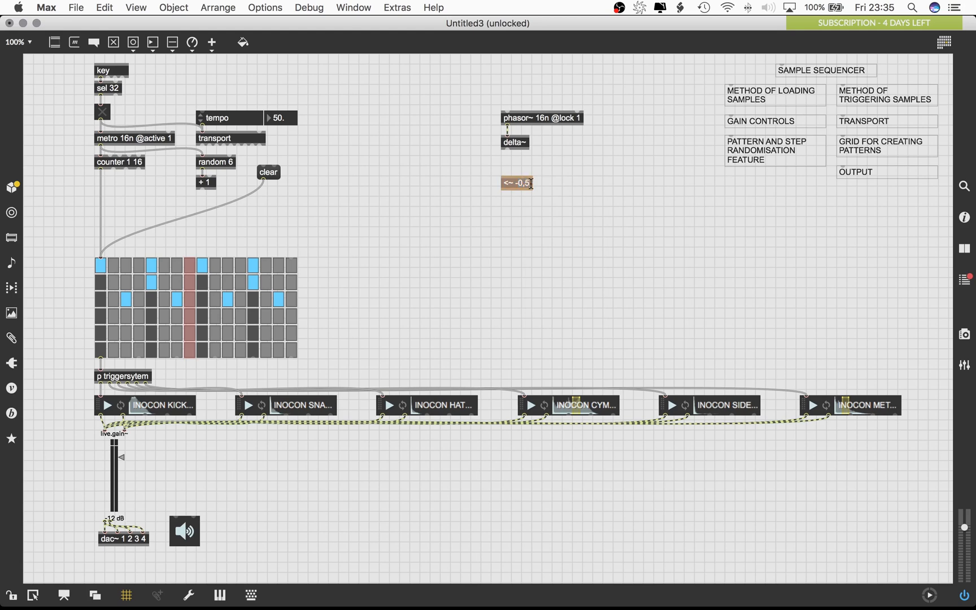
click(516, 183)
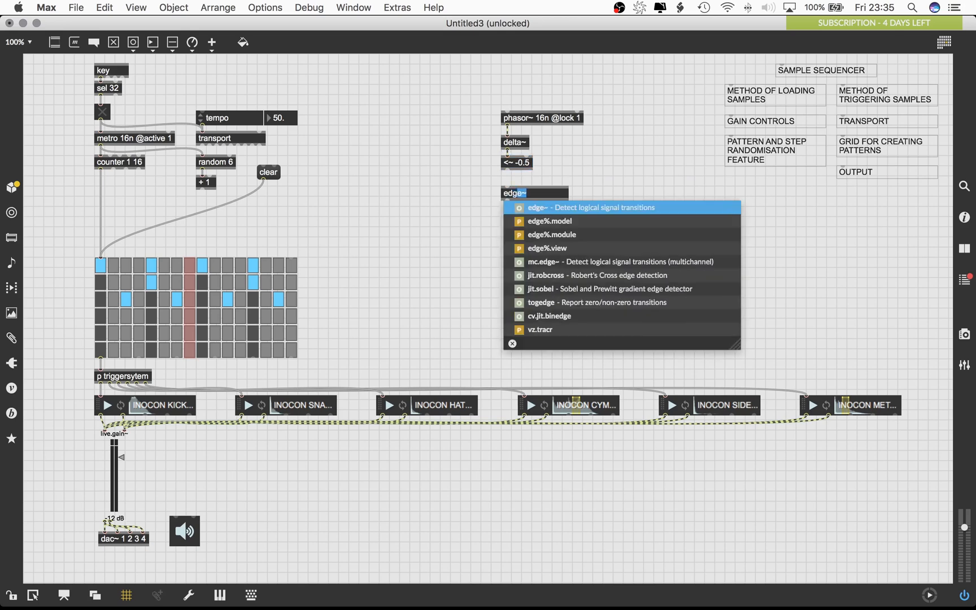
Add edge~ to the chain and hang bangs off edge~ and the counter
click(591, 207)
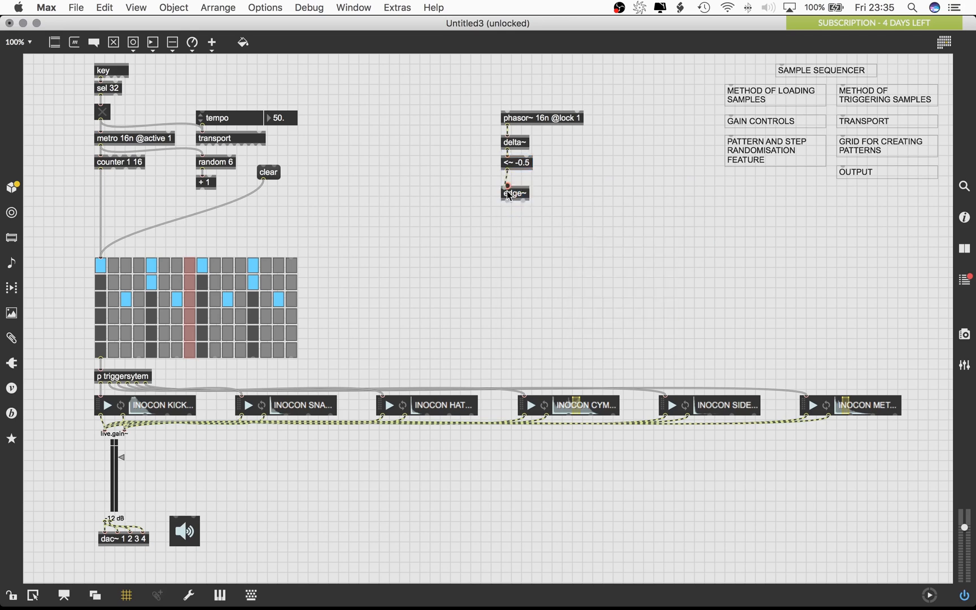
click(541, 118)
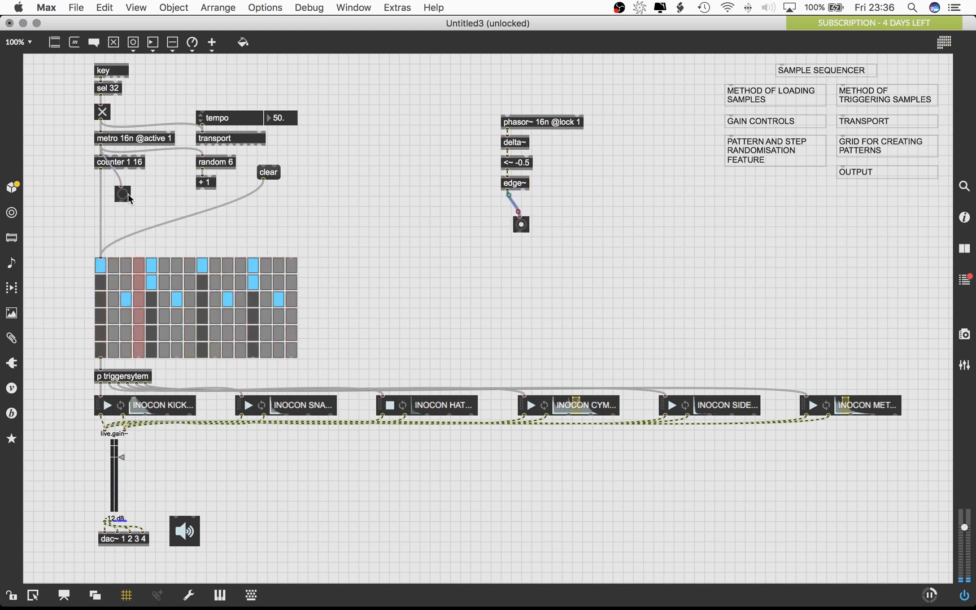
click(509, 222)
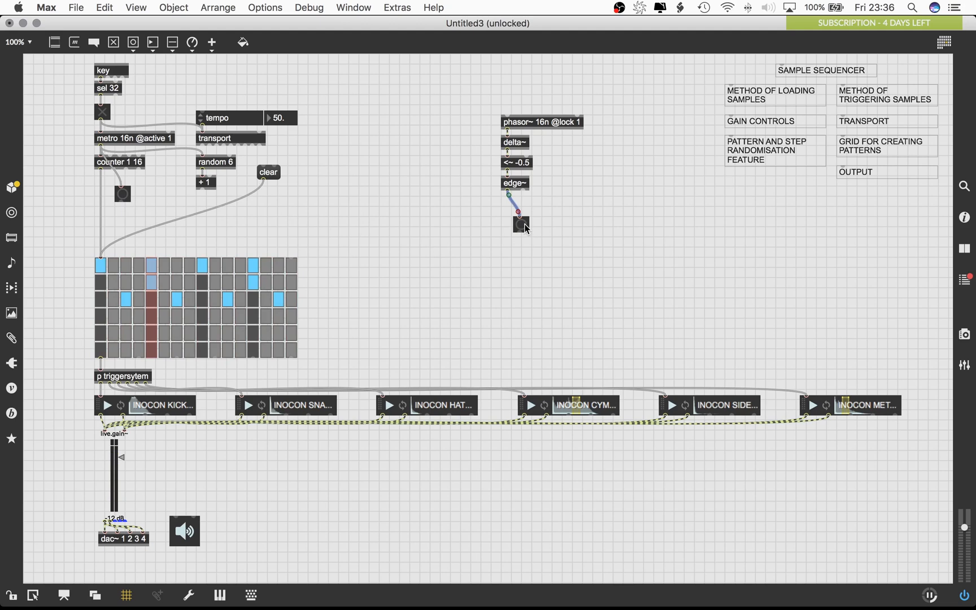
click(123, 193)
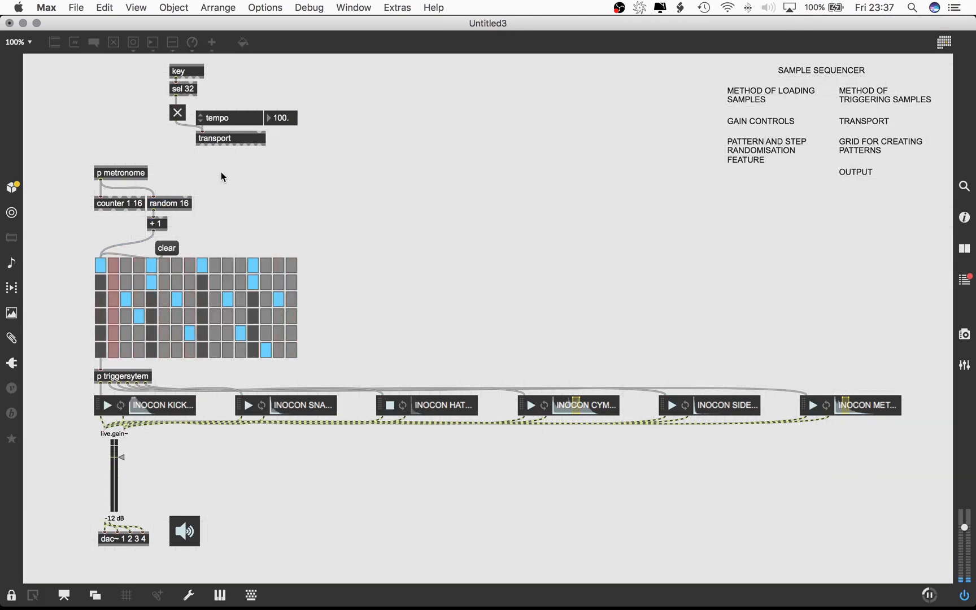
Add urn 16 with + 1 beside random 16 after encapsulating p metronome
click(106, 405)
text(urn 16)
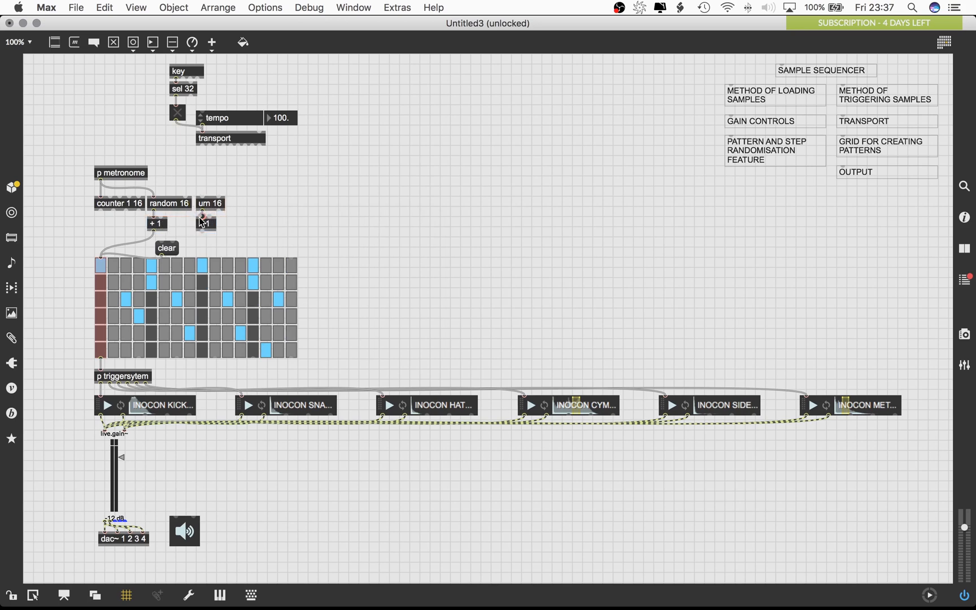
mouse_move(241, 202)
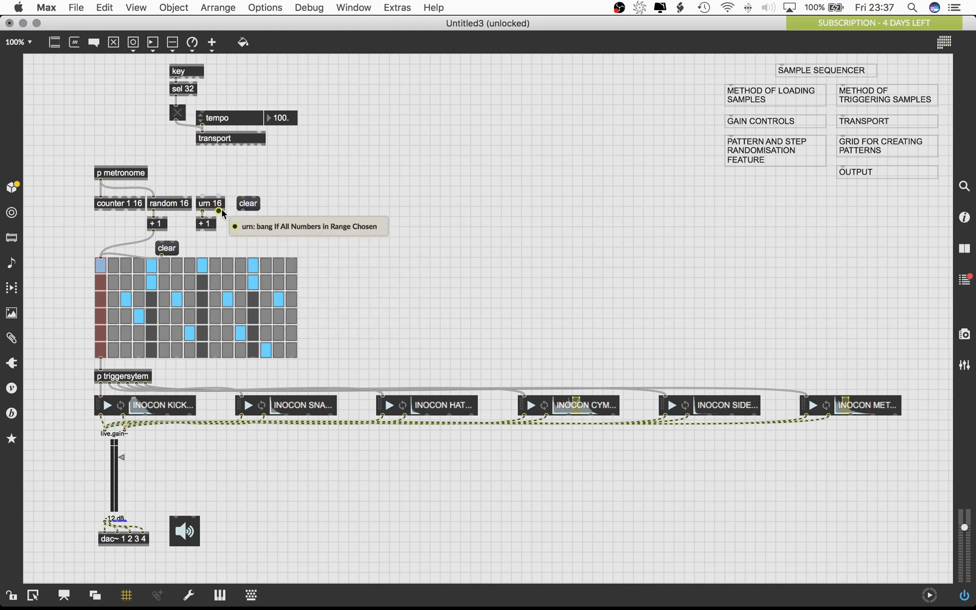
mouse_move(206, 204)
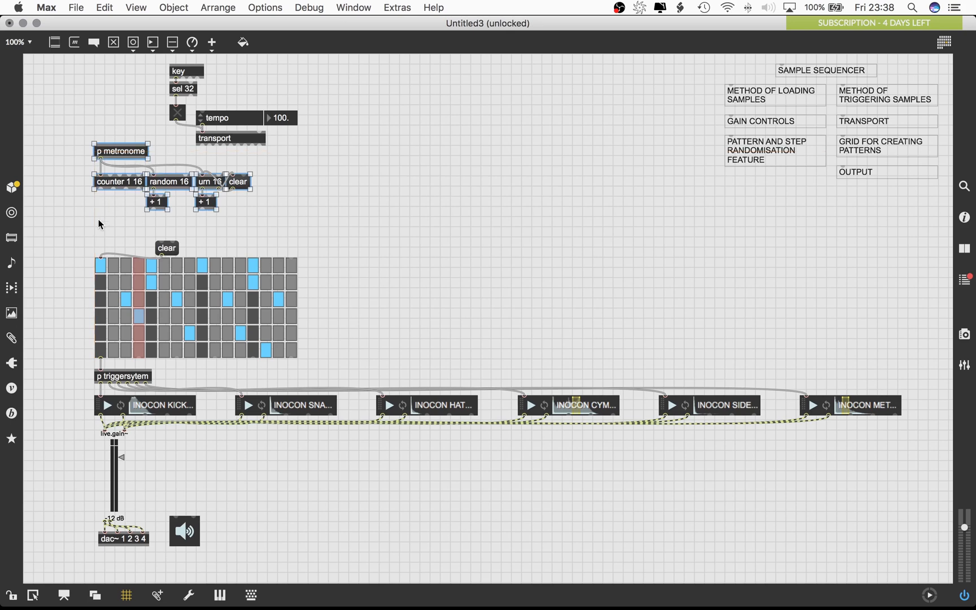
mouse_move(94, 213)
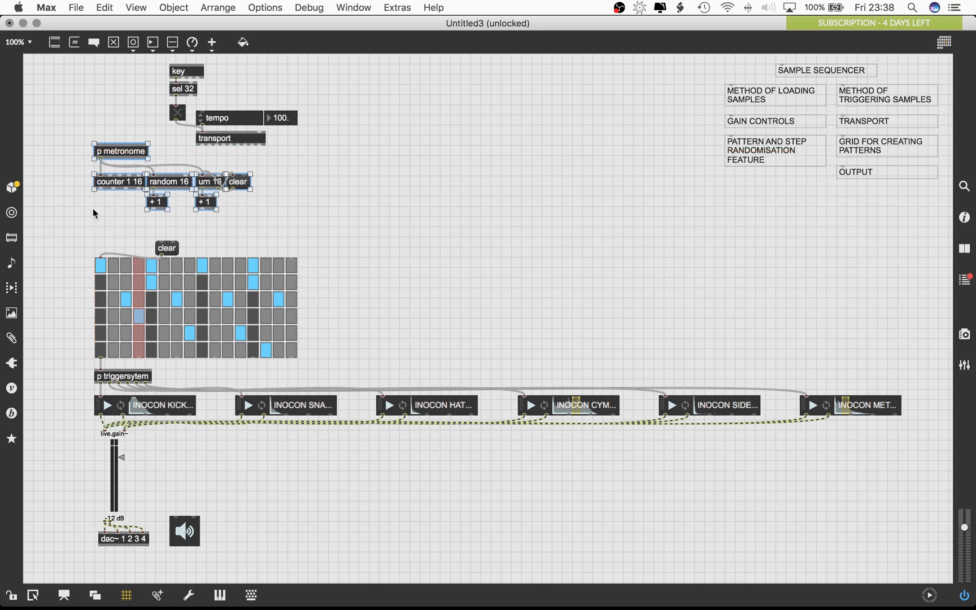
Move the metronome and counter group higher in the patch
click(97, 214)
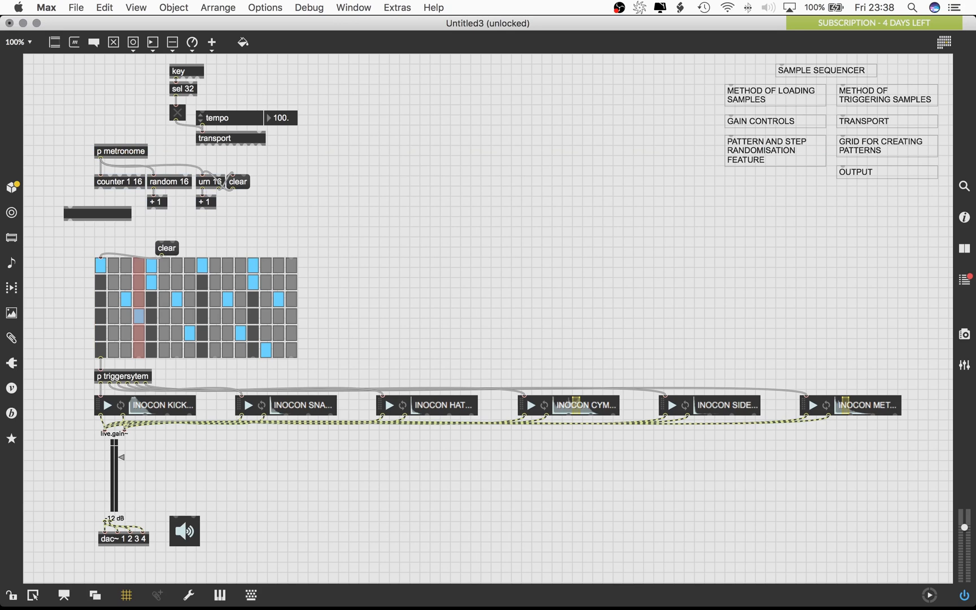
Create a gswitch2 object above the grid fed by the counter and urn outputs
text(gswitch)
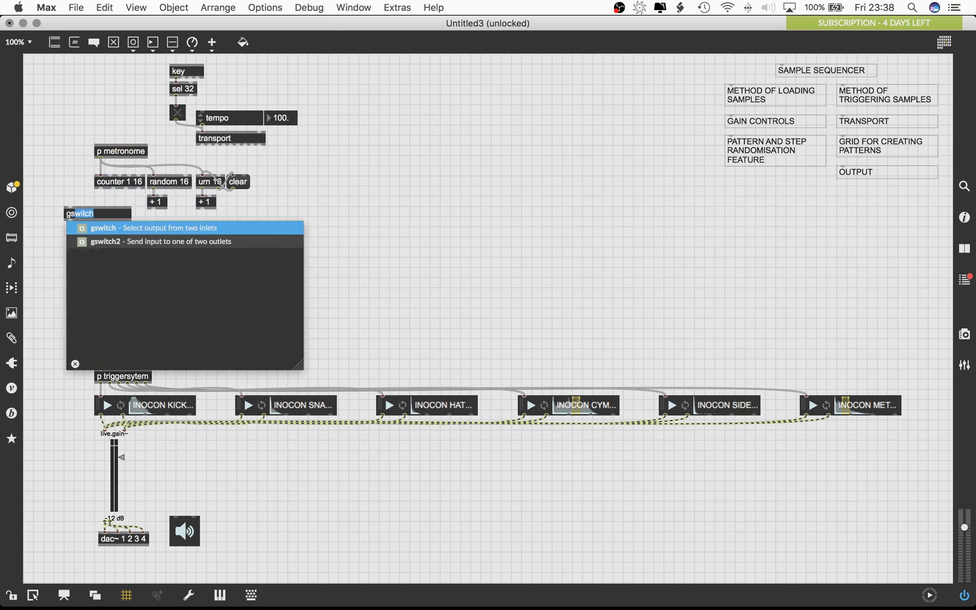
click(150, 227)
text(g)
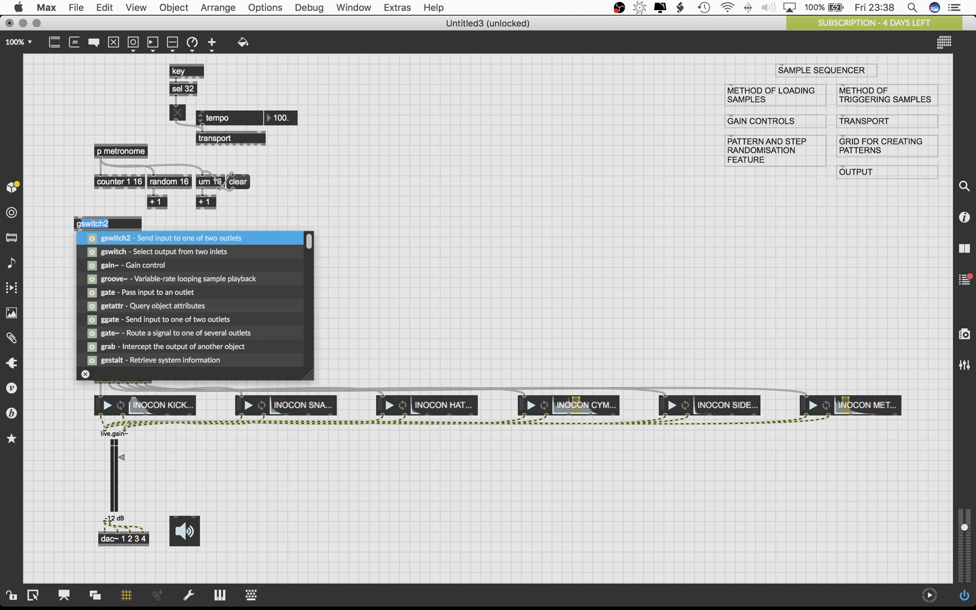
click(174, 238)
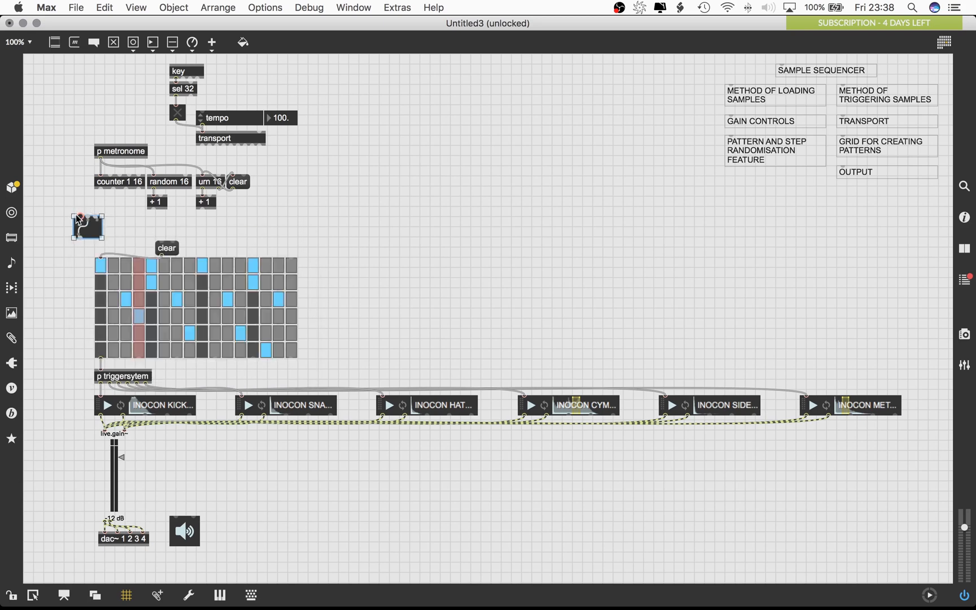
right_click(87, 226)
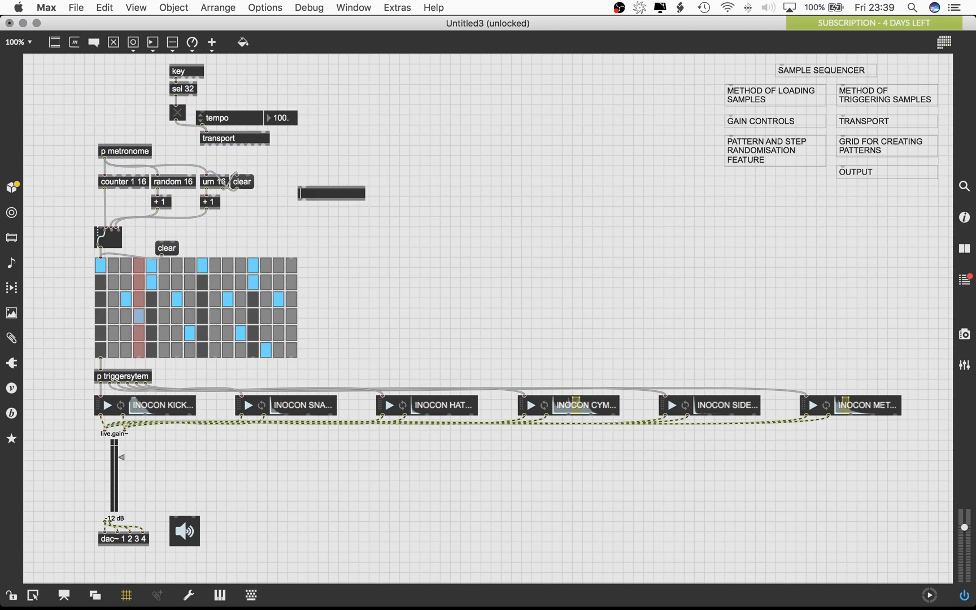
Add a umenu with Order, Chaos, Organised Chaos feeding gswitch2 and try its modes
click(330, 192)
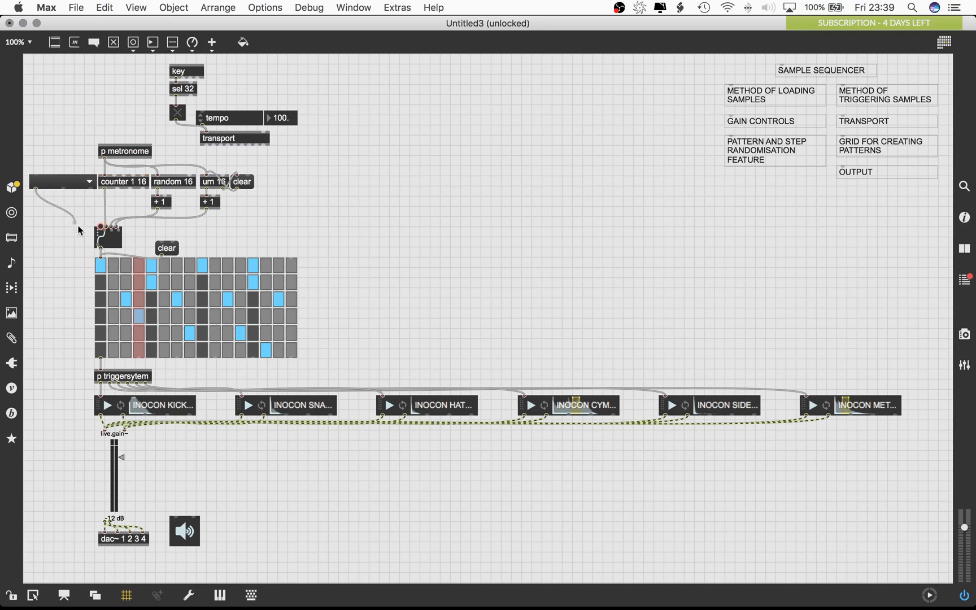
click(59, 181)
text(Order, Ca)
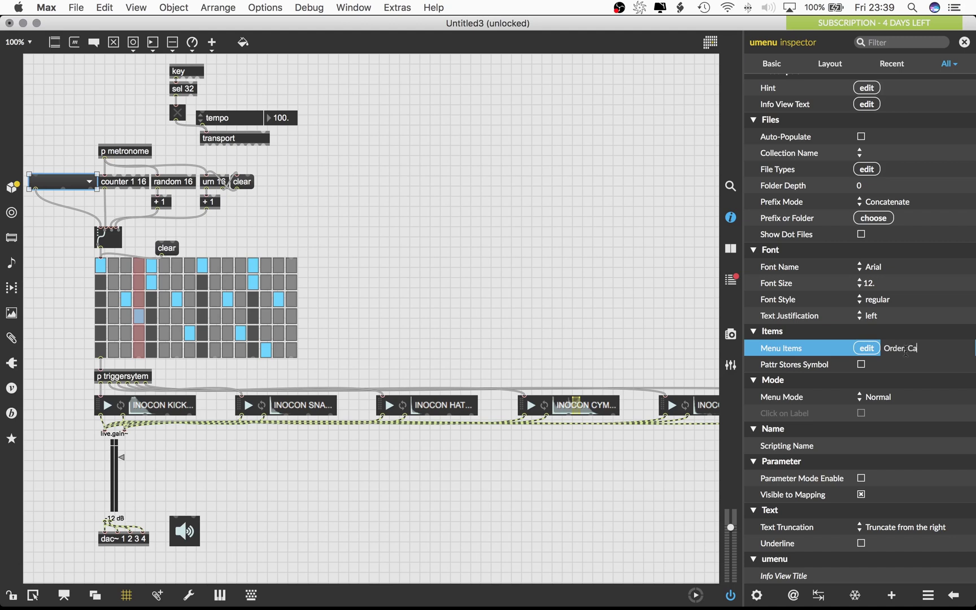
text(haos, Organised Chaos)
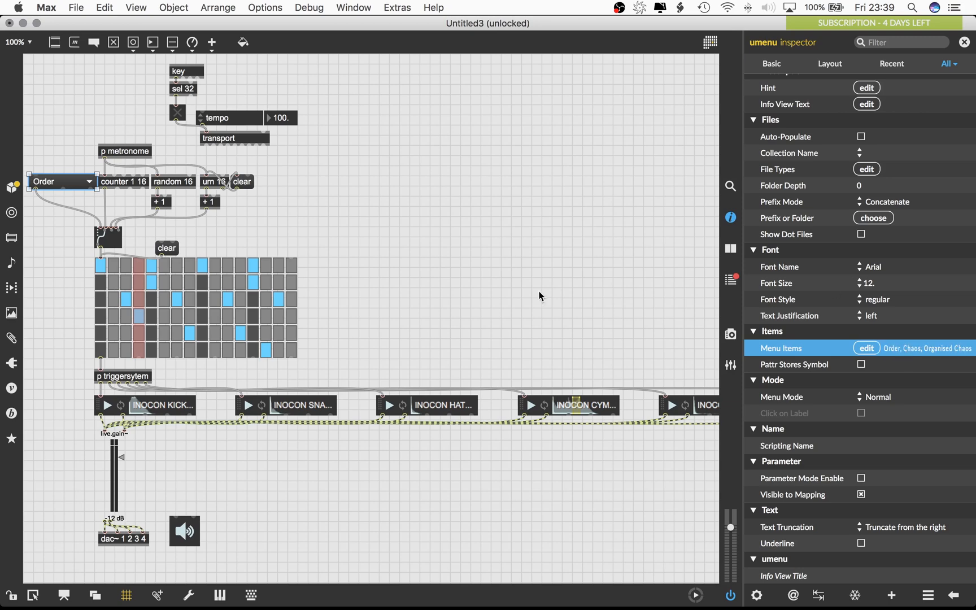
click(58, 181)
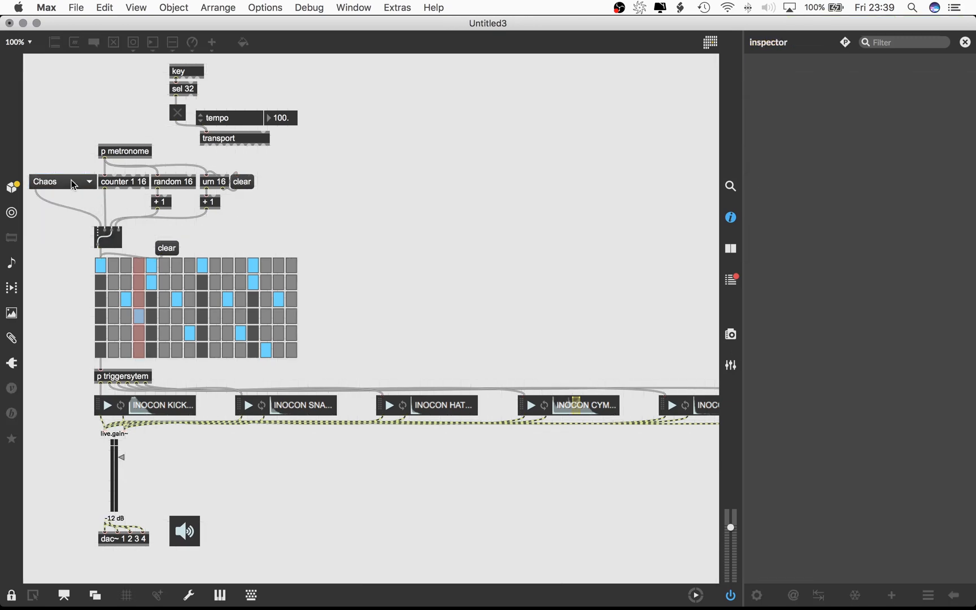
click(61, 181)
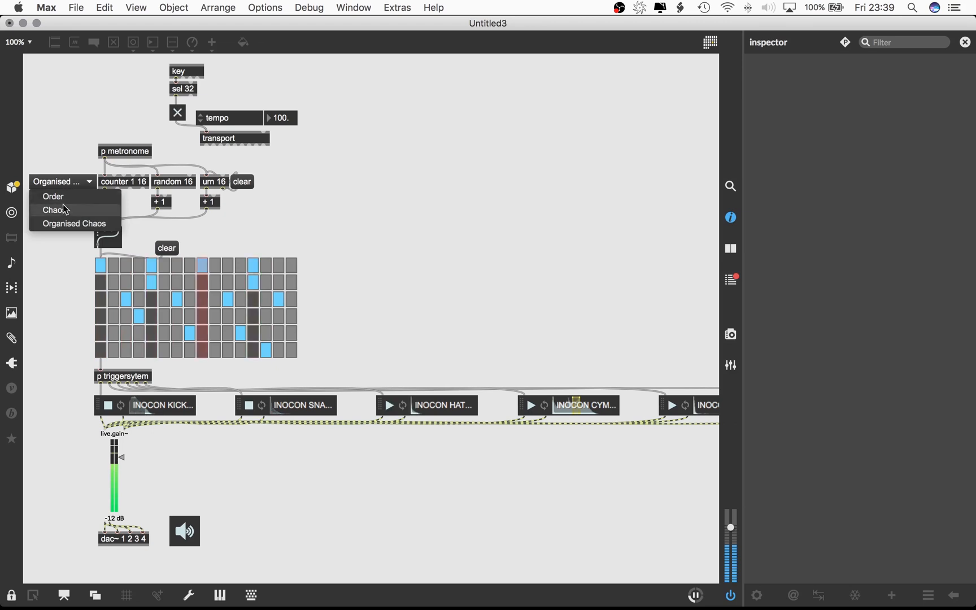
Try the Chaos and Organised Chaos modes from the mode umenu, then return it to Order
click(54, 210)
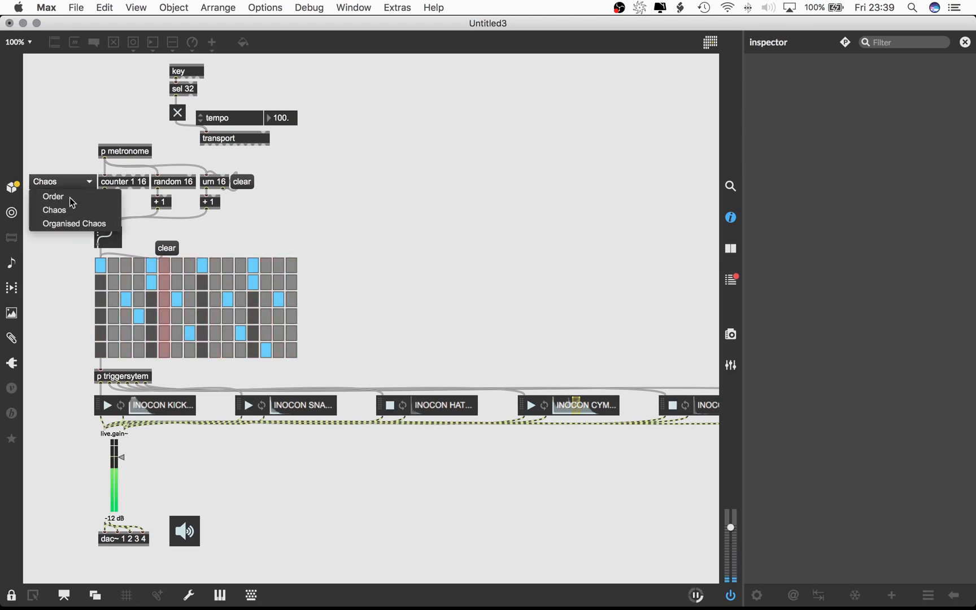
click(72, 223)
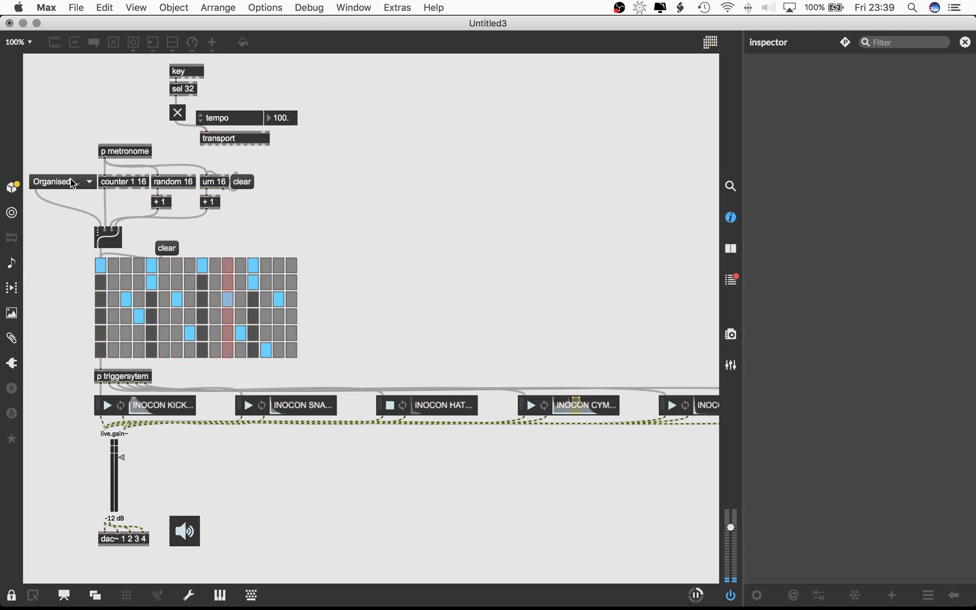
click(59, 180)
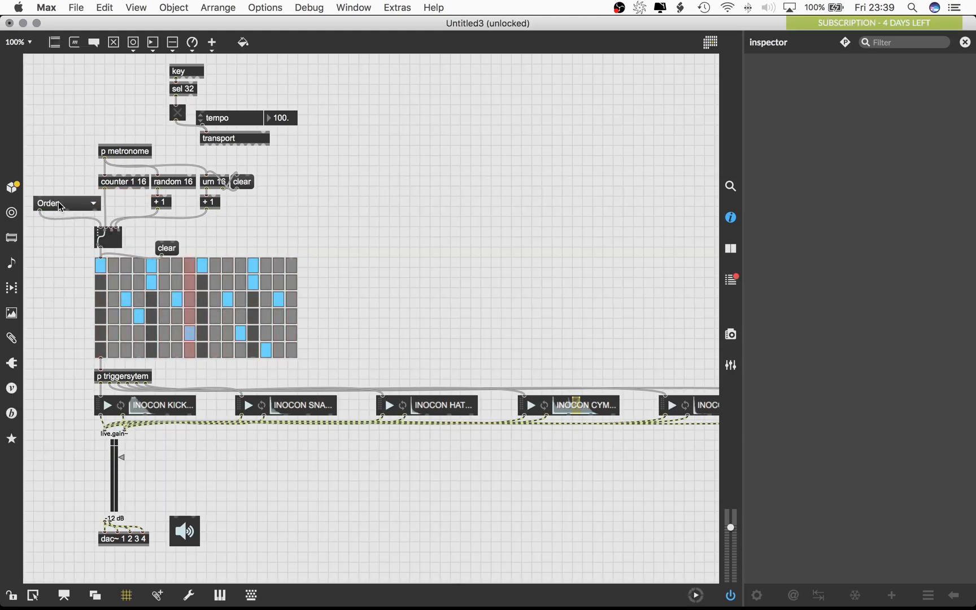
Add a umenu beside p metronome with items Forward, Backward, Pendulum for the counter direction
text(umenu)
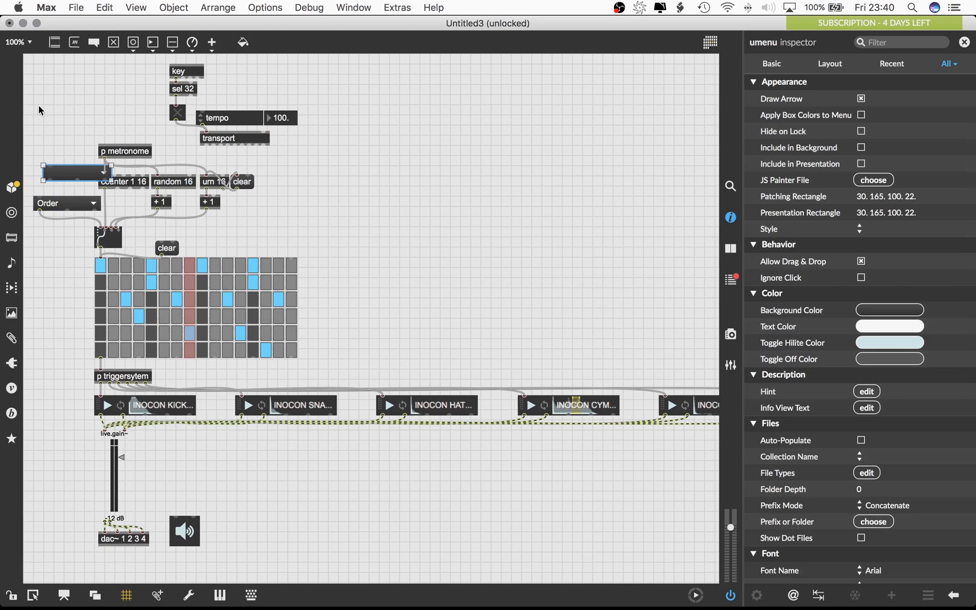
click(59, 151)
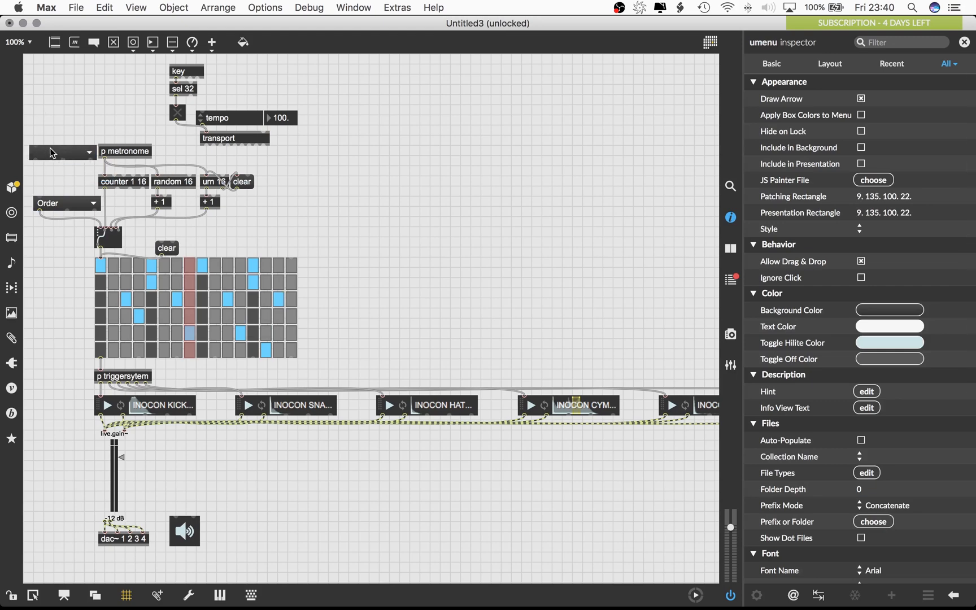
mouse_move(115, 174)
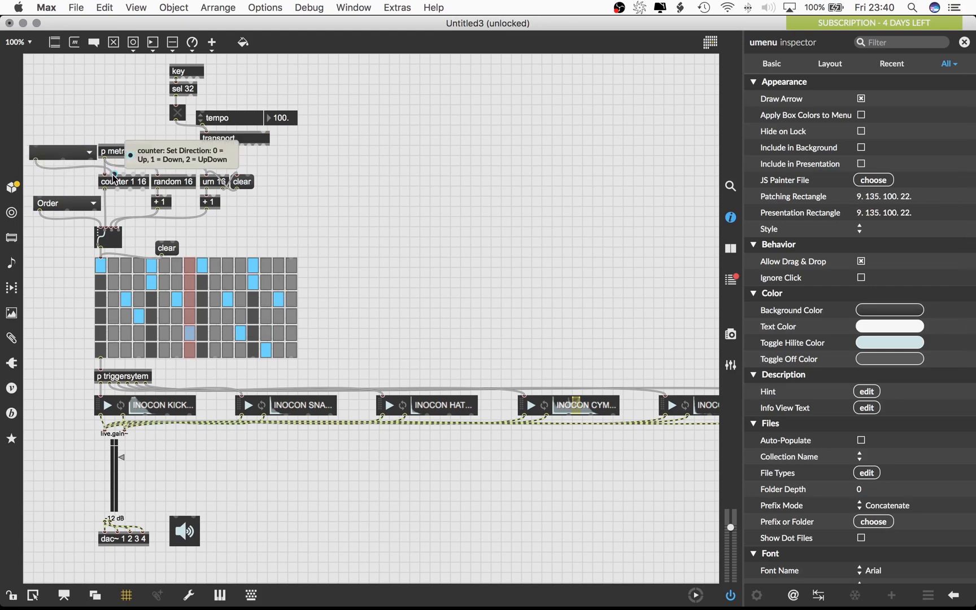
scroll(down, 3)
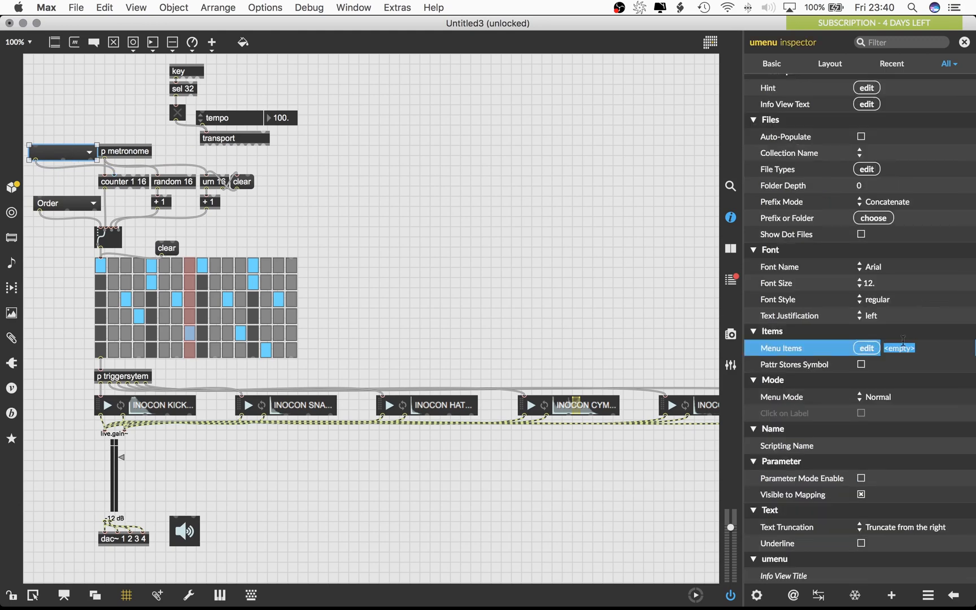
click(866, 347)
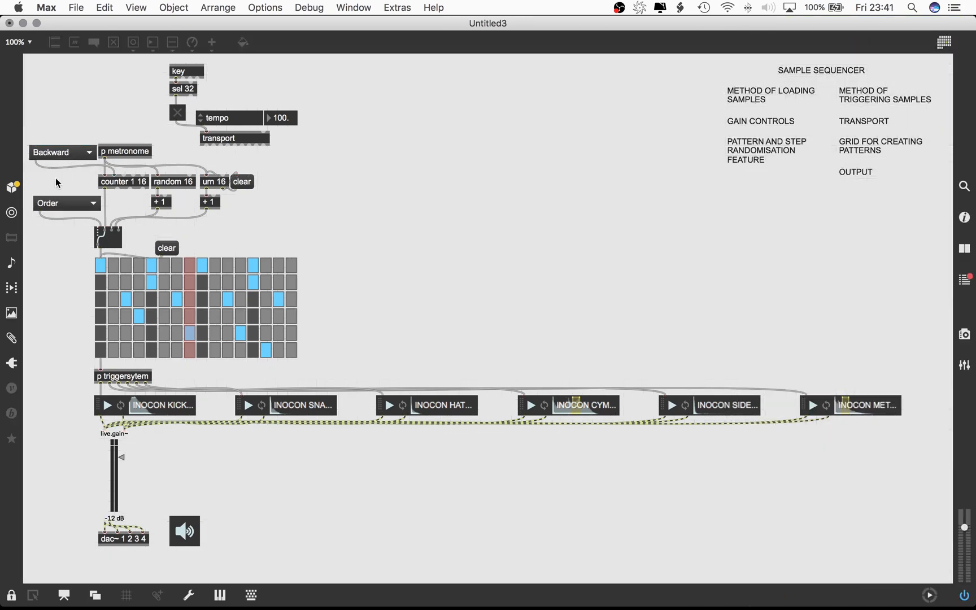
Choose Pendulum as the step direction from the new umenu
click(60, 151)
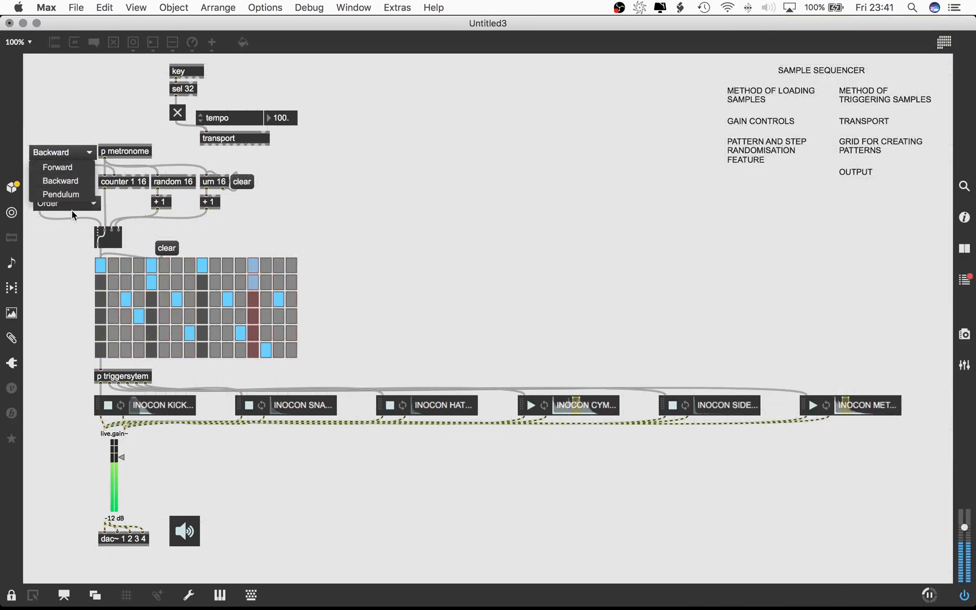
click(62, 193)
text(random)
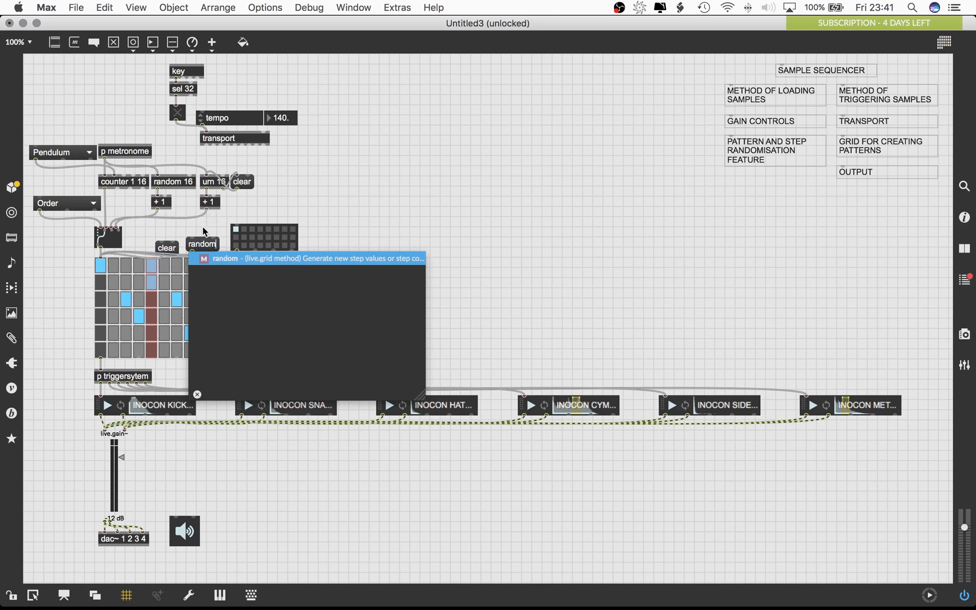
Confirm the random message and use it to randomise the live.grid step pattern
click(201, 243)
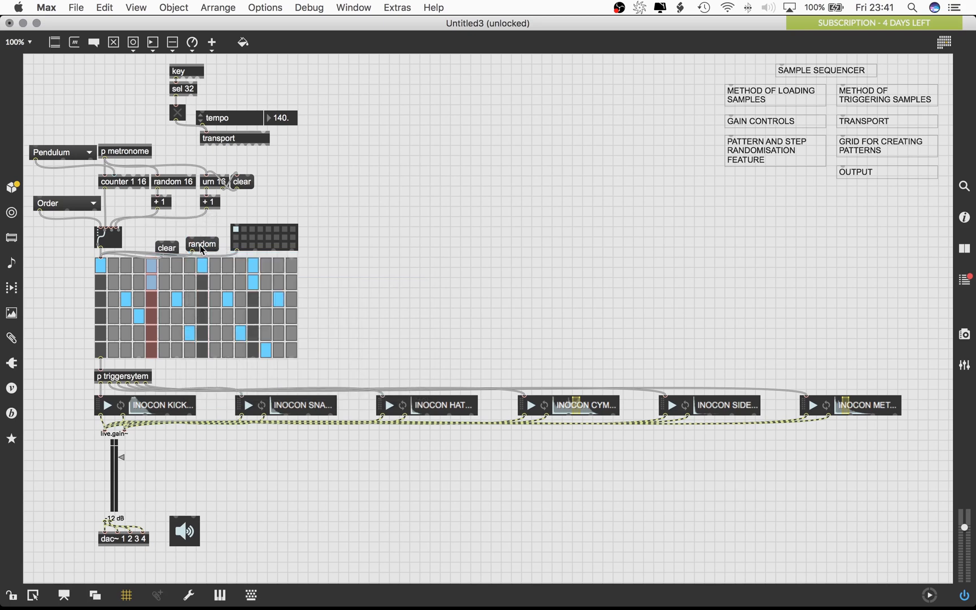
click(203, 243)
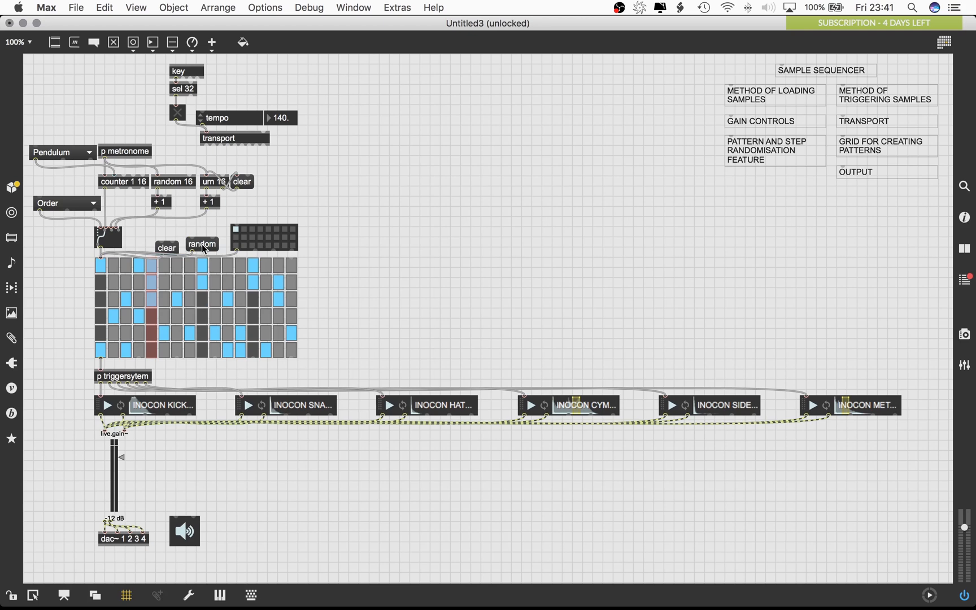
mouse_move(184, 226)
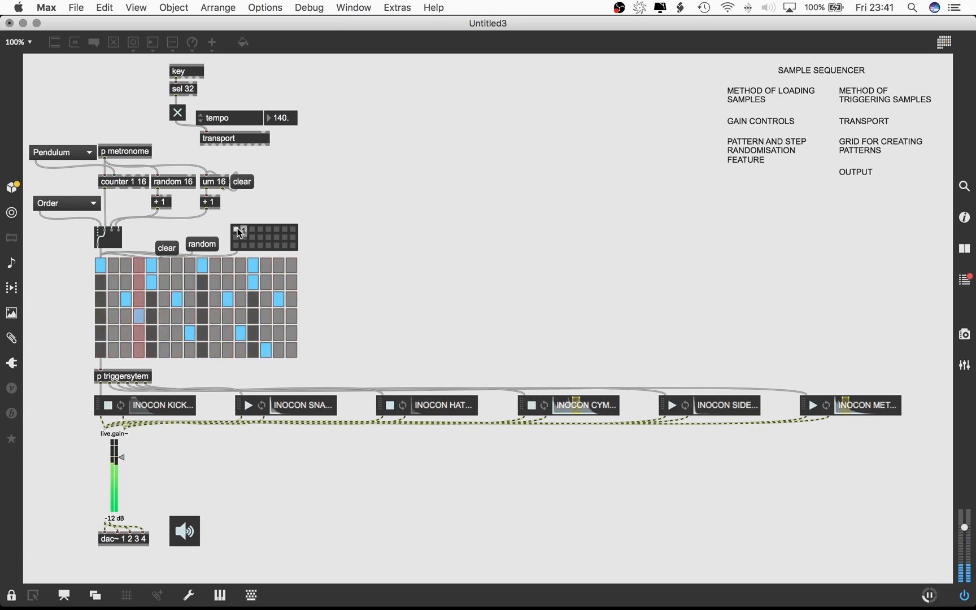
click(61, 151)
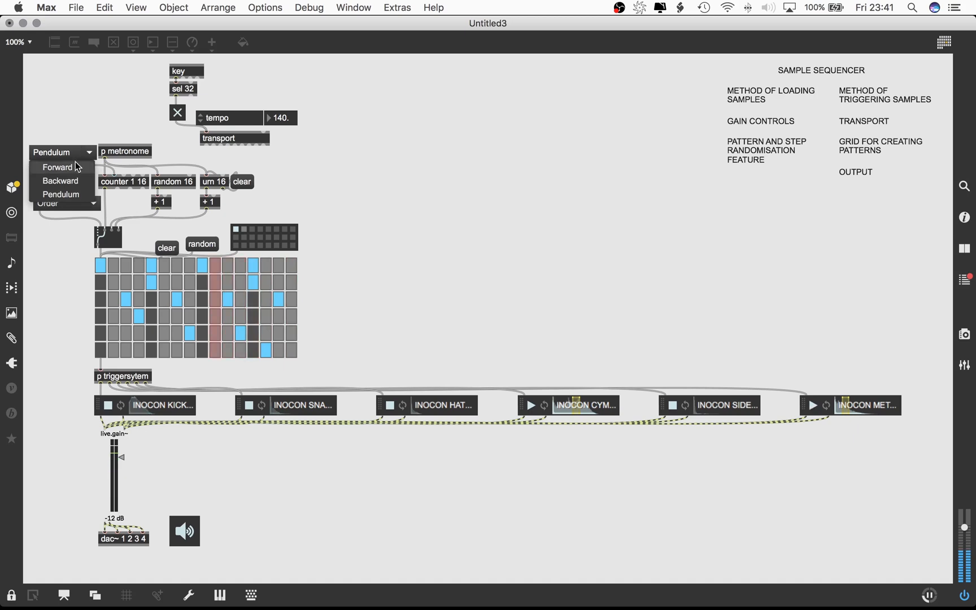
Set the direction to Forward and test the reset steps and random steps messages on the grid
click(56, 167)
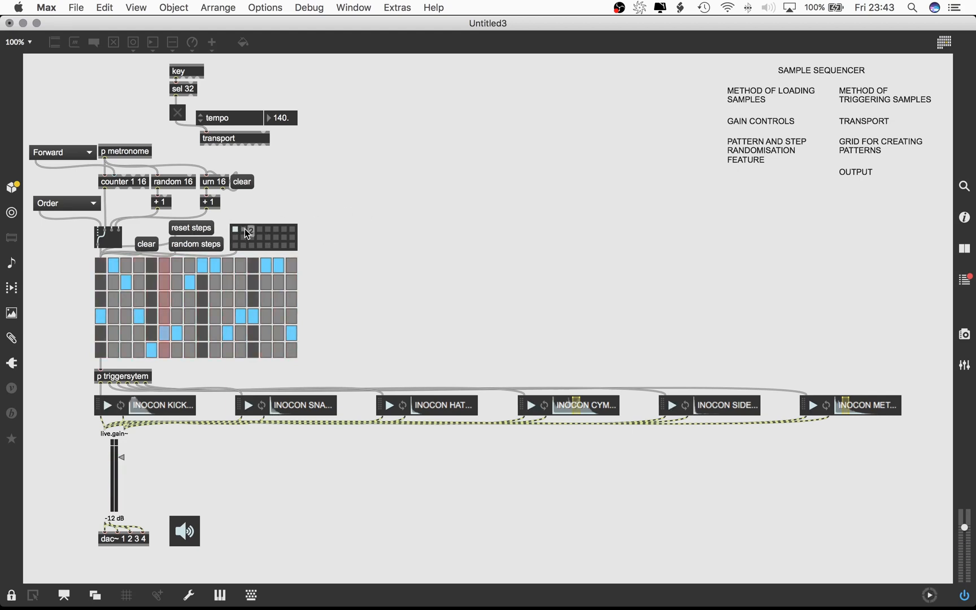
click(235, 230)
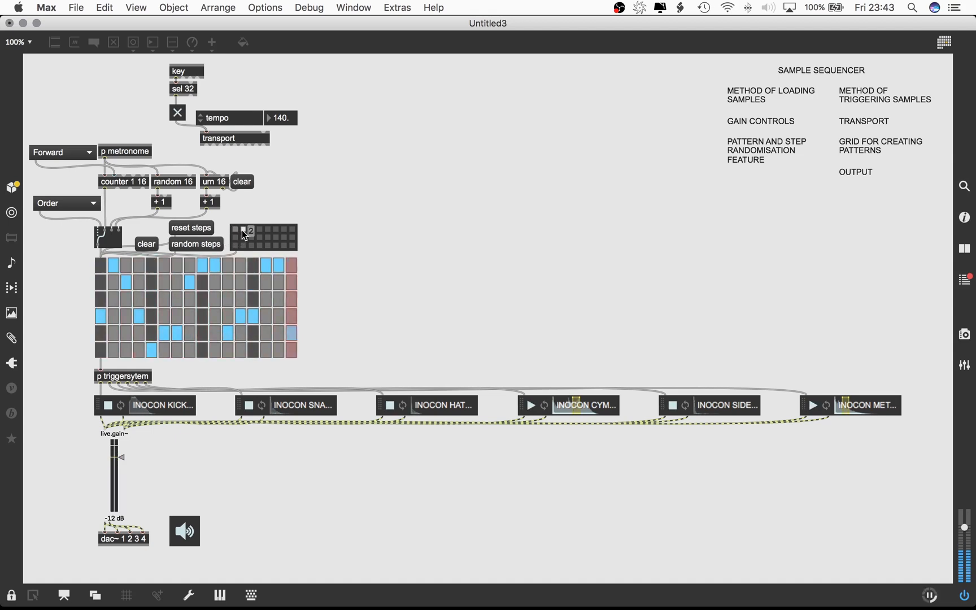
click(194, 243)
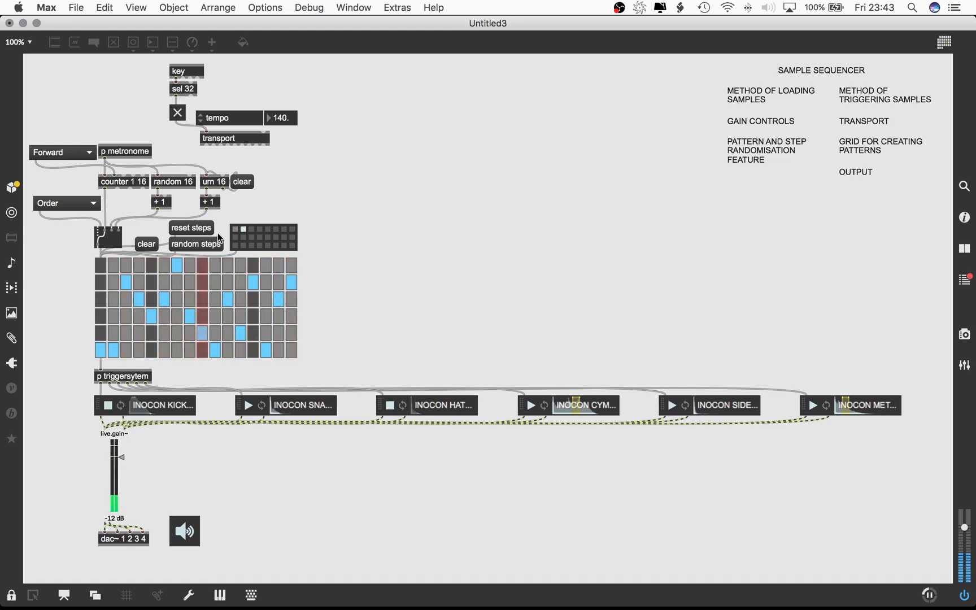
click(102, 272)
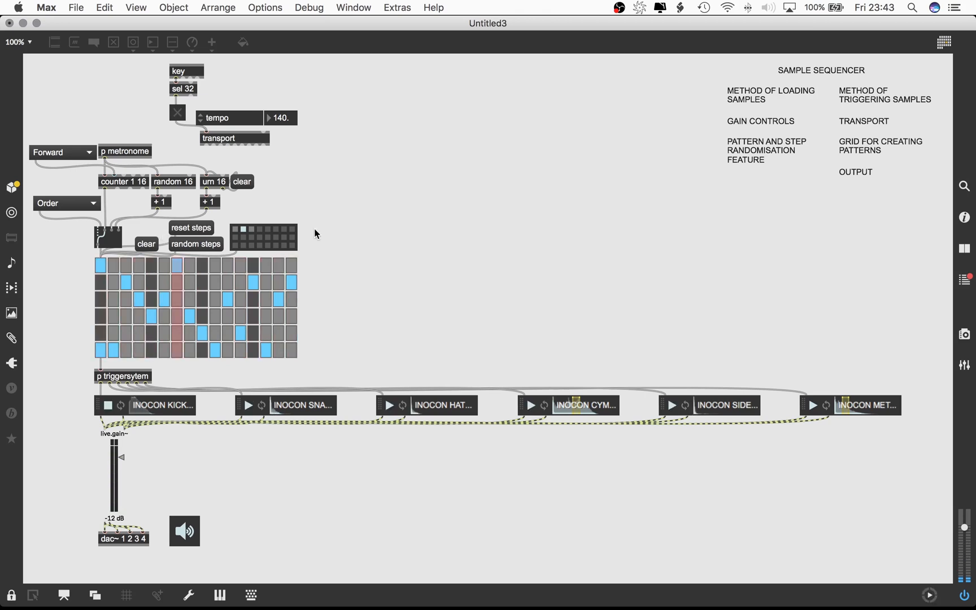
click(107, 406)
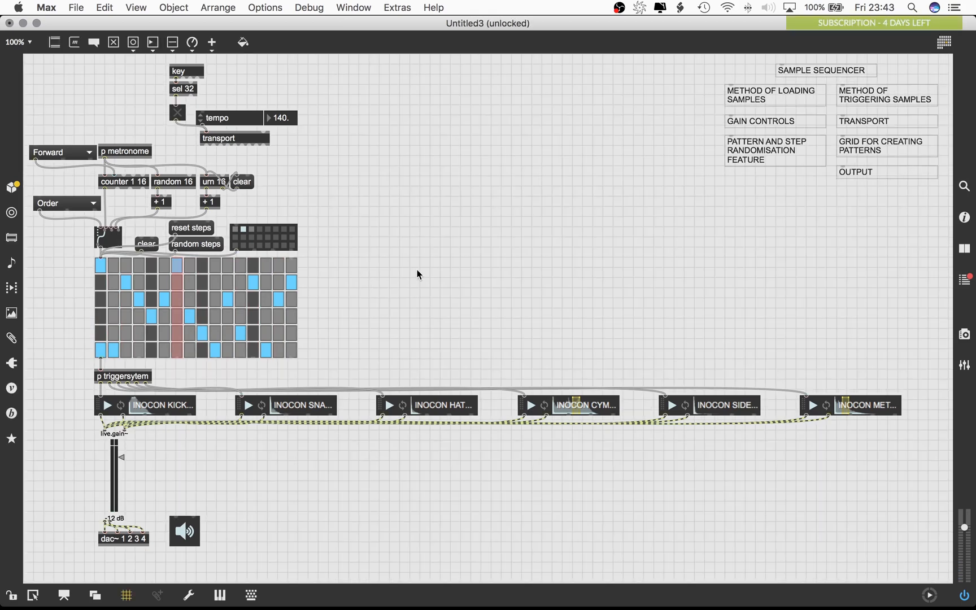
Add the pattern grid, step messages, sample players and output controls to the presentation
right_click(193, 296)
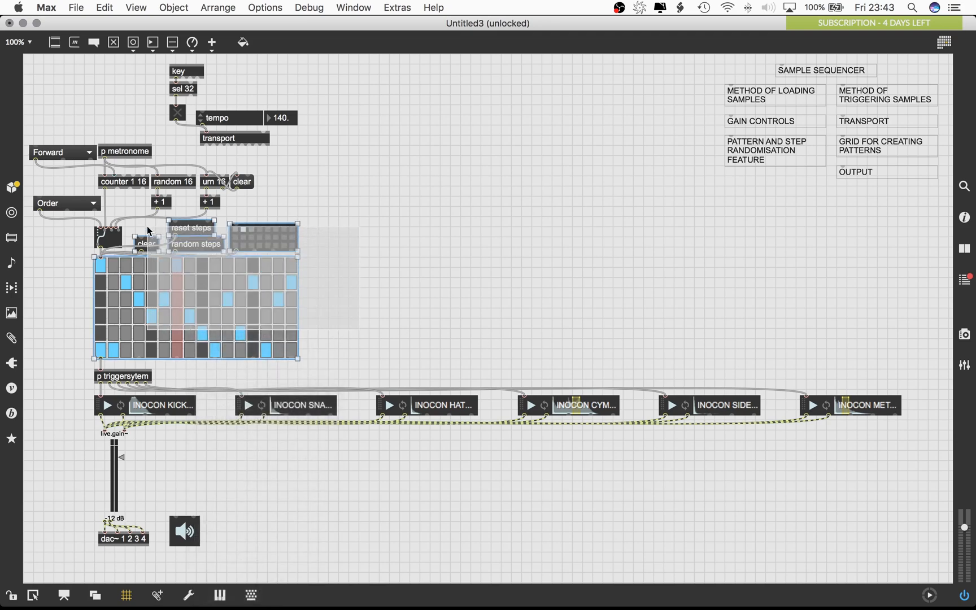
right_click(272, 249)
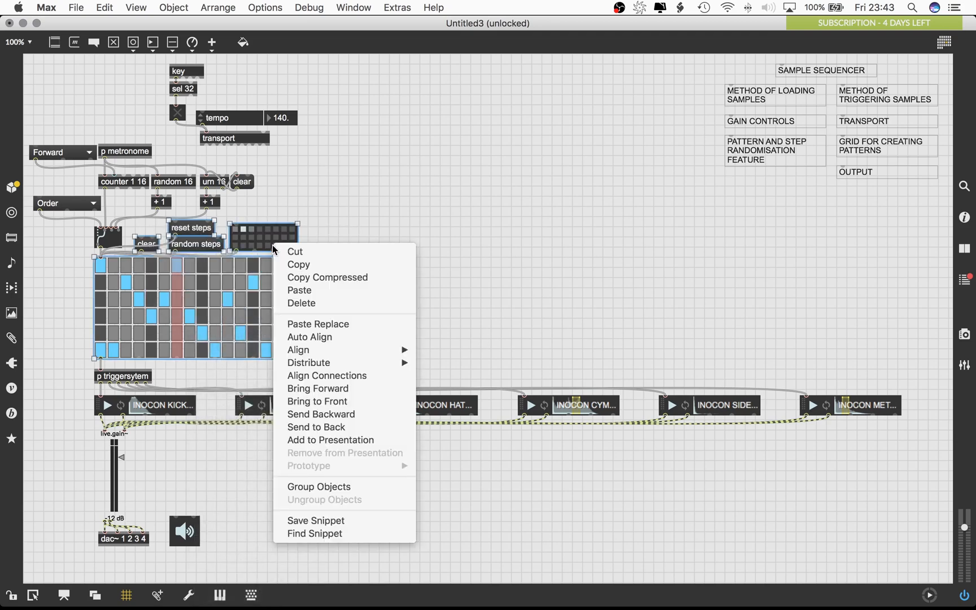
mouse_move(316, 401)
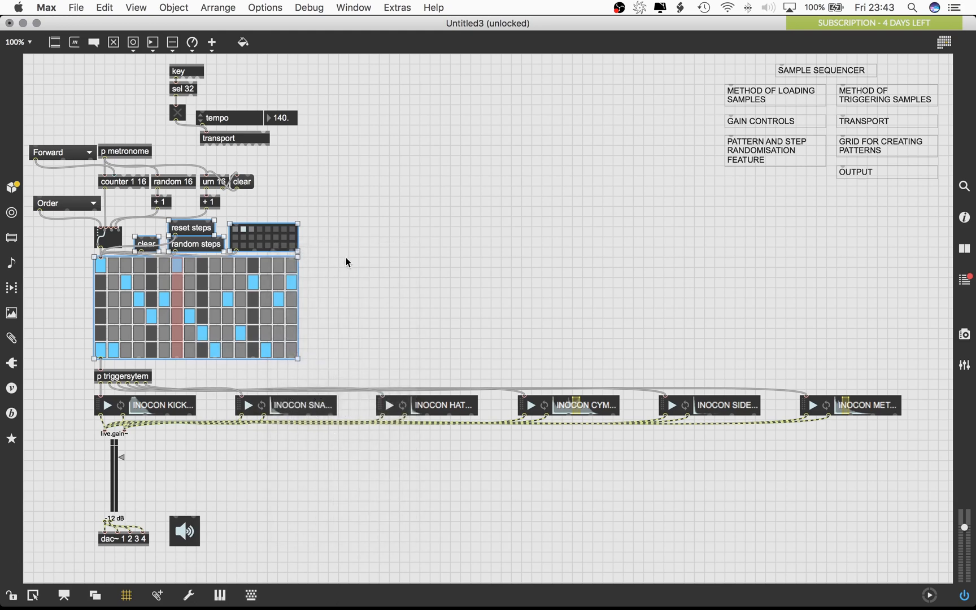
right_click(228, 118)
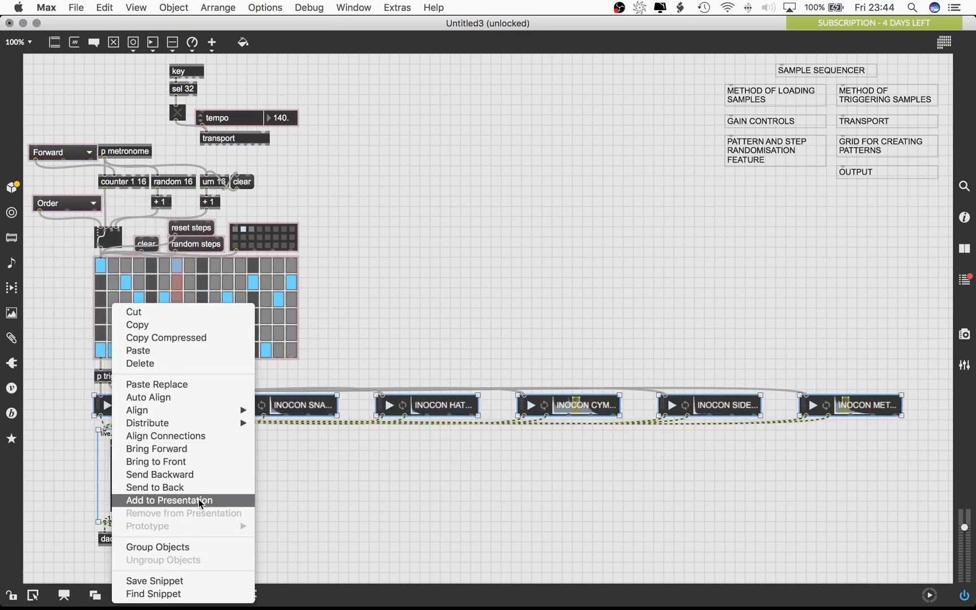
click(168, 500)
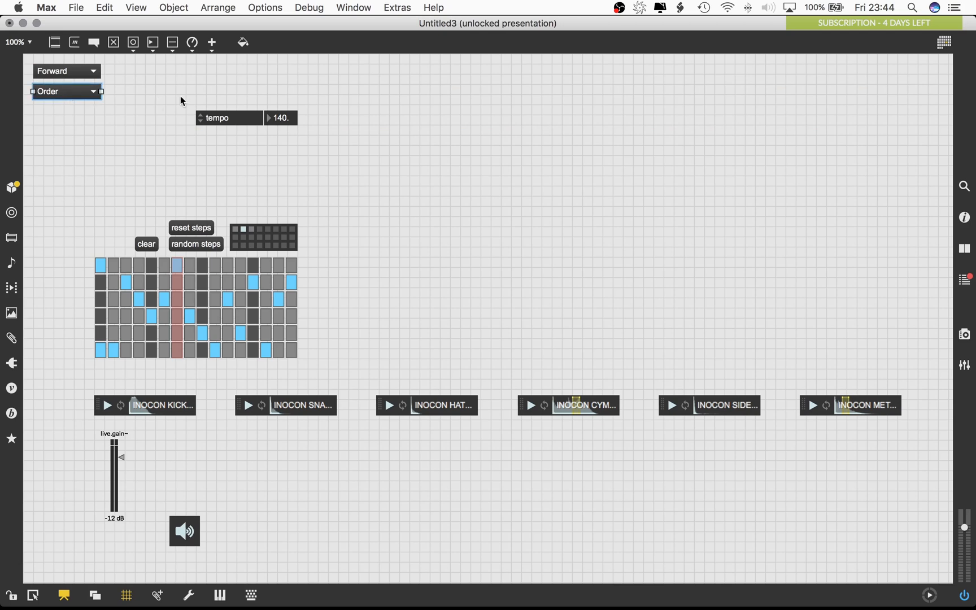
Place tempo beside the menus, line up clear/reset steps/random steps, and move the ezdac~ toggle next to tempo
drag(217, 117, 127, 72)
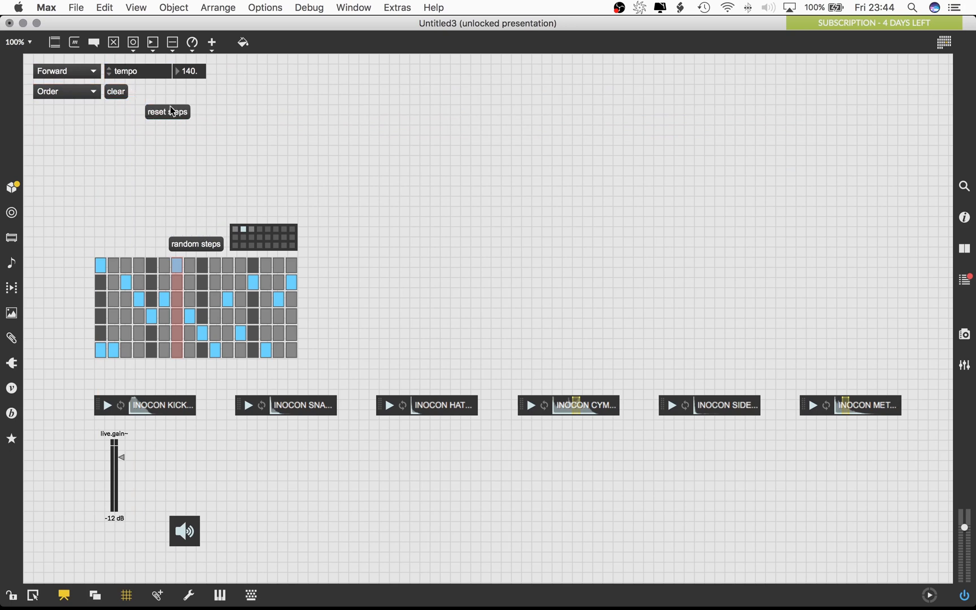
drag(167, 112, 152, 92)
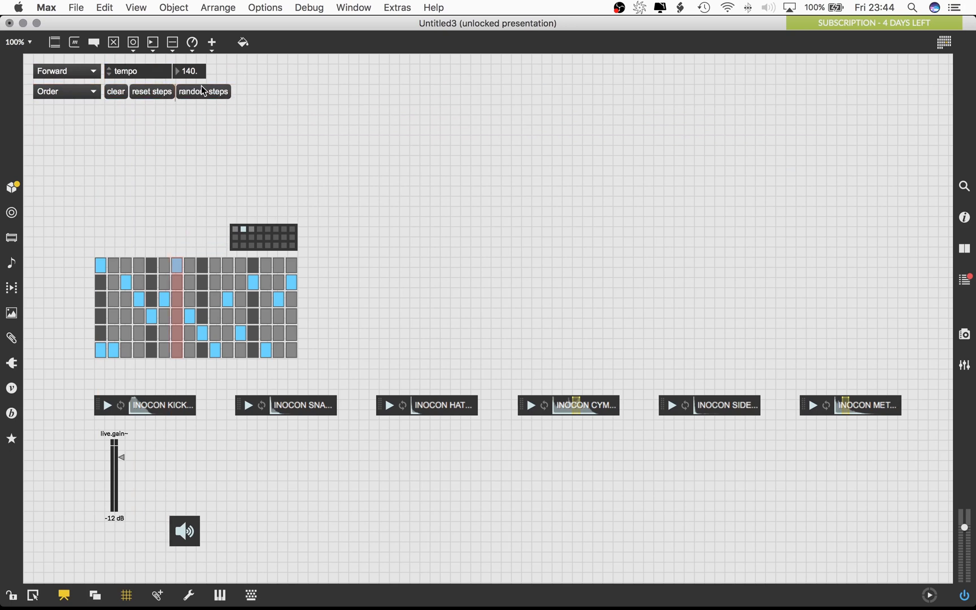
click(202, 91)
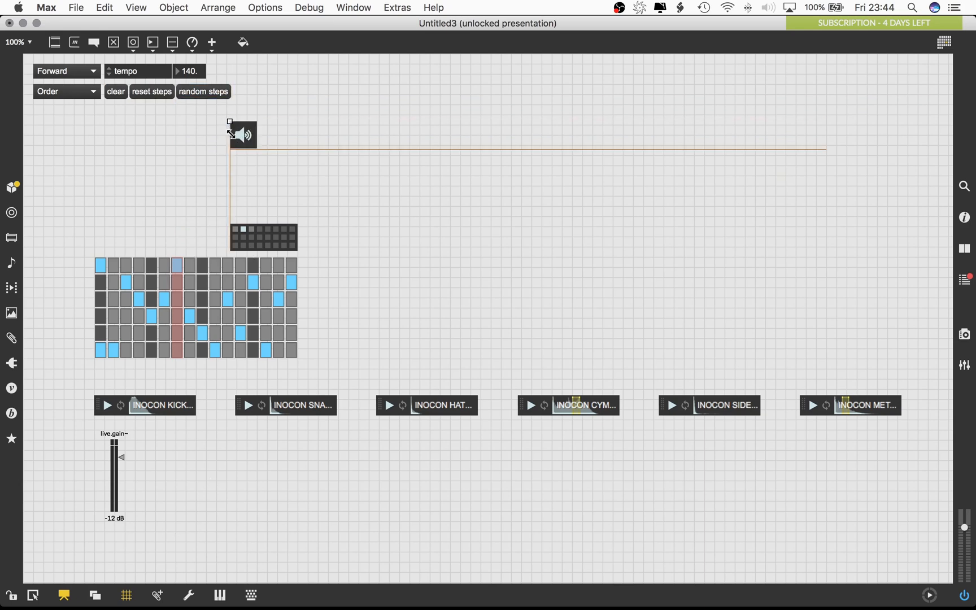
drag(243, 134, 219, 74)
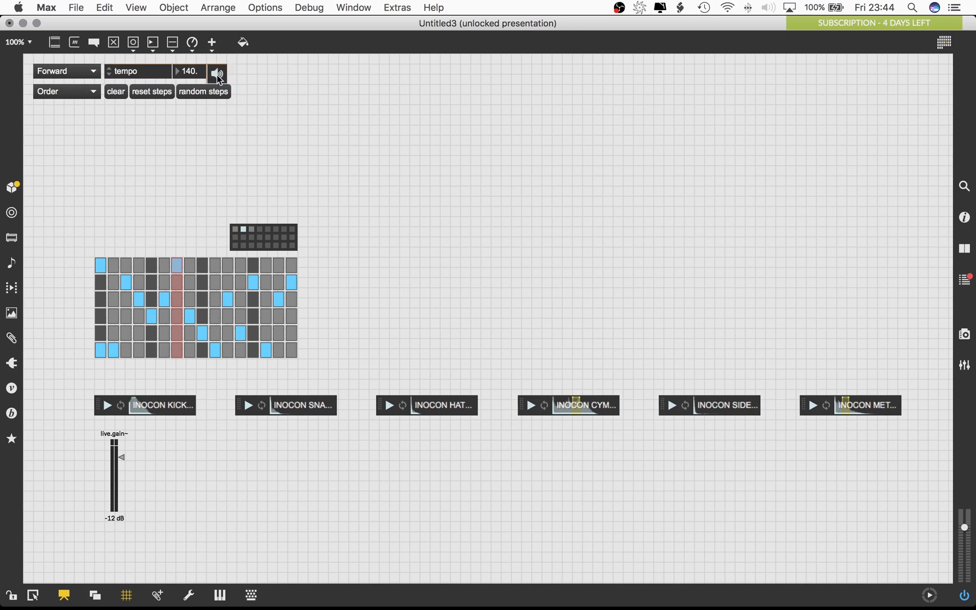
click(217, 72)
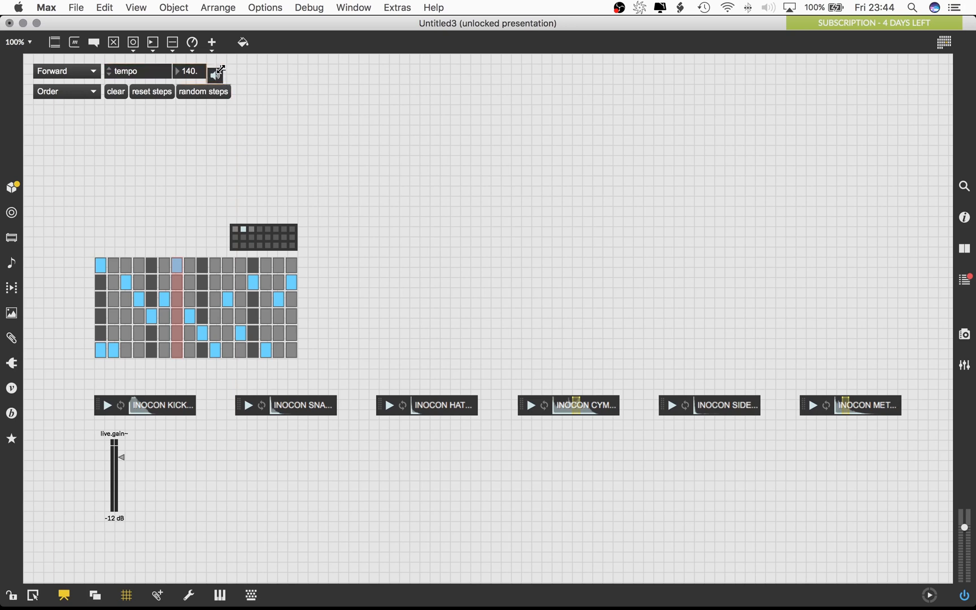
click(214, 71)
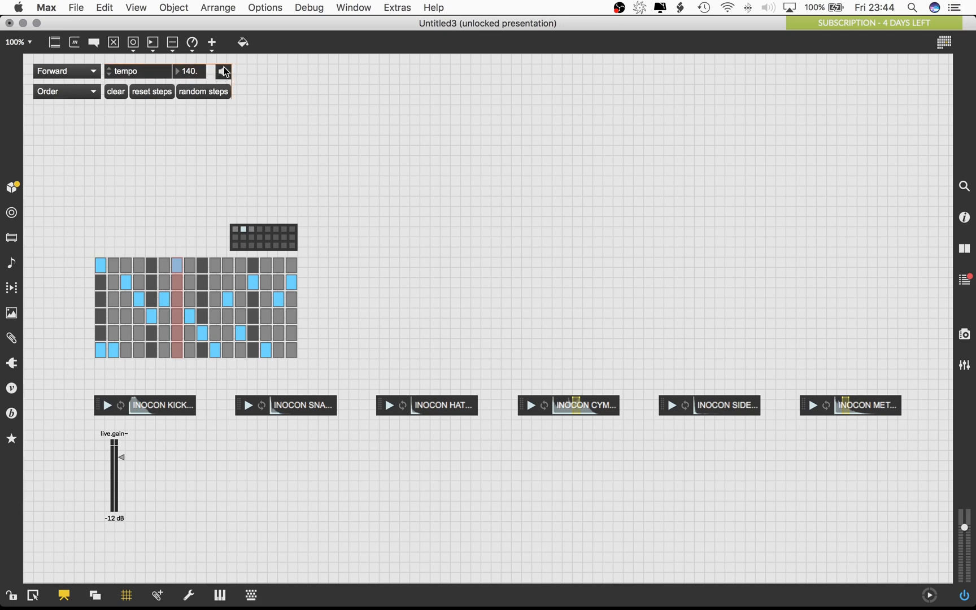
click(223, 71)
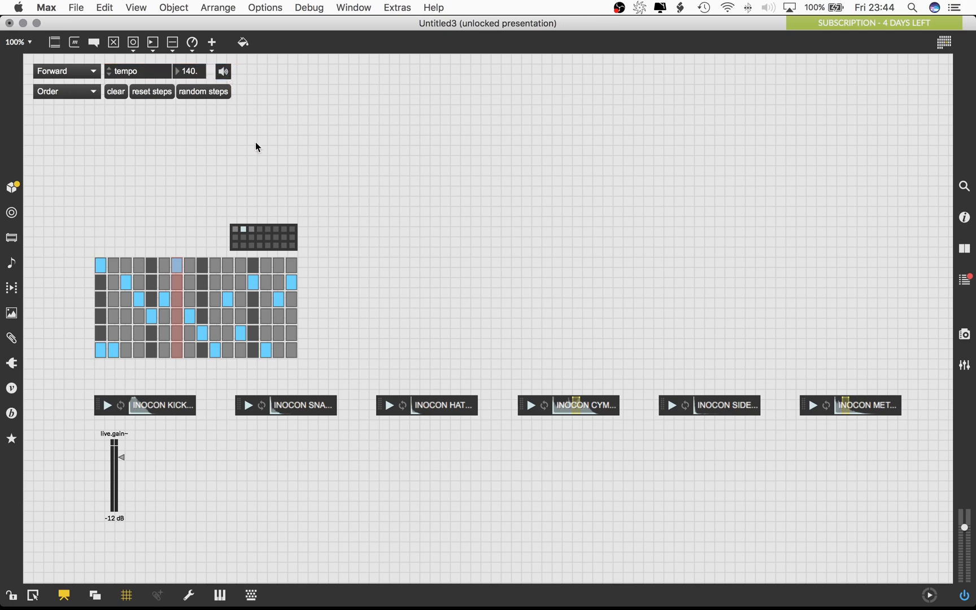
Lay out the live.grid, live.gain~ and six playlist~ players tightly, lock the presentation and play
click(225, 297)
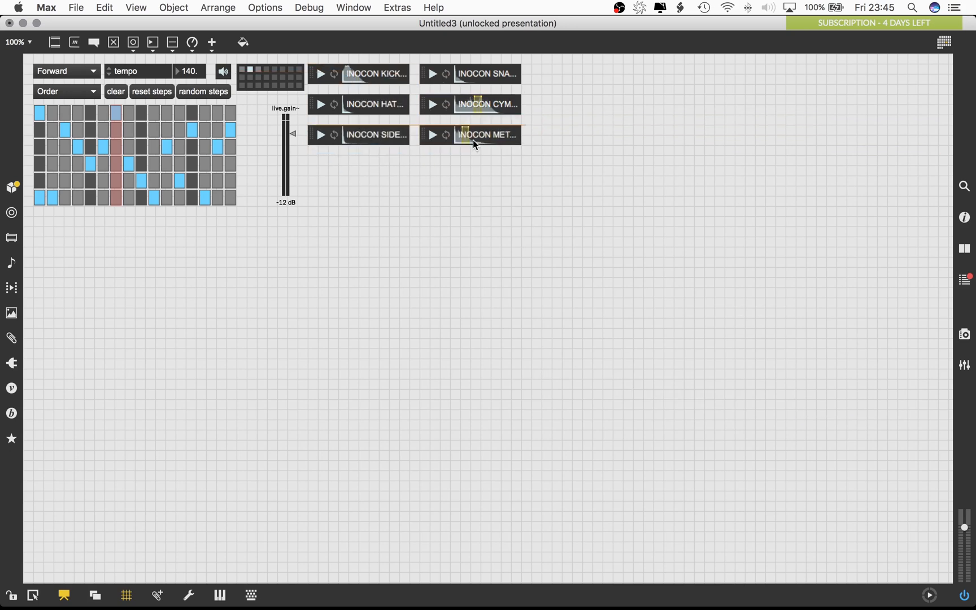
click(487, 134)
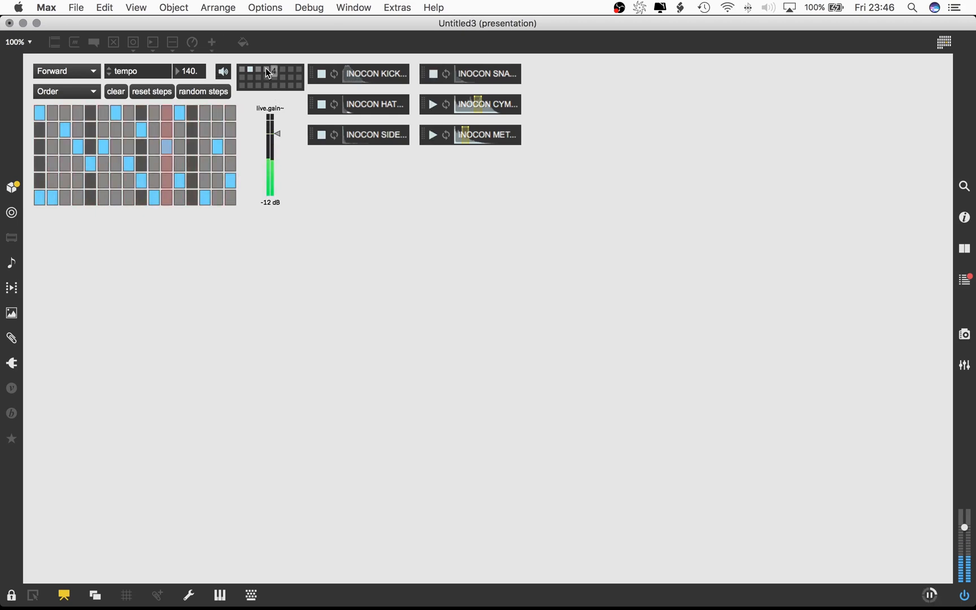
click(321, 73)
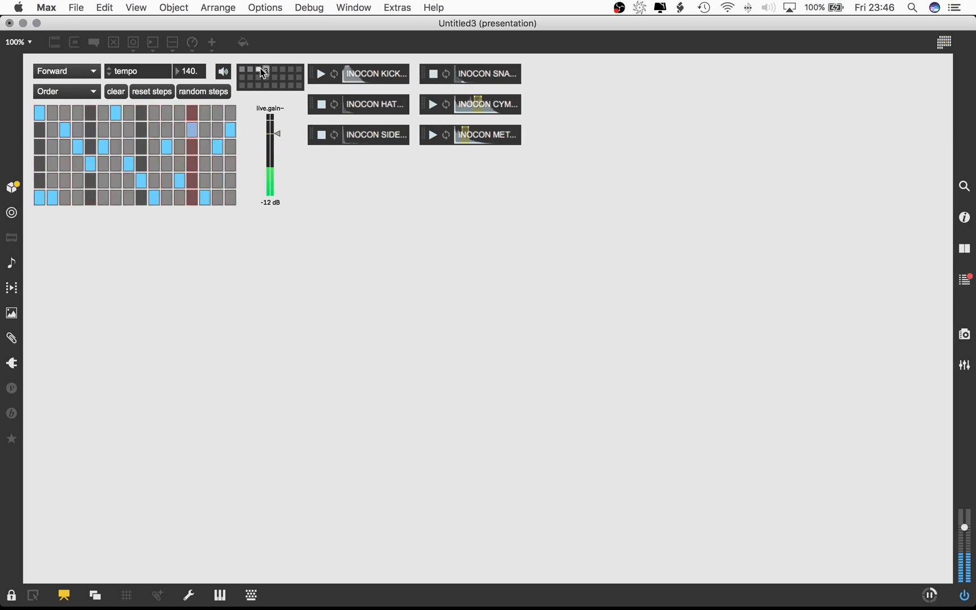